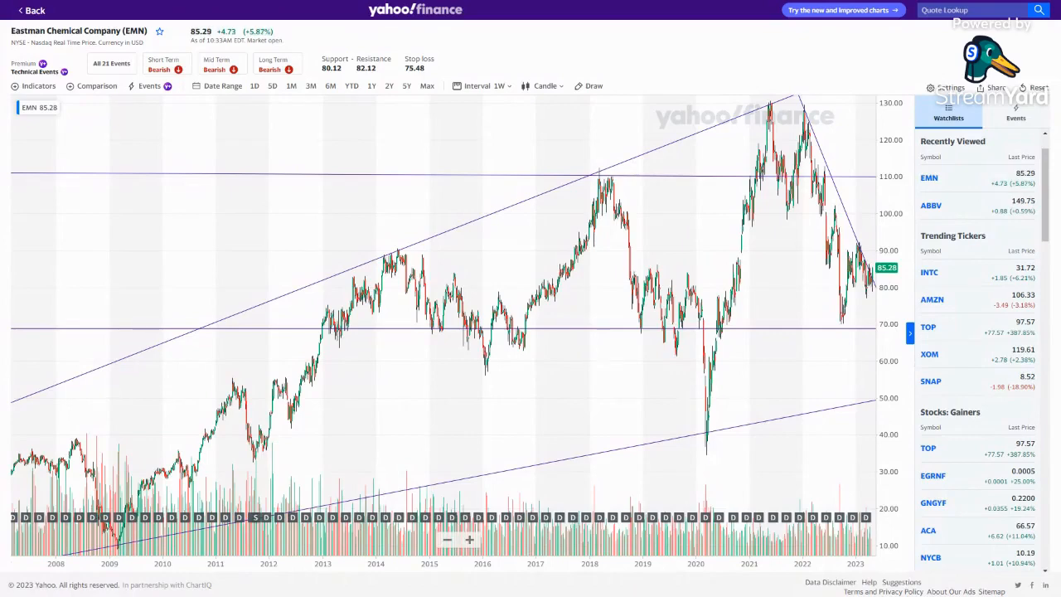
pyautogui.moveTo(578, 332)
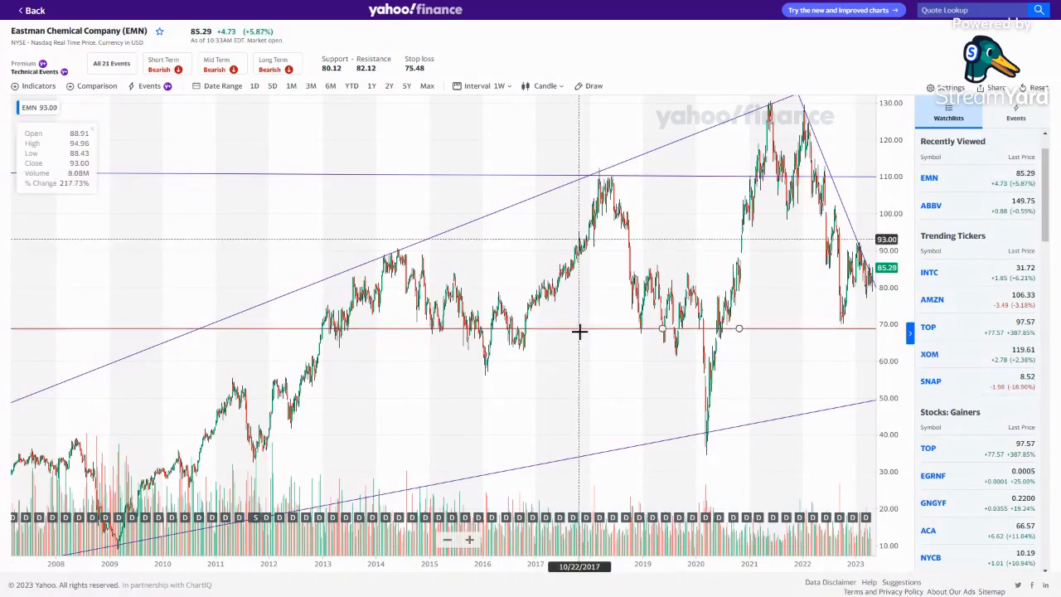
pyautogui.moveTo(139, 45)
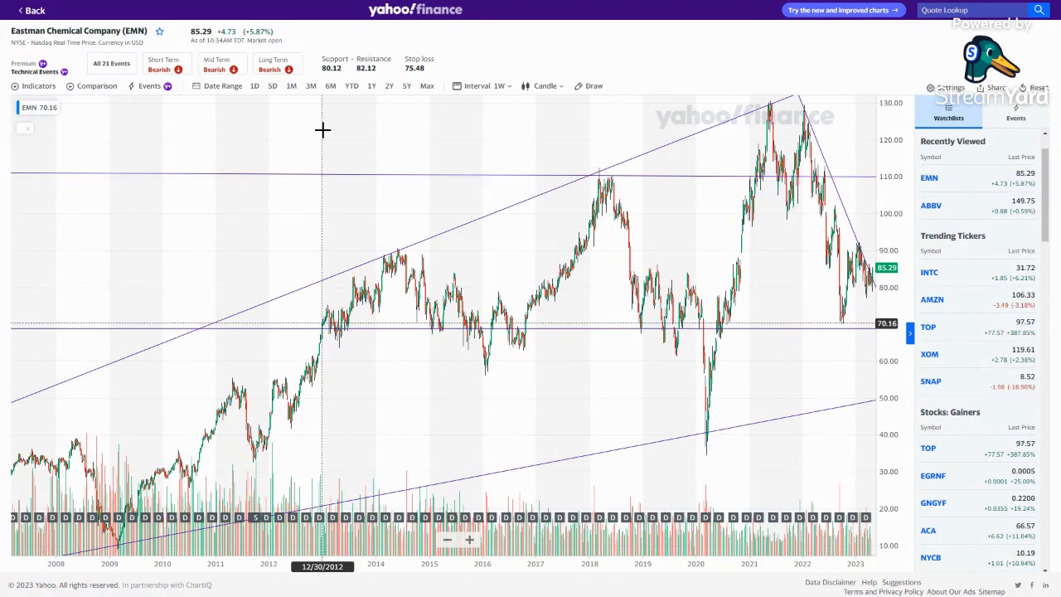
pyautogui.moveTo(330, 131)
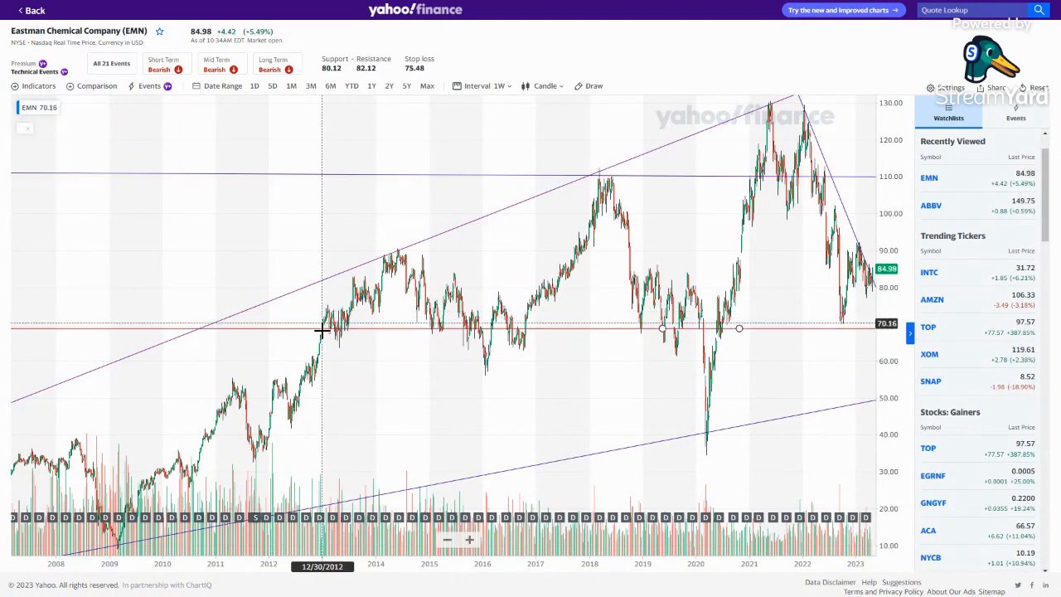
pyautogui.moveTo(465, 371)
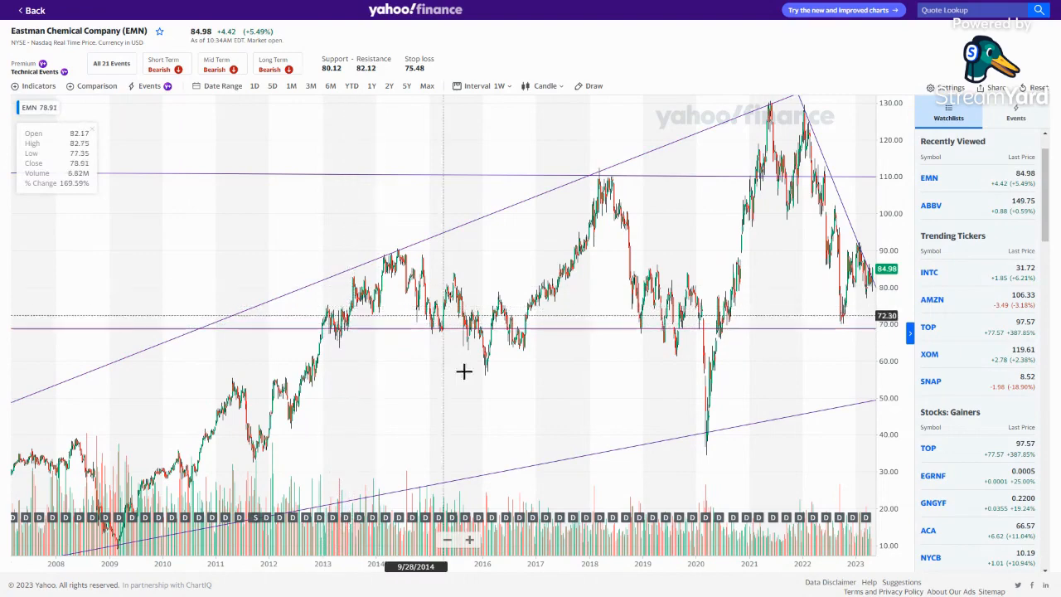
pyautogui.moveTo(404, 406)
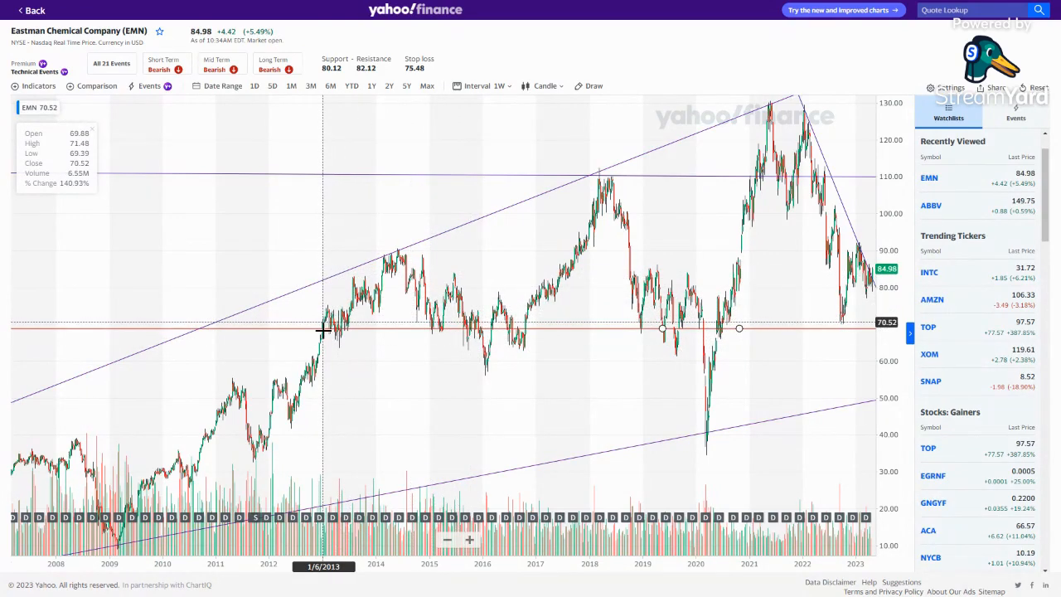
pyautogui.moveTo(589, 207)
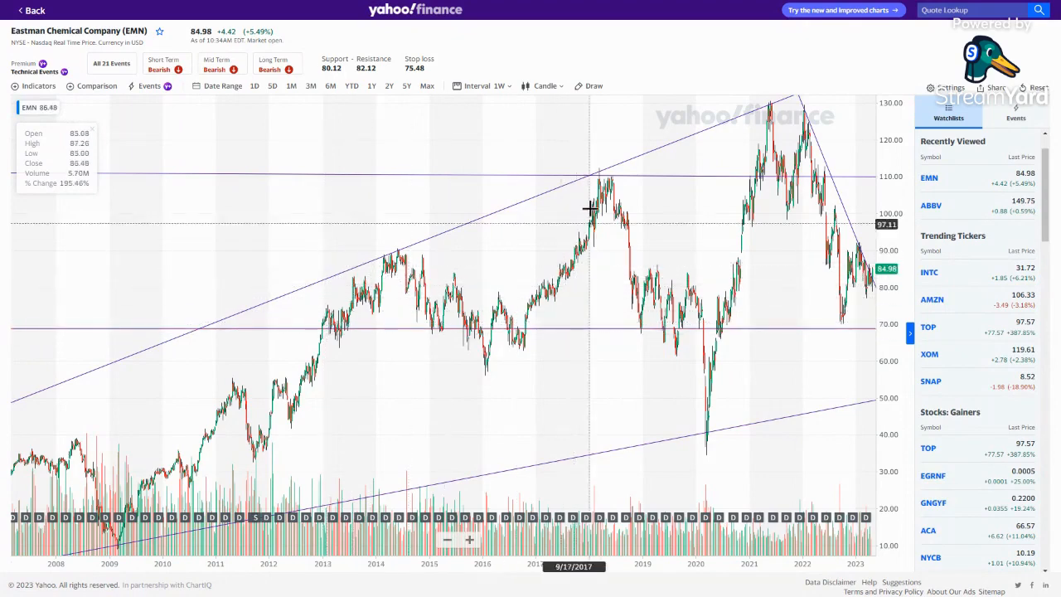
pyautogui.moveTo(697, 466)
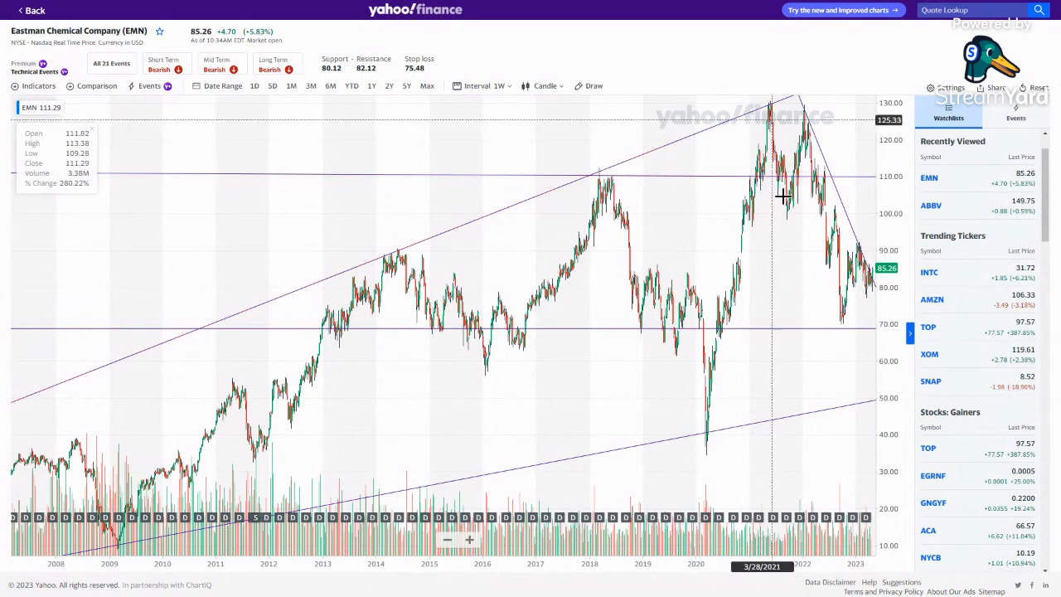
pyautogui.moveTo(671, 418)
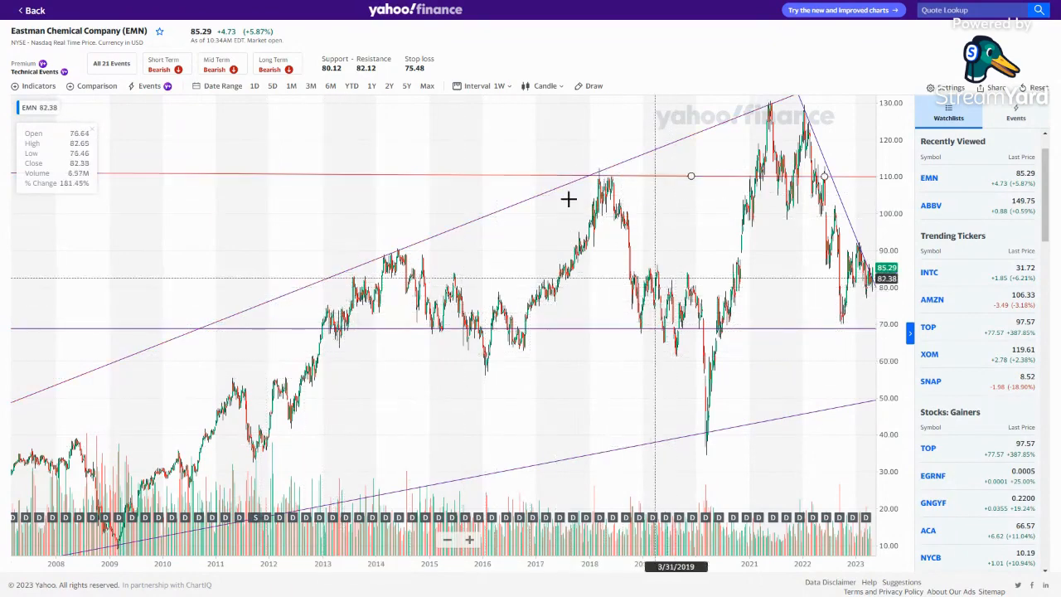
pyautogui.moveTo(794, 104)
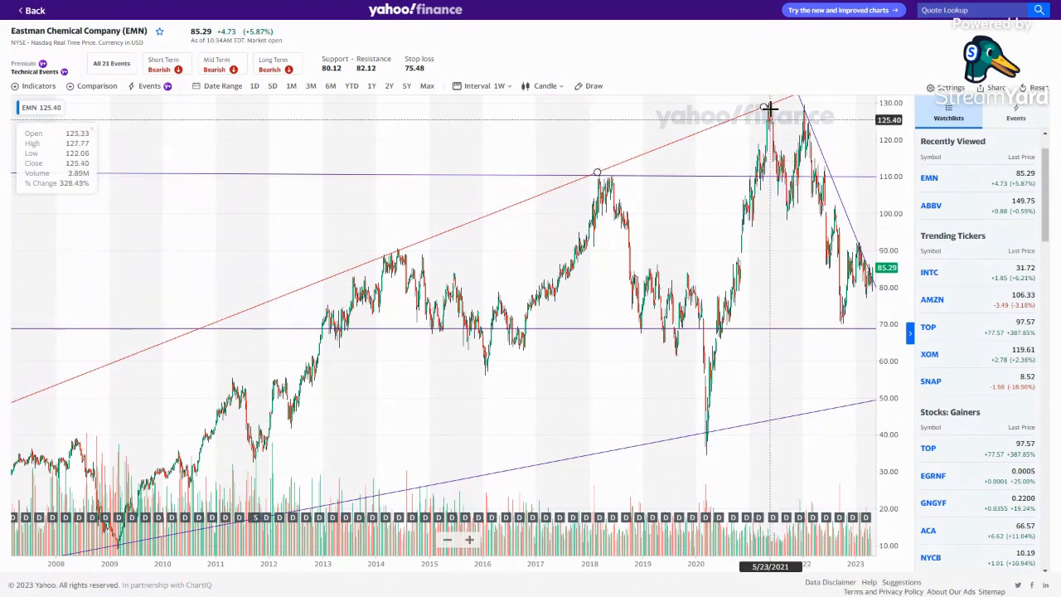
pyautogui.moveTo(803, 106)
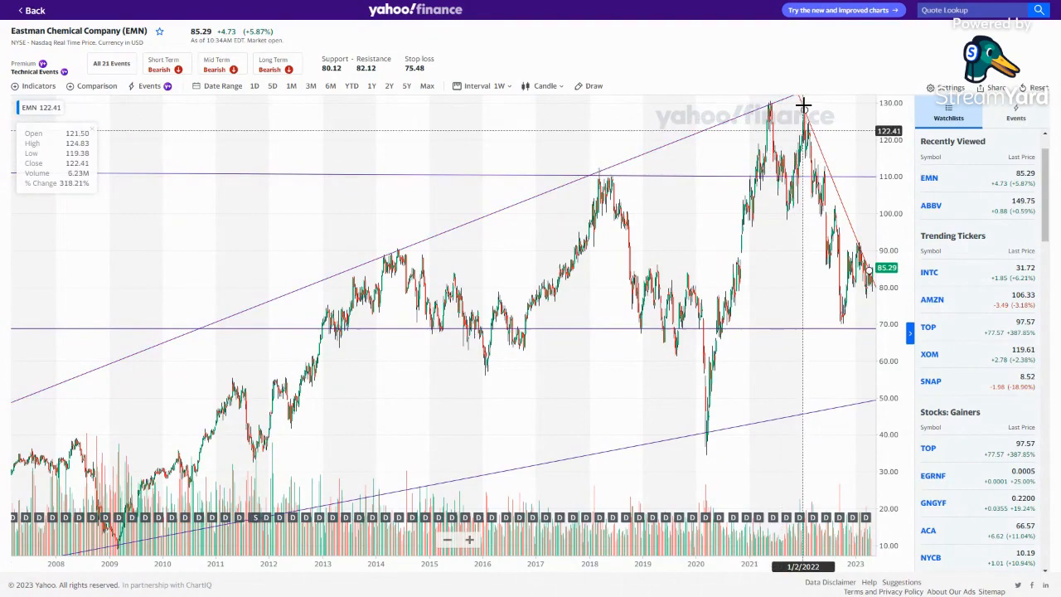
pyautogui.moveTo(832, 371)
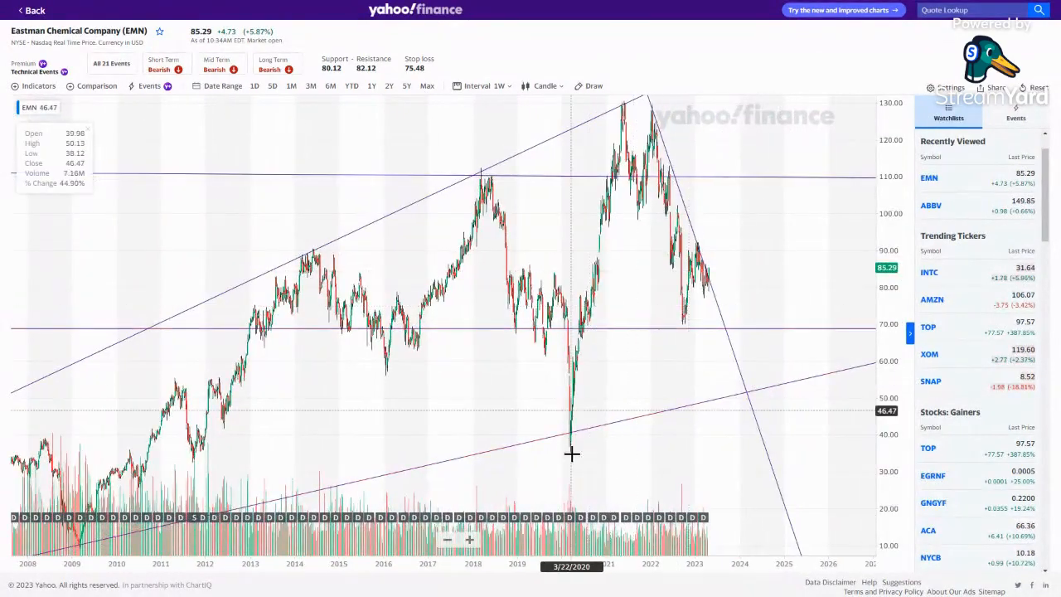
pyautogui.moveTo(589, 103)
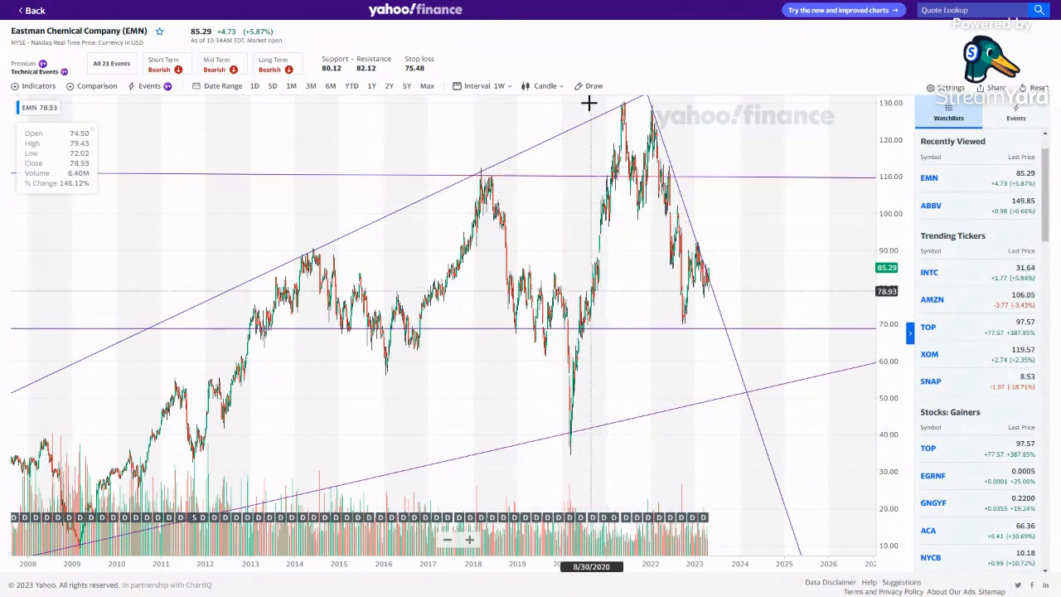
# Bring up the chart's Draw tools, then switch to the Excel workbook's EMN tab
pyautogui.click(594, 86)
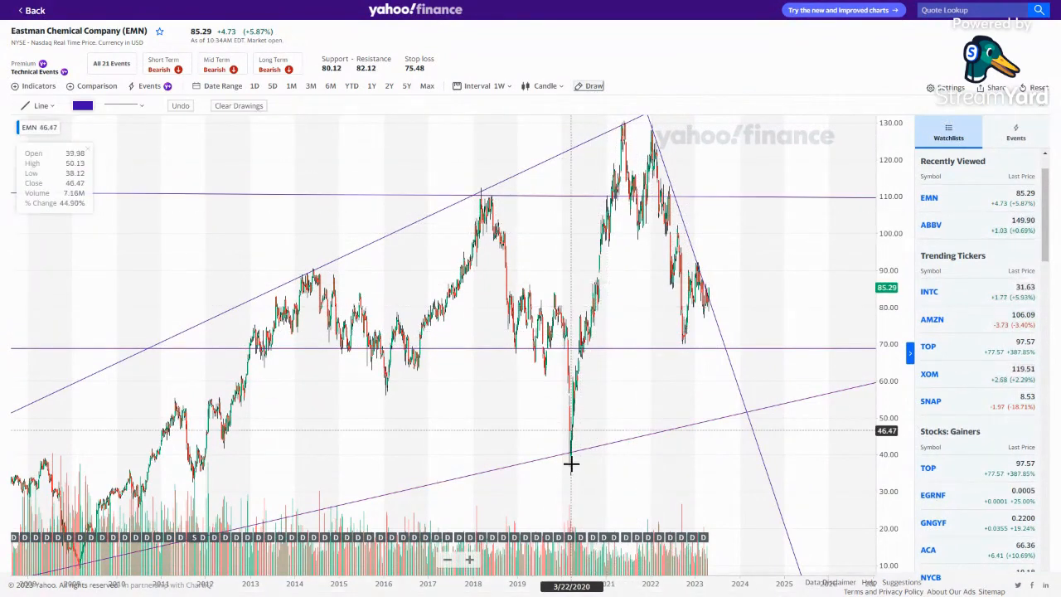
pyautogui.moveTo(572, 464); pyautogui.dragTo(699, 317)
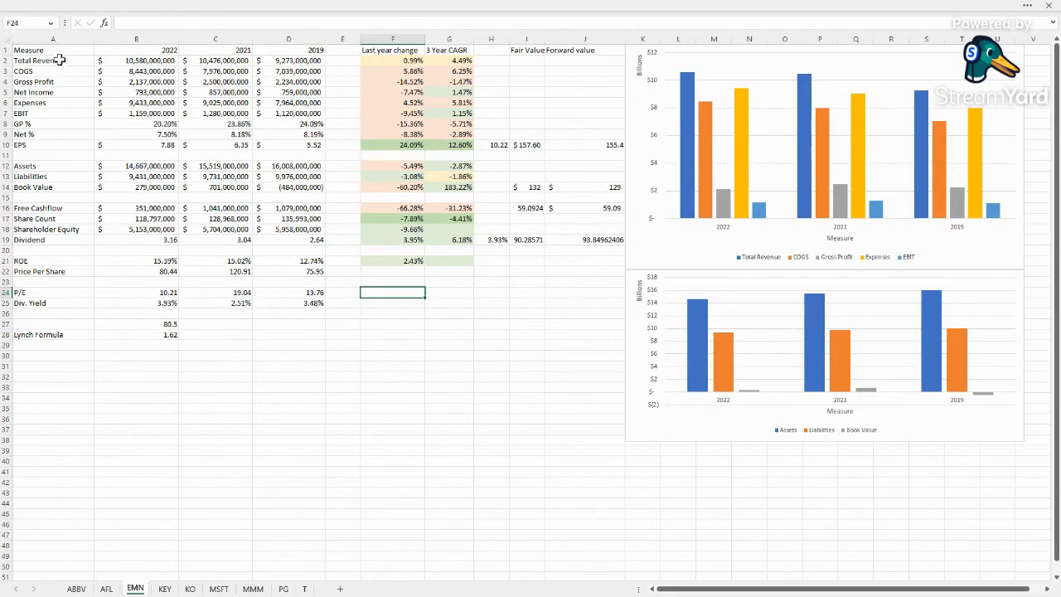
pyautogui.click(53, 60)
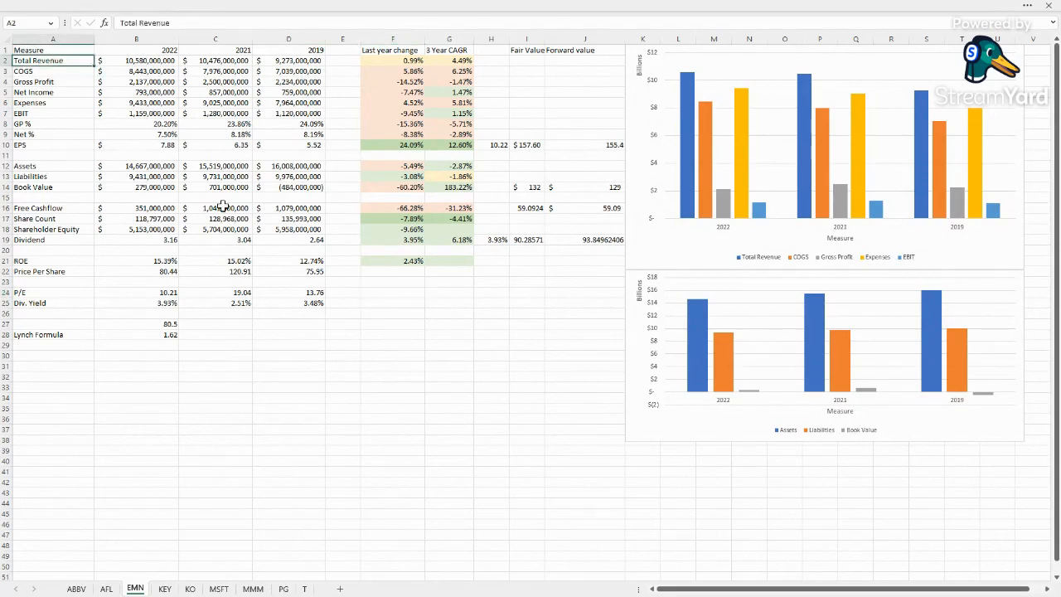
pyautogui.moveTo(405, 198)
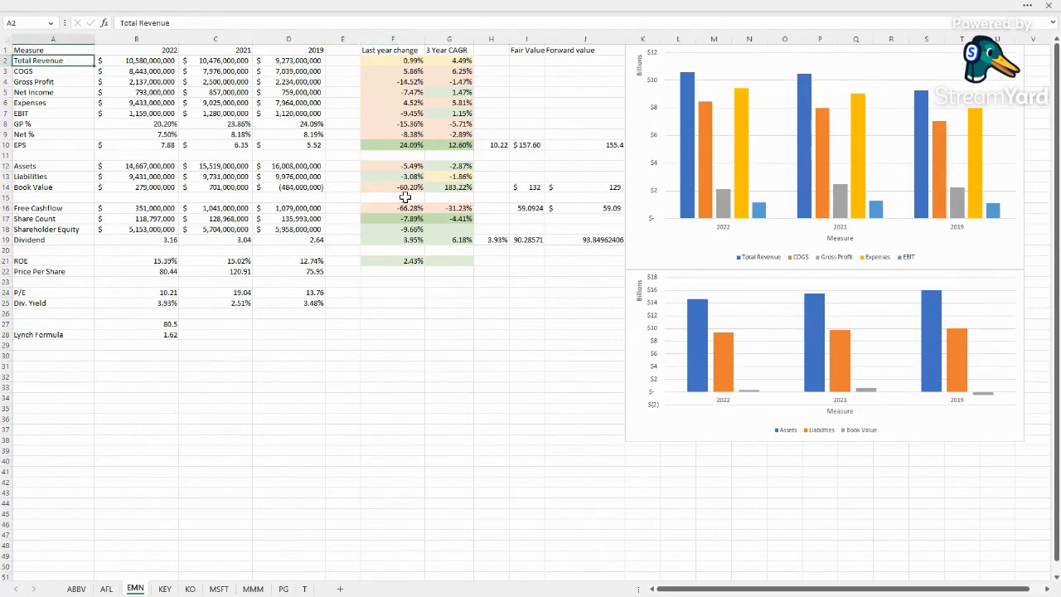
pyautogui.moveTo(415, 82)
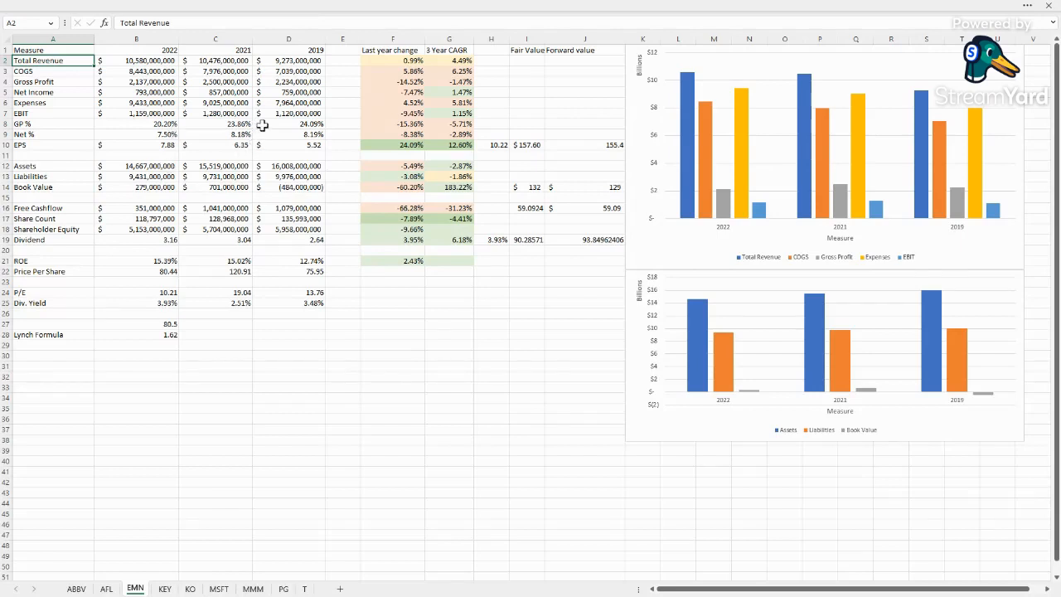
pyautogui.moveTo(394, 47)
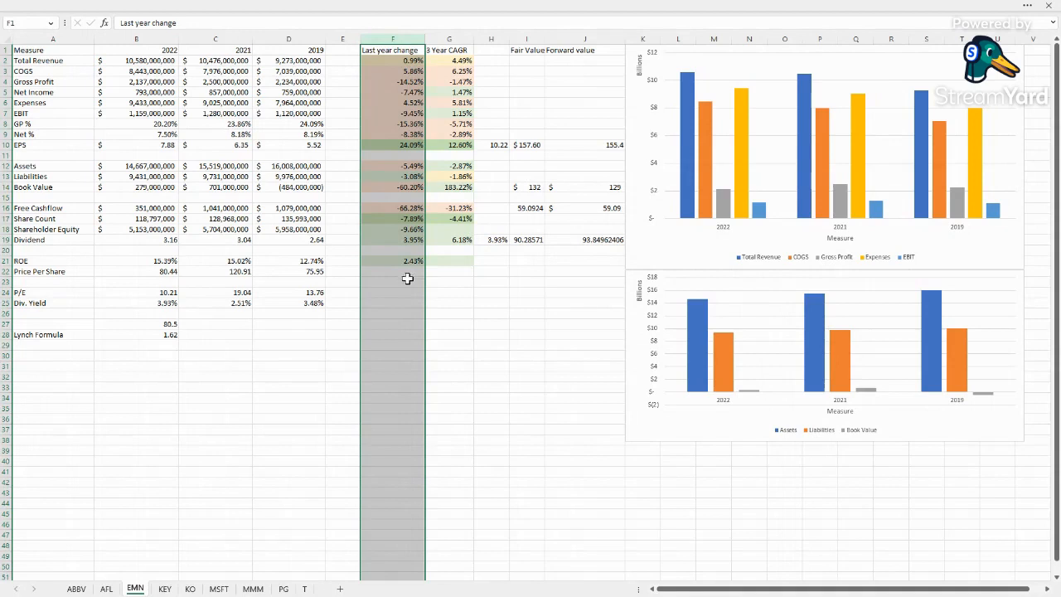
pyautogui.moveTo(407, 273)
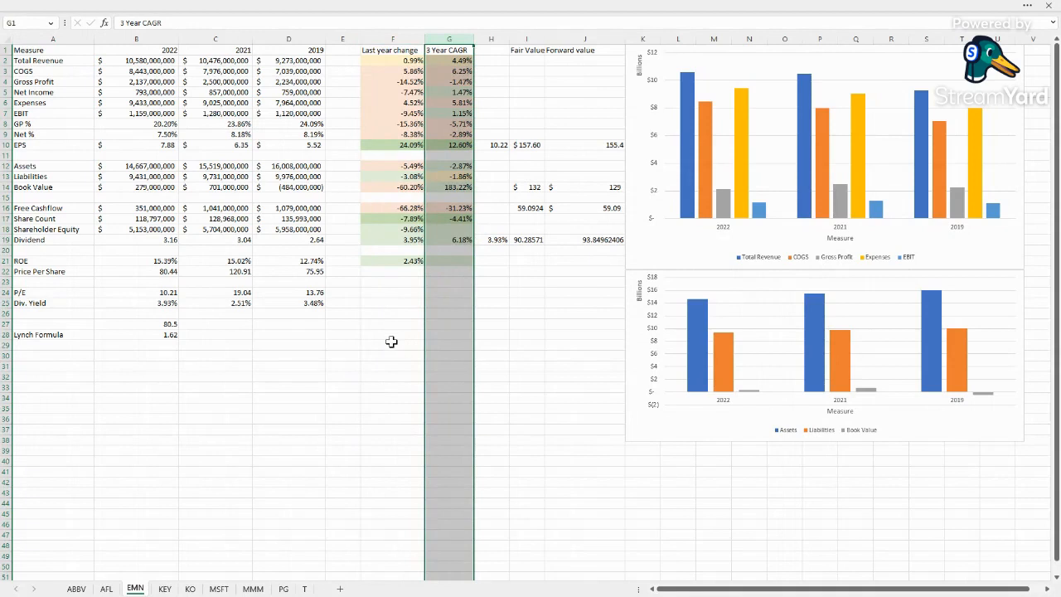
pyautogui.moveTo(405, 57)
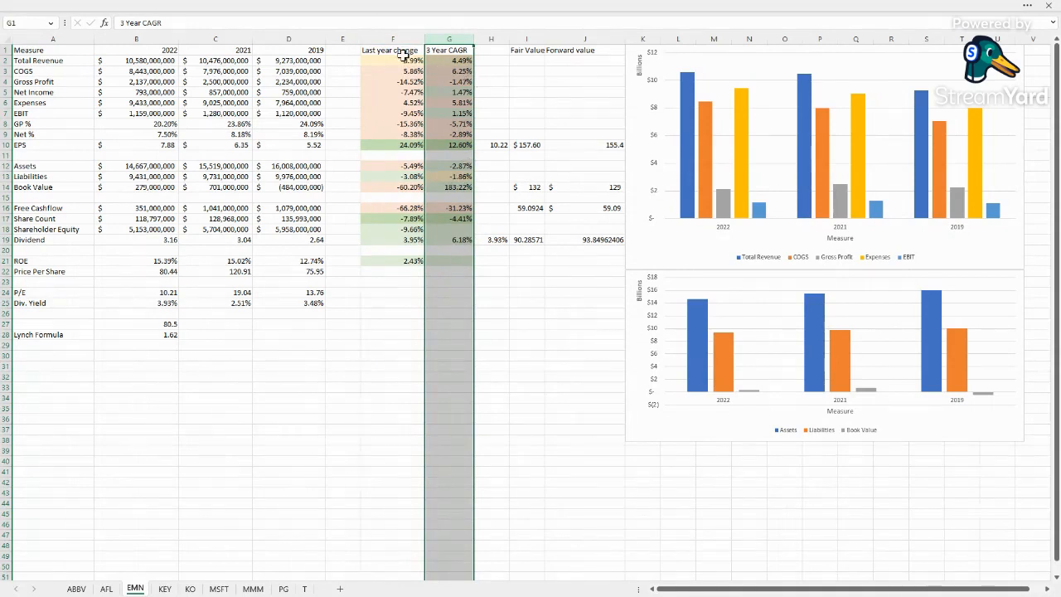
# Check the 3 Year CAGR formulas row by row from Total Revenue down to EPS (12.90%)
pyautogui.click(491, 113)
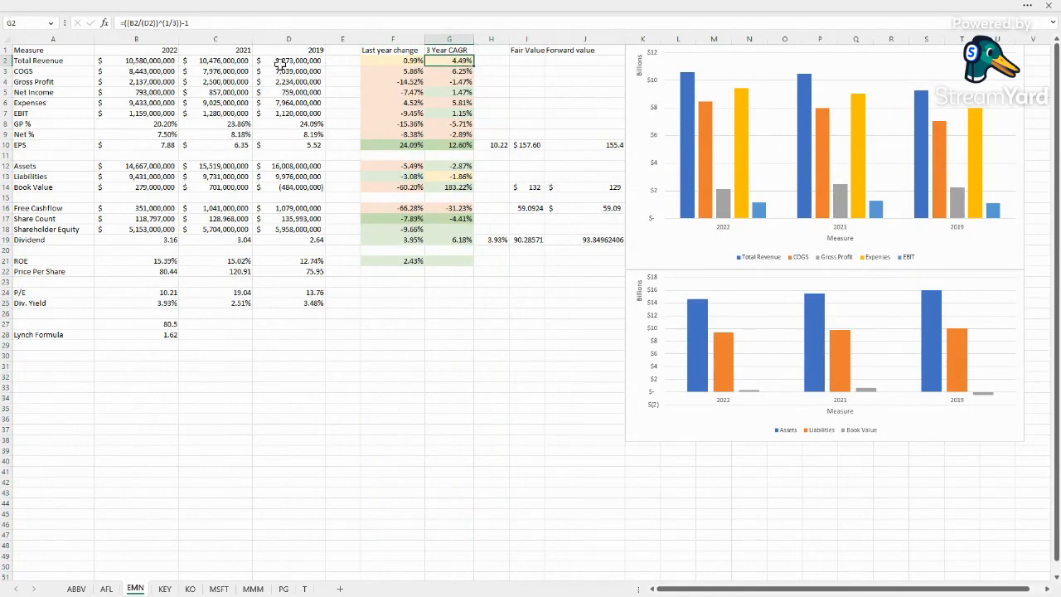
pyautogui.click(449, 69)
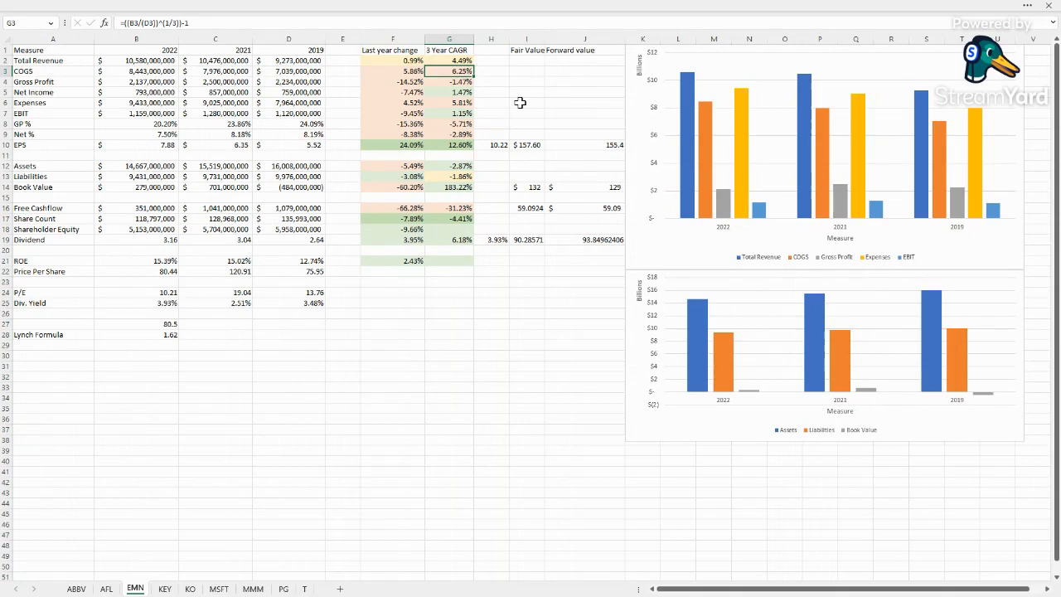
pyautogui.moveTo(71, 80)
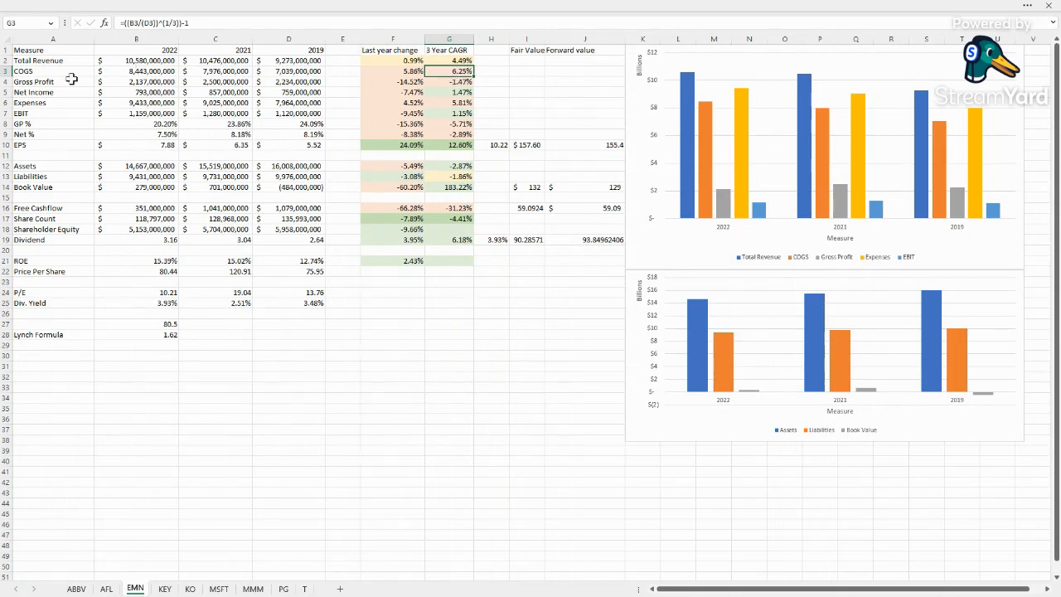
pyautogui.moveTo(478, 68)
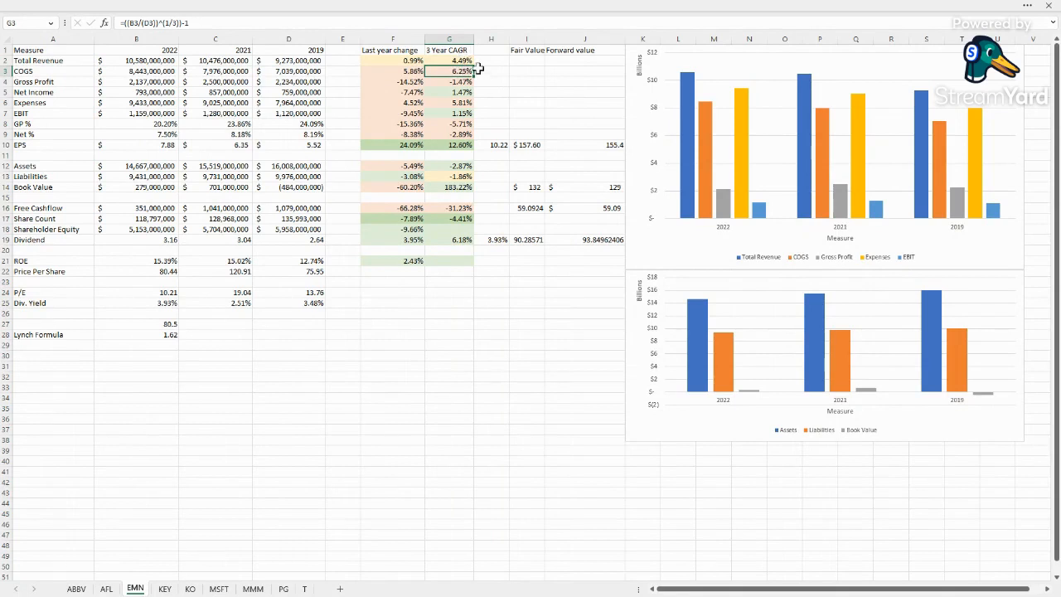
pyautogui.moveTo(454, 82)
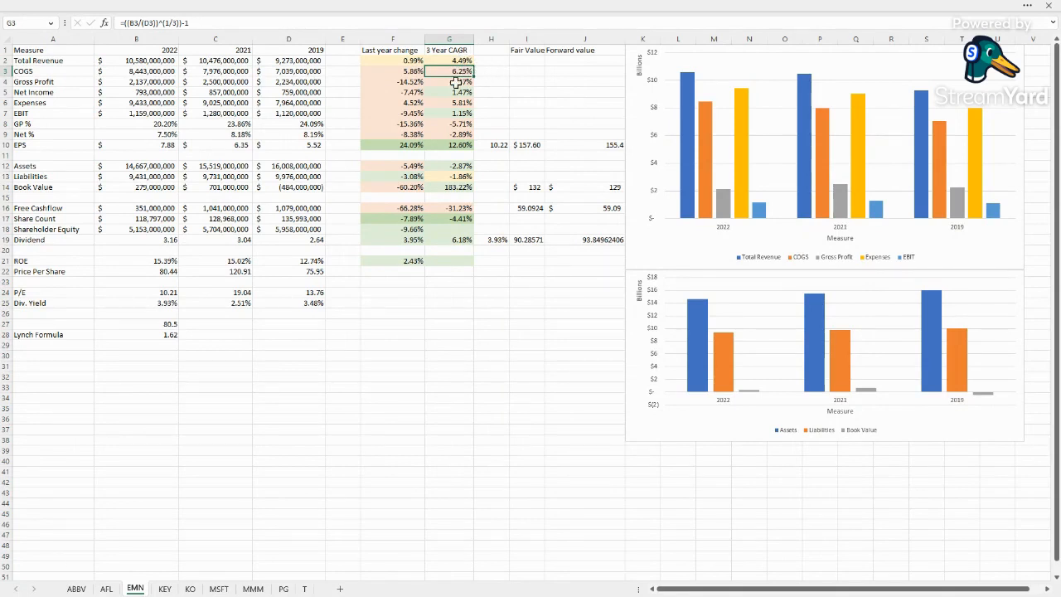
pyautogui.click(449, 81)
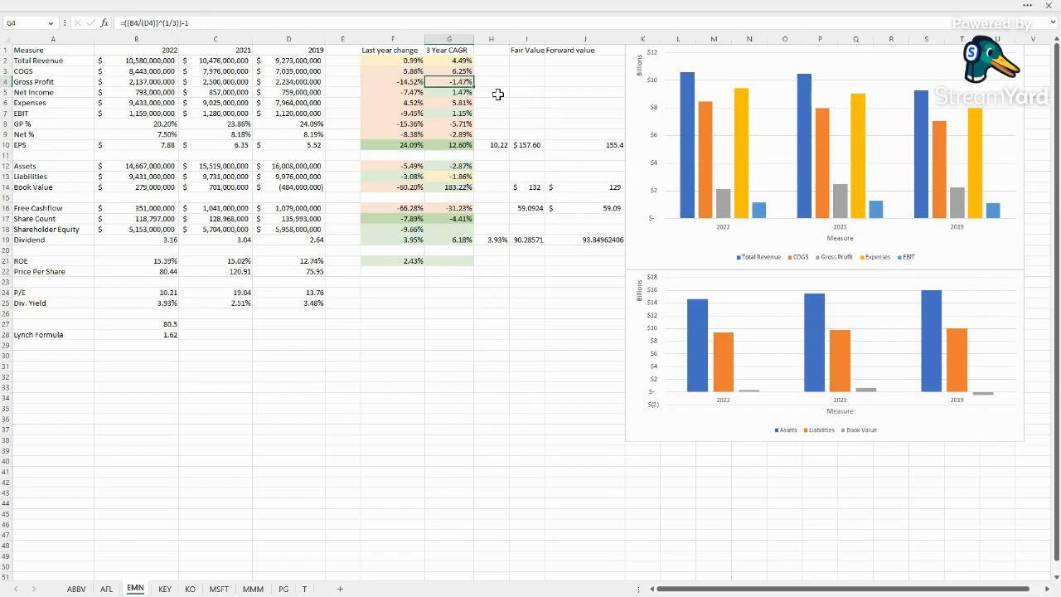
pyautogui.click(450, 93)
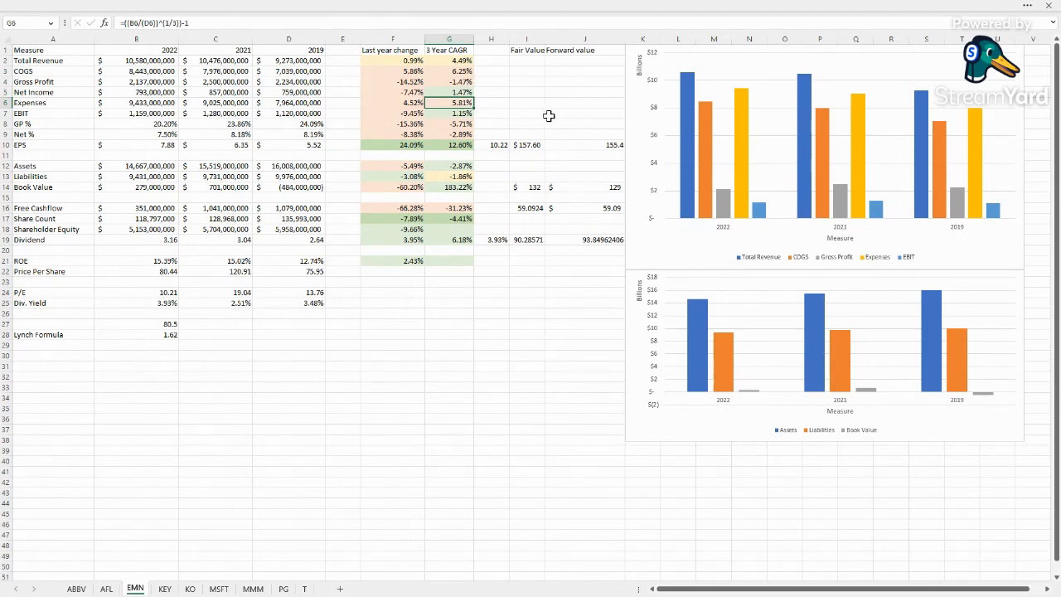
pyautogui.click(449, 113)
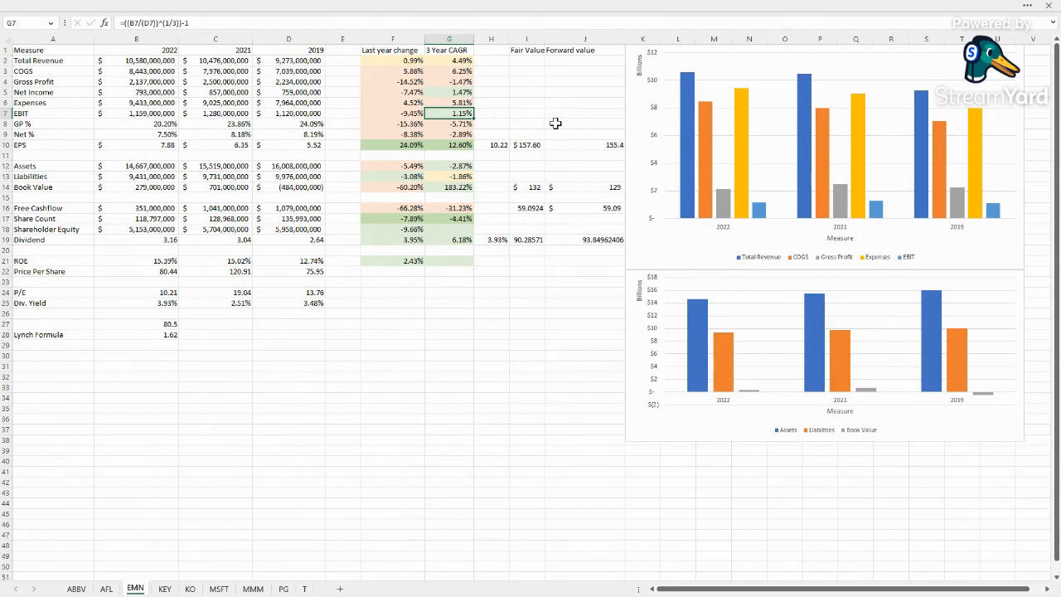
pyautogui.moveTo(451, 122)
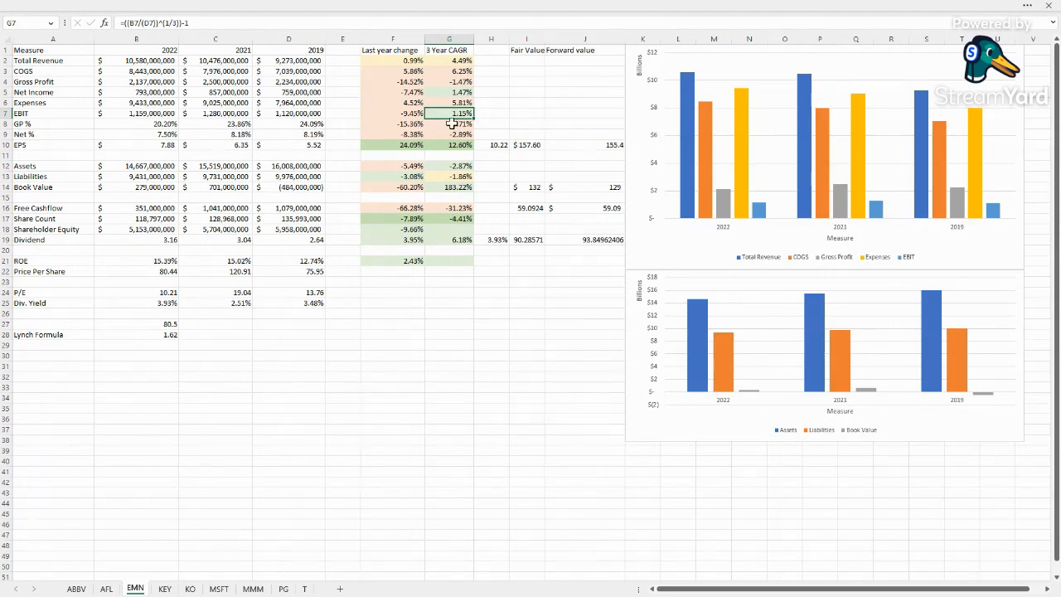
pyautogui.click(450, 122)
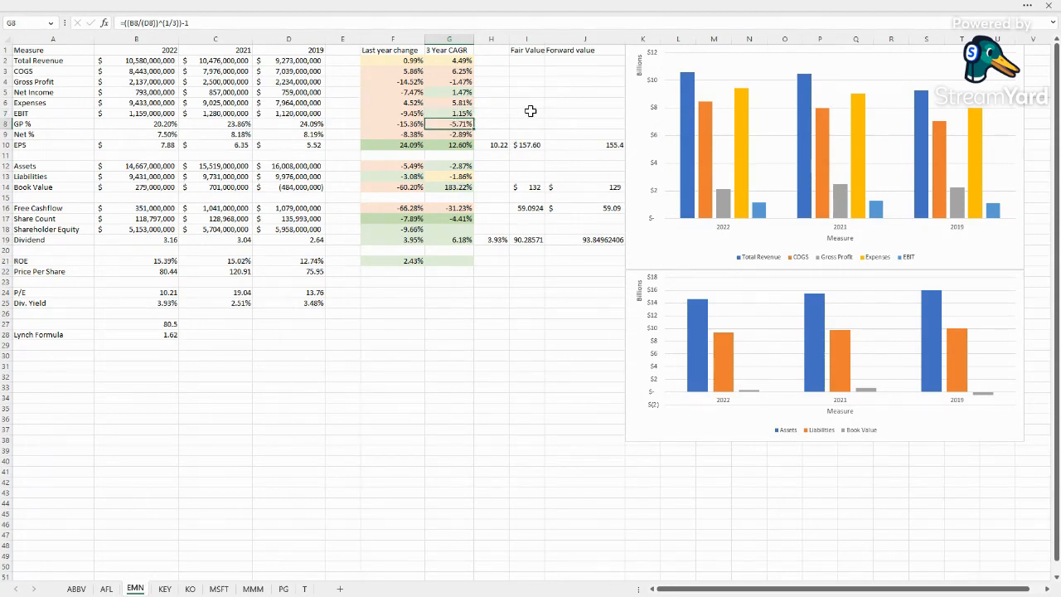
pyautogui.click(449, 134)
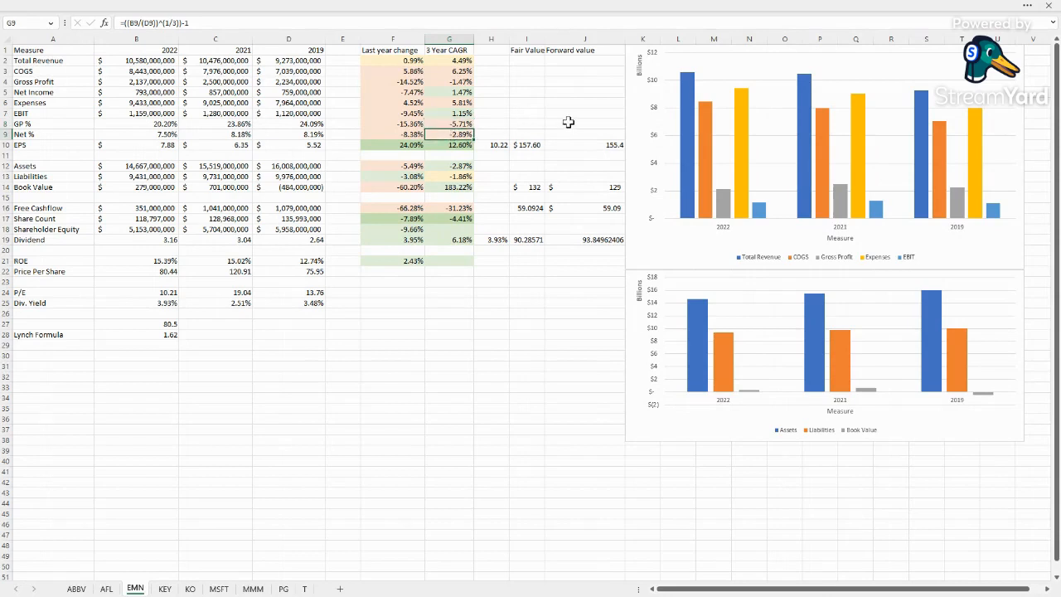
pyautogui.moveTo(521, 133)
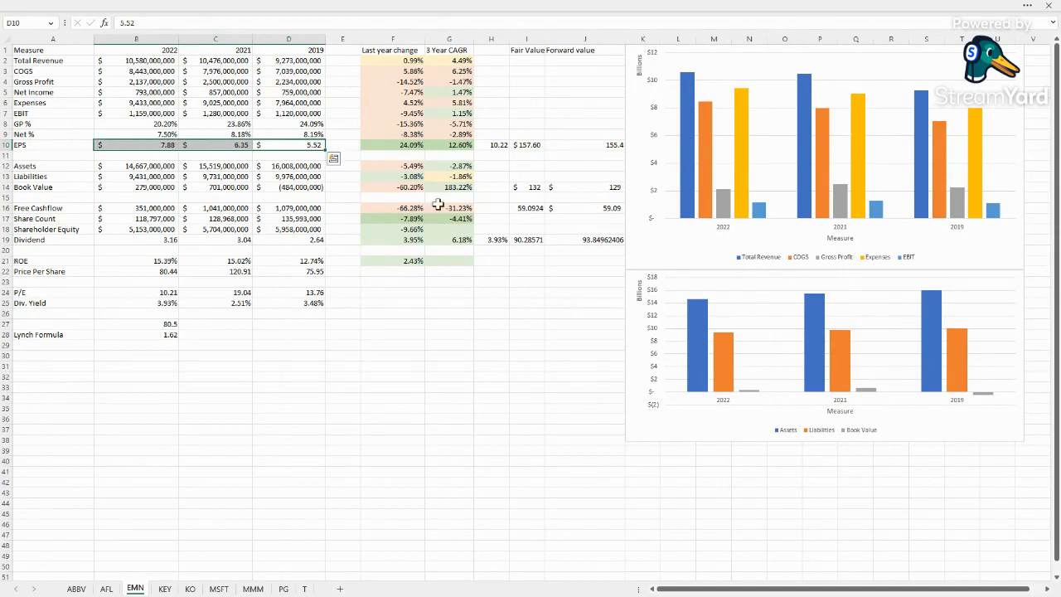
# Average the 2019-2021 P/E (14.34) and dividend yield (3.31%) into column F
pyautogui.click(491, 302)
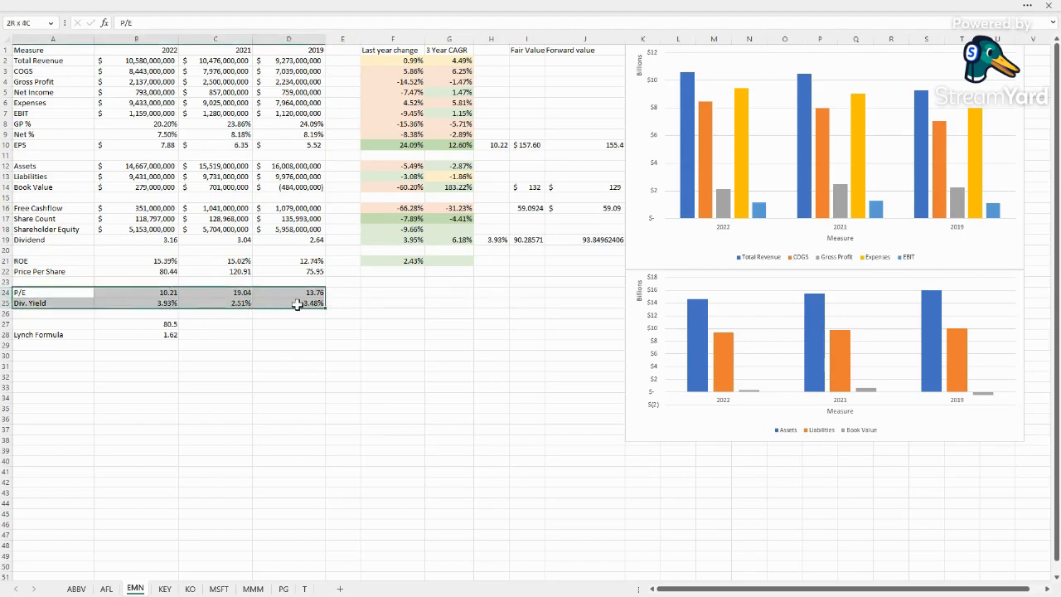
pyautogui.click(136, 292)
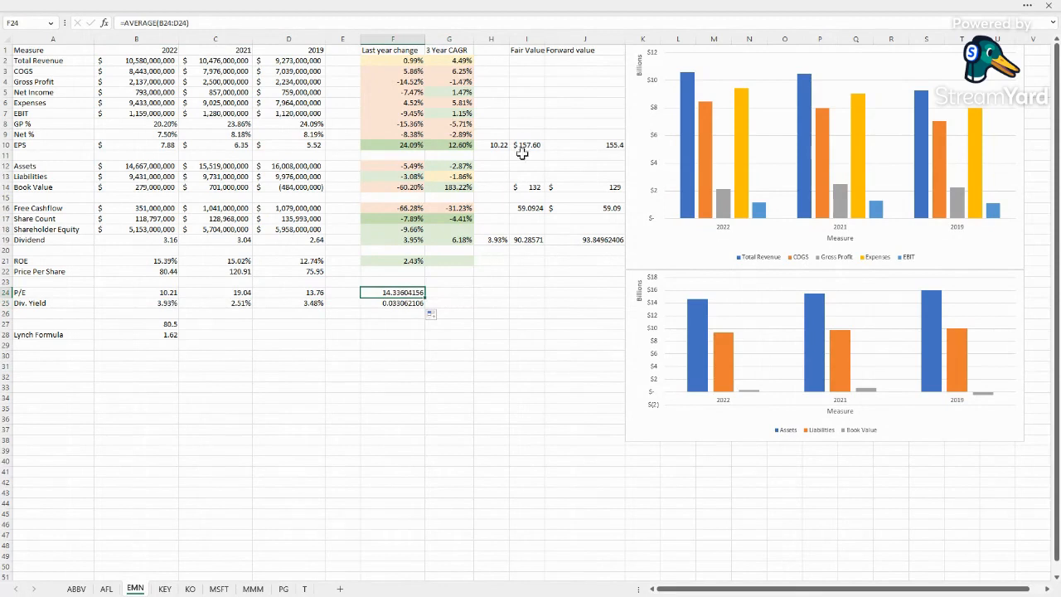
pyautogui.click(528, 146)
pyautogui.write('=B10*')
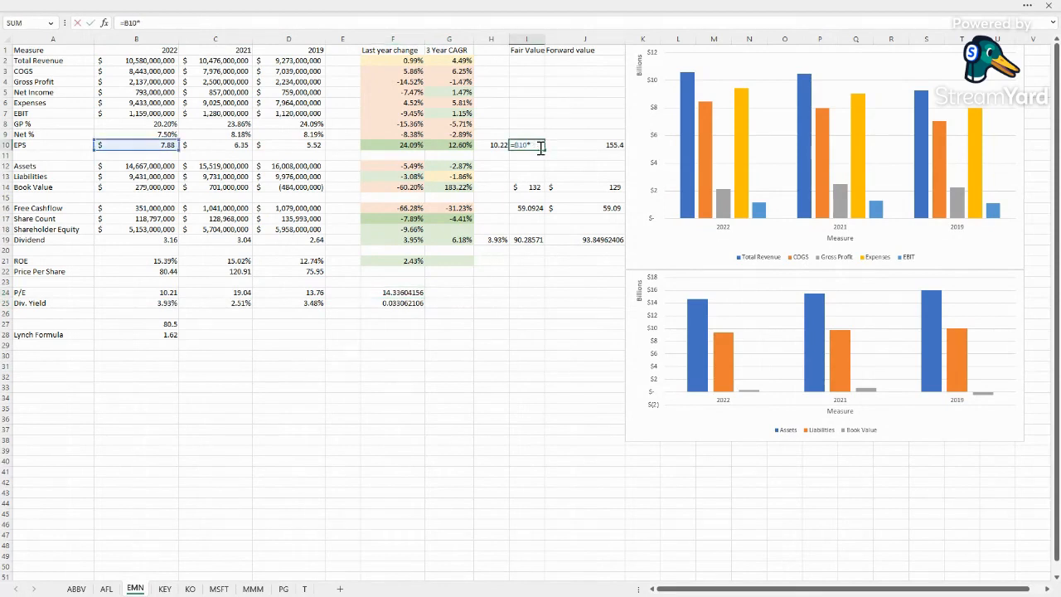
# Recompute EPS fair value as =B9*14.33 ($112.92) and check the 111.34 forward value
pyautogui.write('14.33')
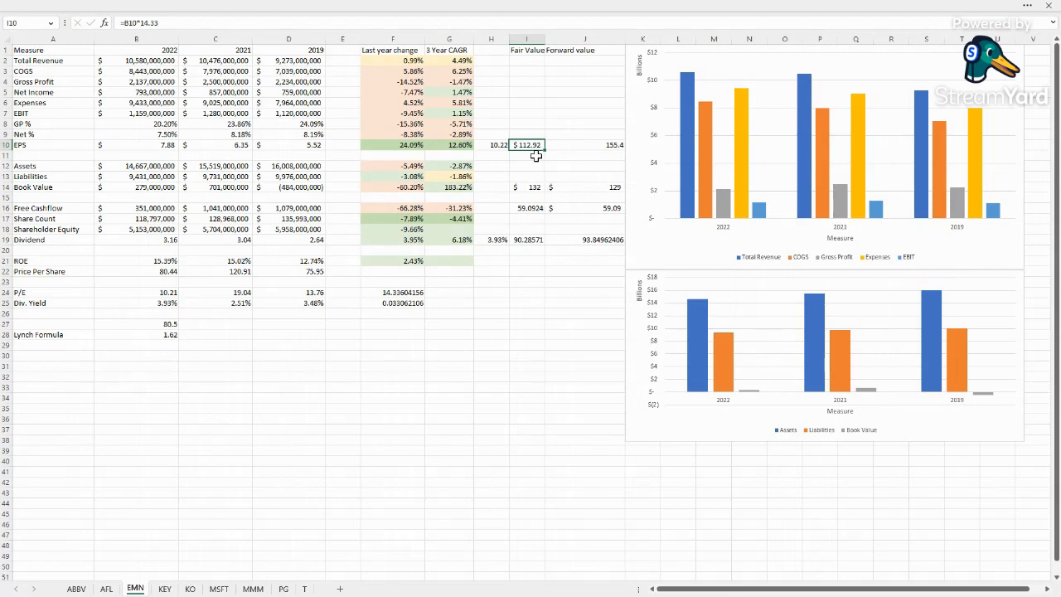
pyautogui.moveTo(611, 144)
pyautogui.write('=(7.77)*1')
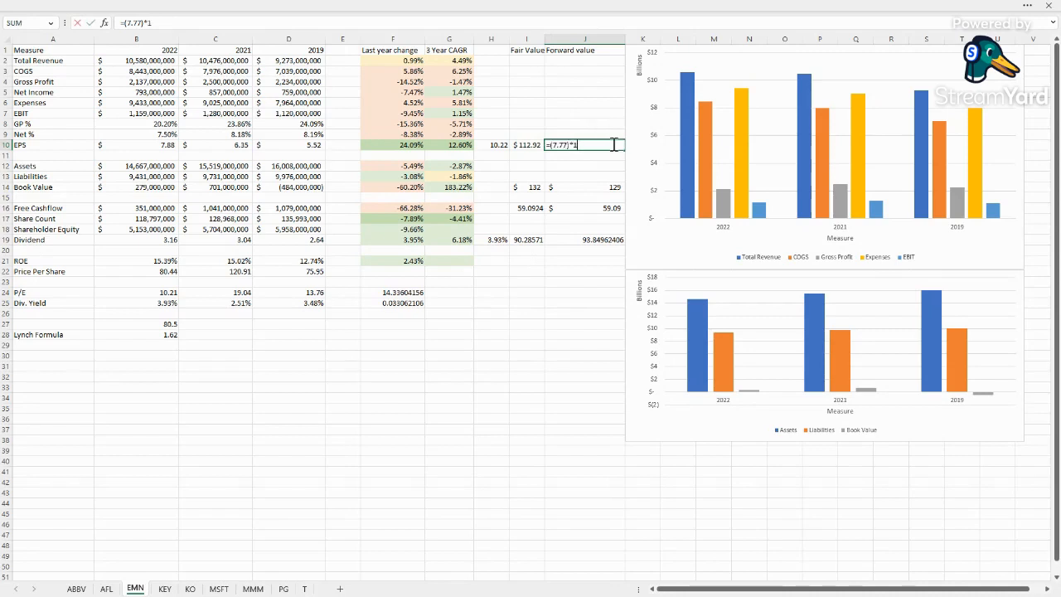
pyautogui.write('4.33')
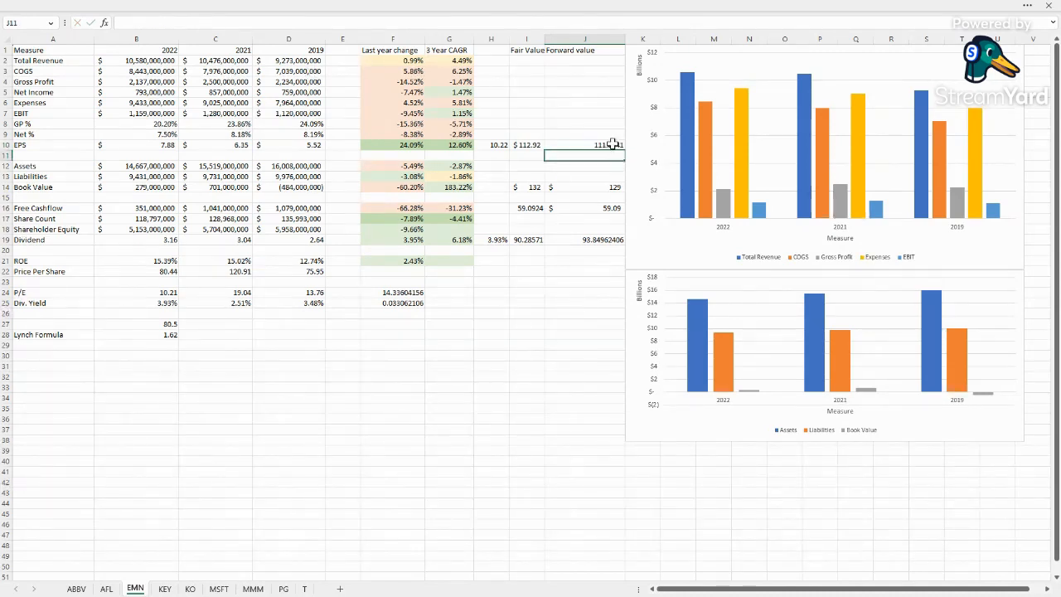
pyautogui.click(136, 146)
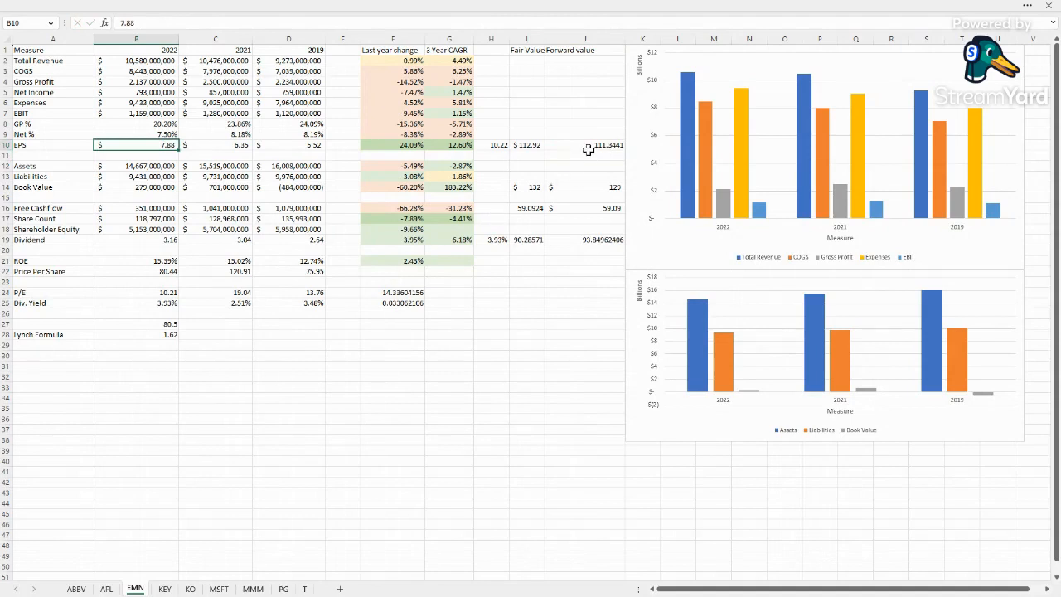
pyautogui.click(584, 144)
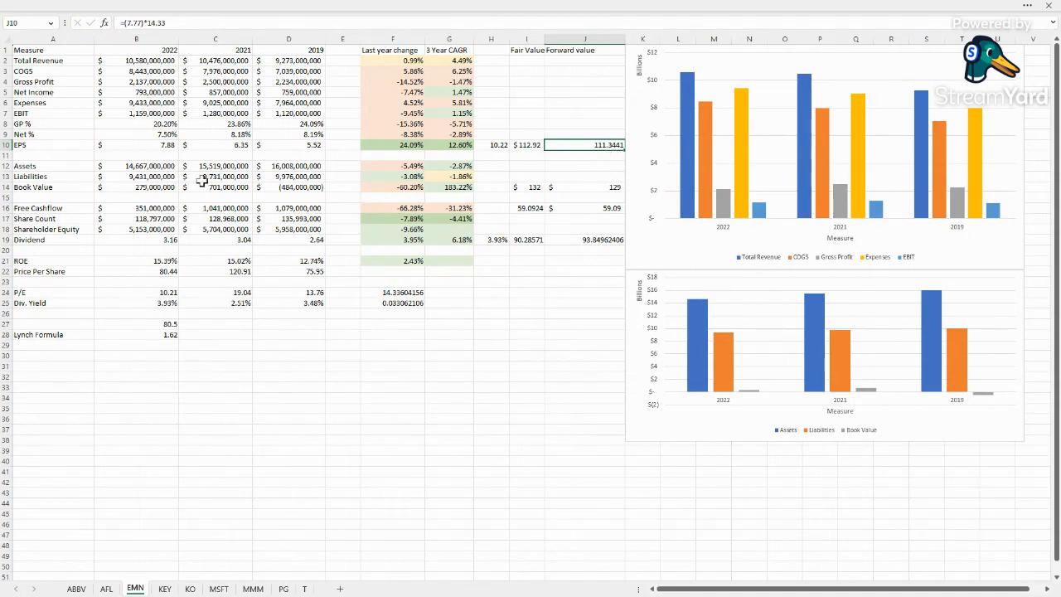
pyautogui.click(136, 166)
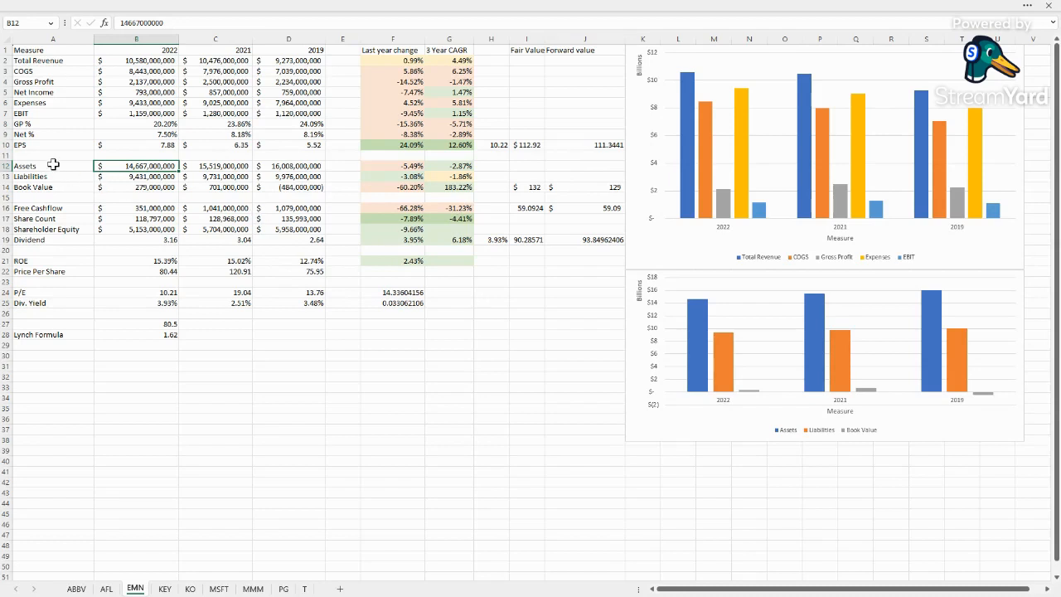
pyautogui.moveTo(328, 171)
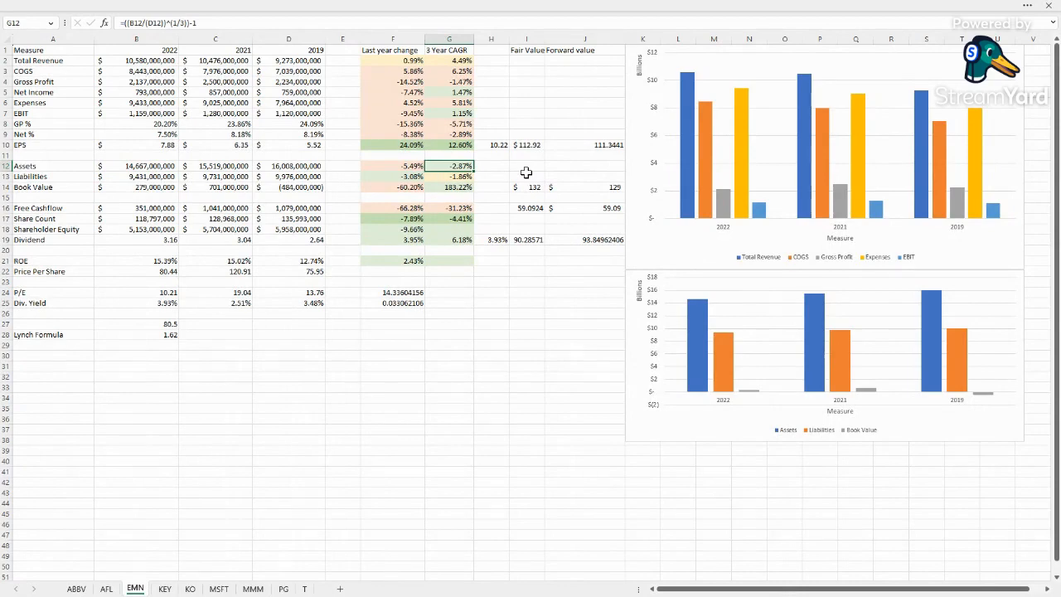
pyautogui.moveTo(425, 162)
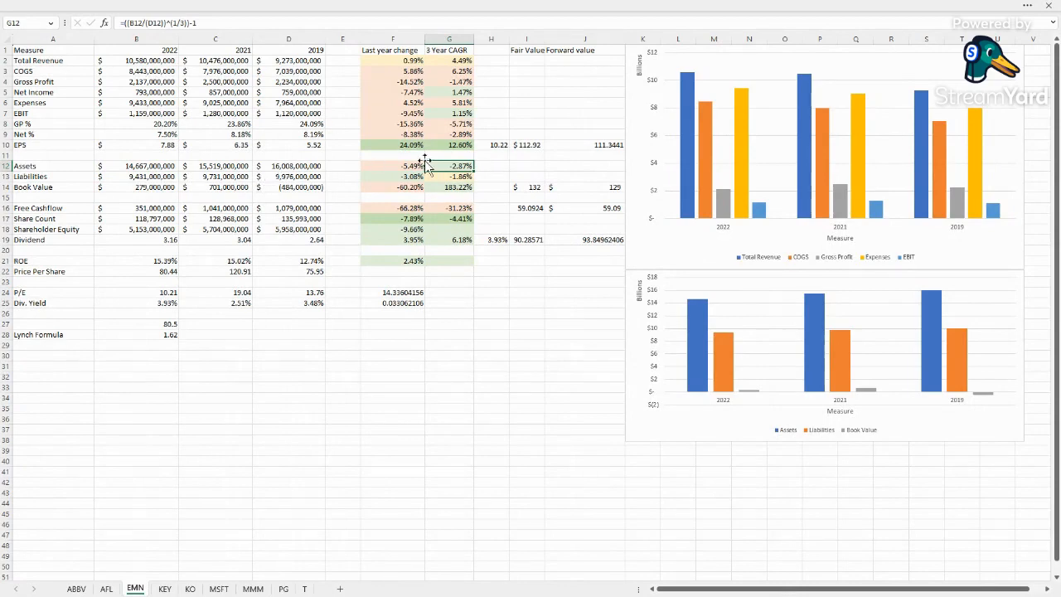
pyautogui.click(449, 176)
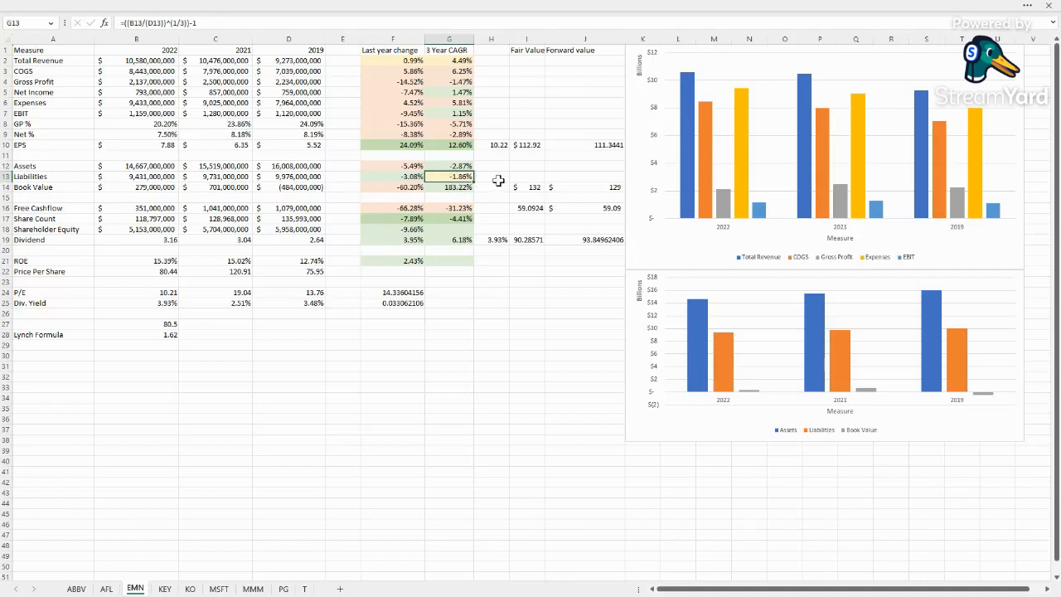
pyautogui.moveTo(484, 180)
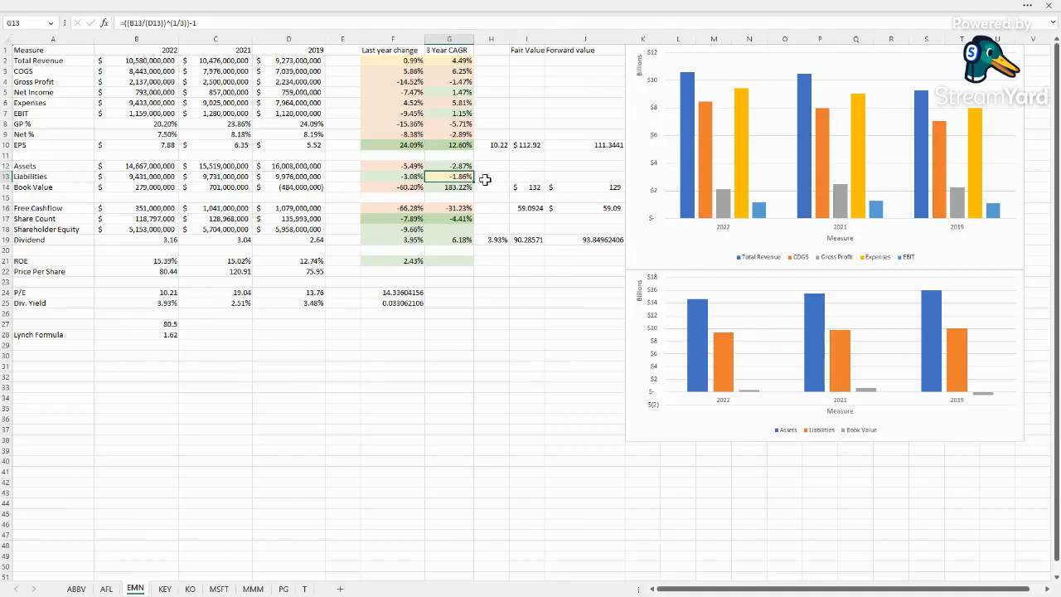
pyautogui.click(136, 185)
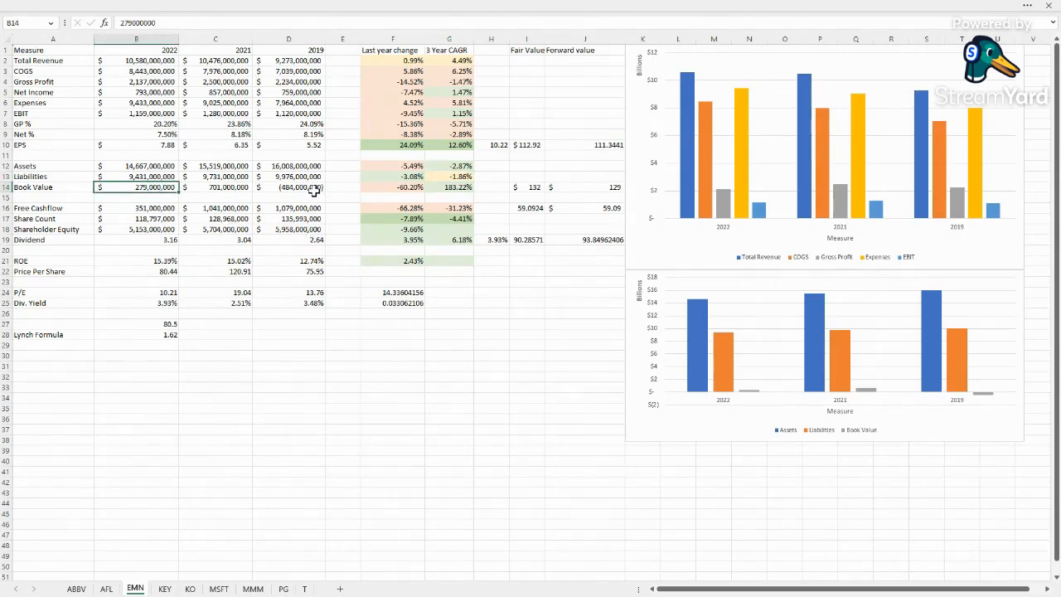
pyautogui.click(288, 186)
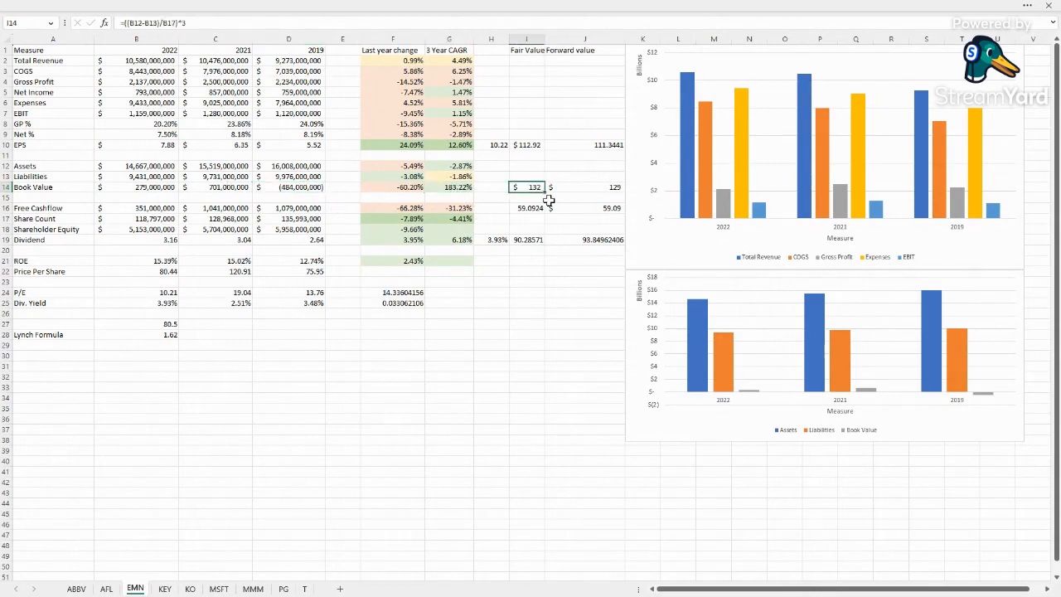
pyautogui.moveTo(540, 222)
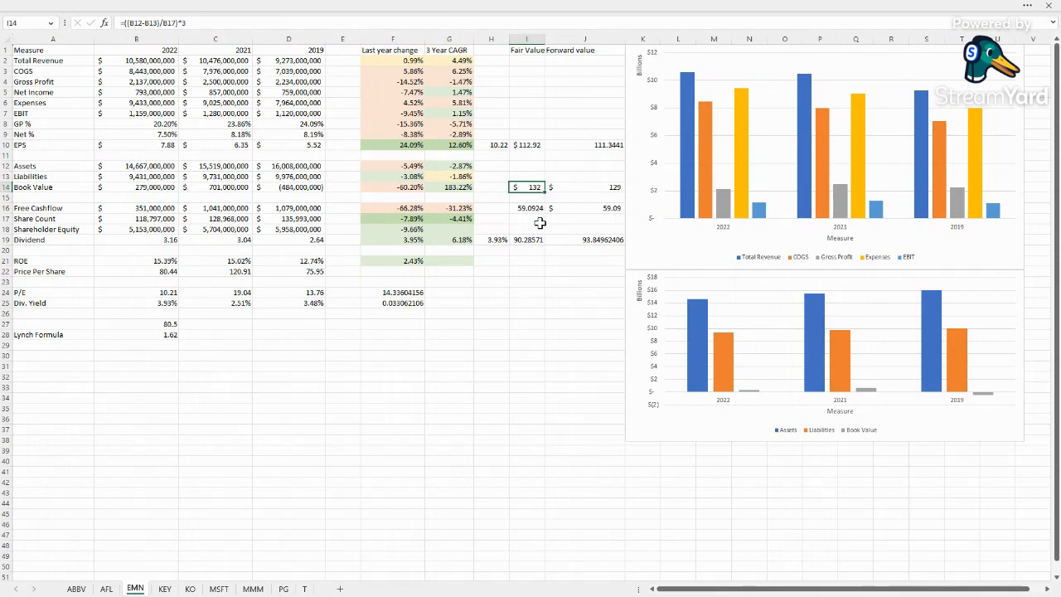
pyautogui.moveTo(599, 192)
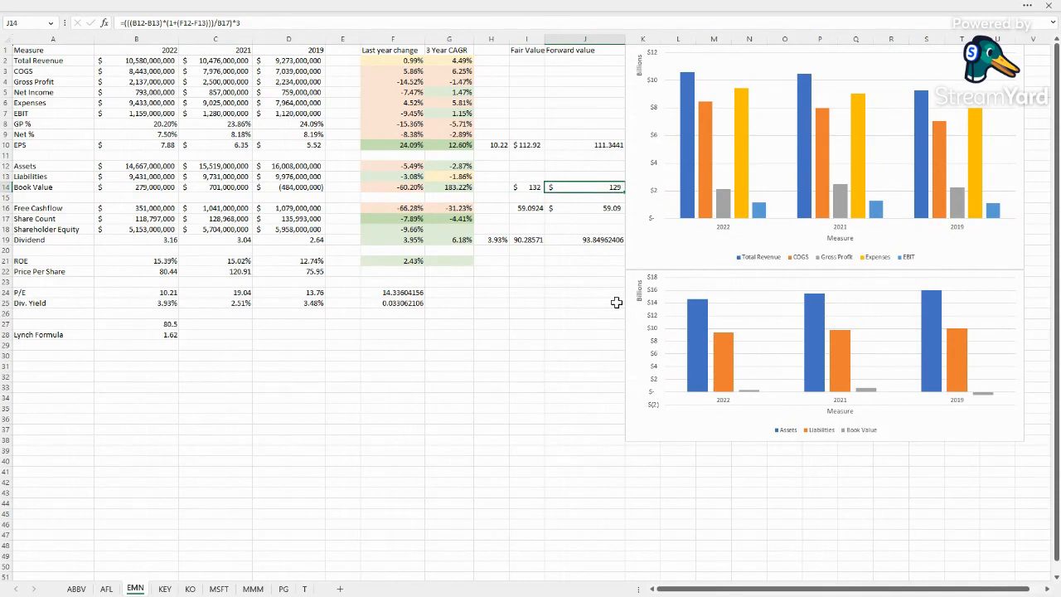
pyautogui.moveTo(587, 284)
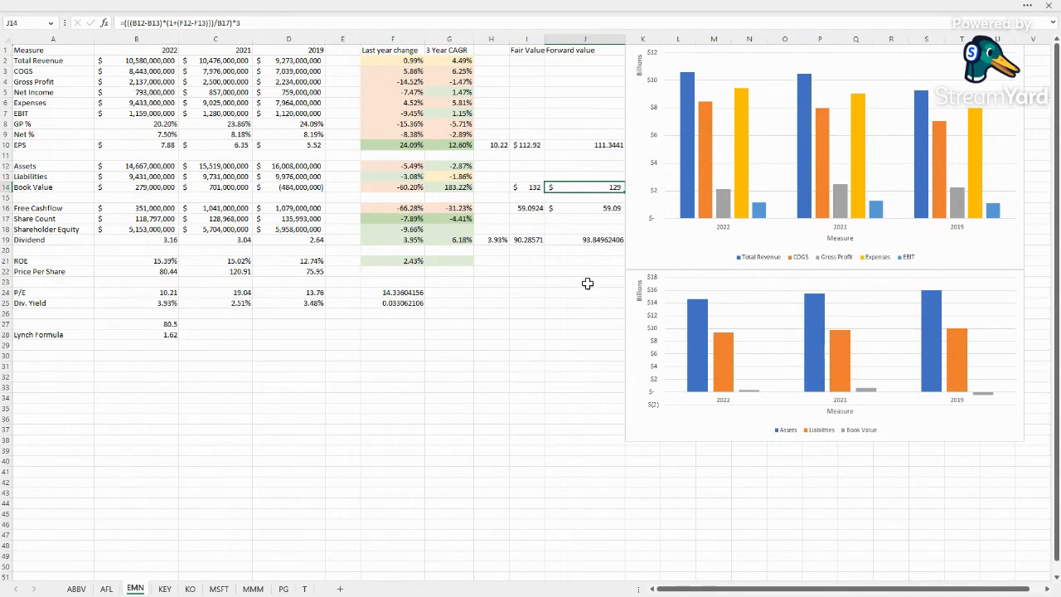
pyautogui.click(583, 144)
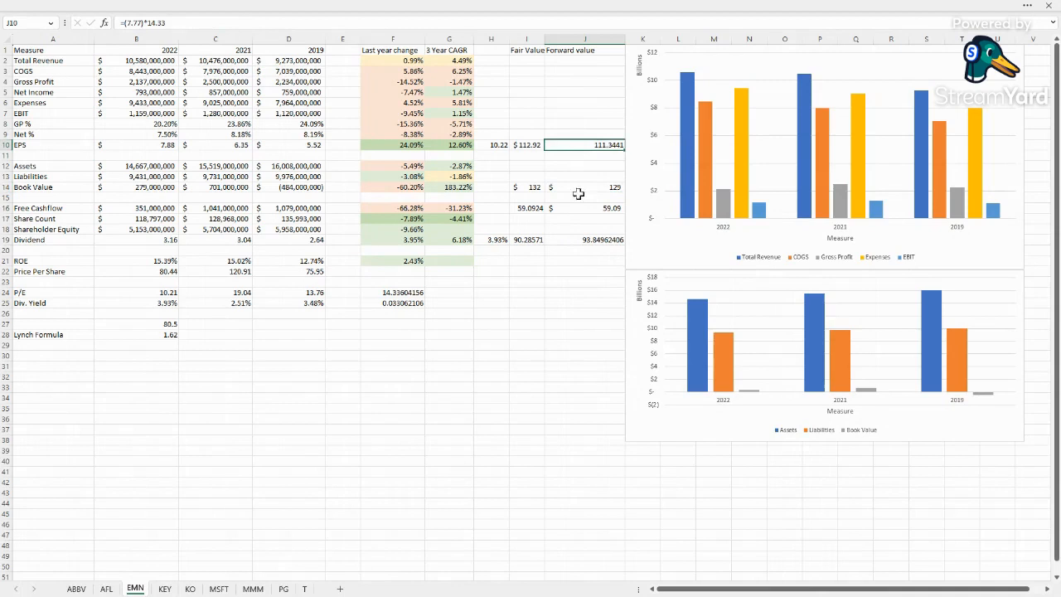
pyautogui.click(584, 176)
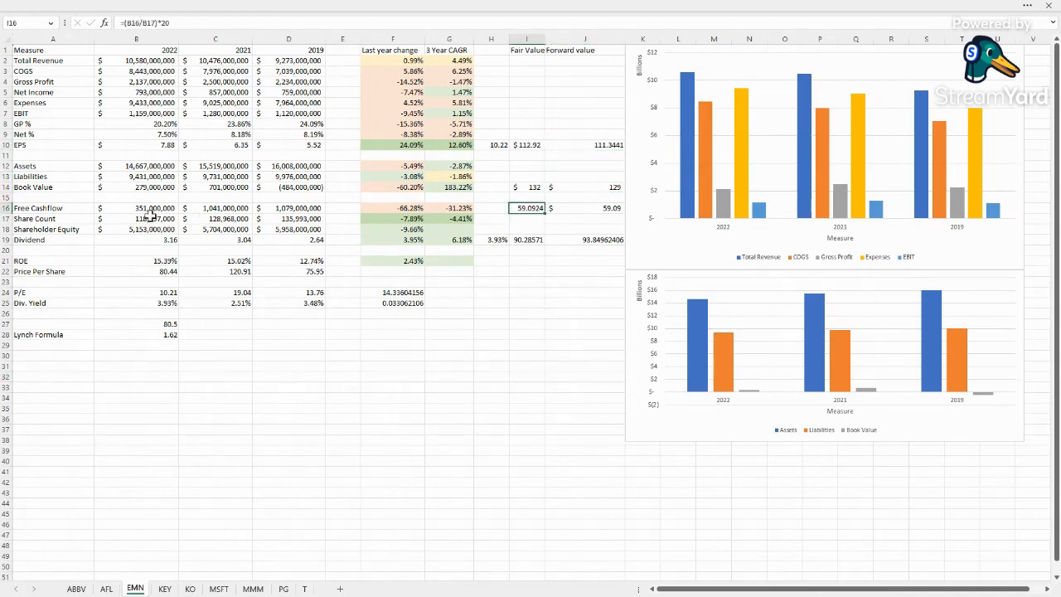
# Verify the -1.78% free cash flow growth against 2021-2022 figures and the -8.41% share-count CAGR
pyautogui.click(136, 207)
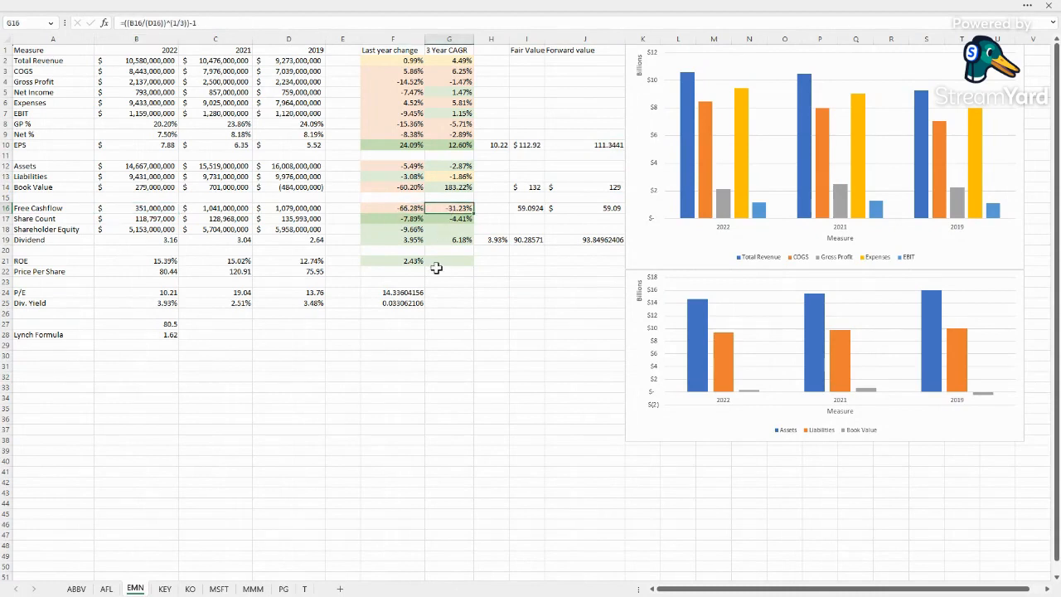
pyautogui.click(149, 207)
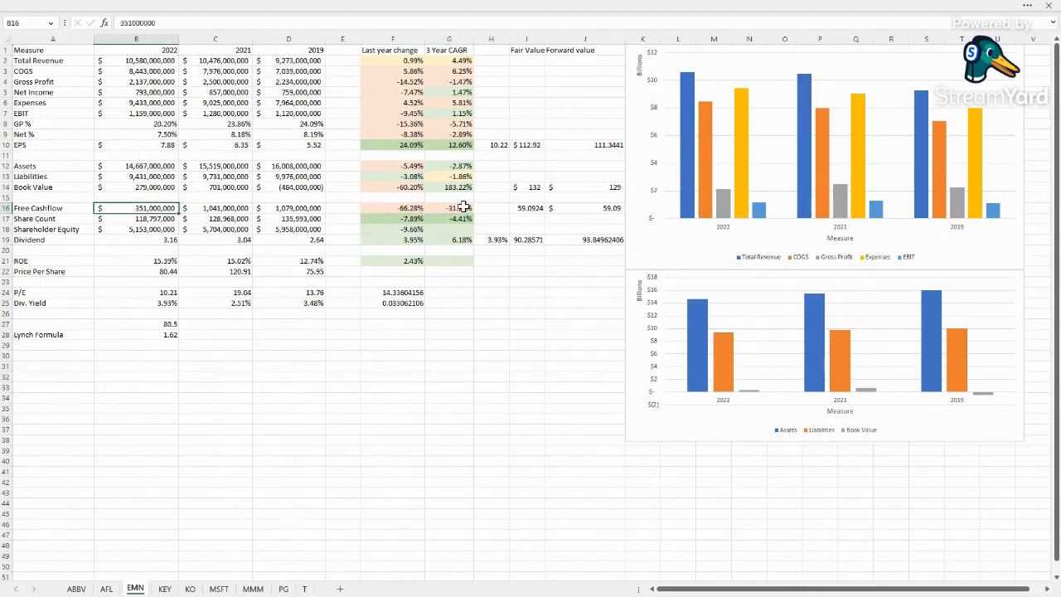
pyautogui.click(450, 209)
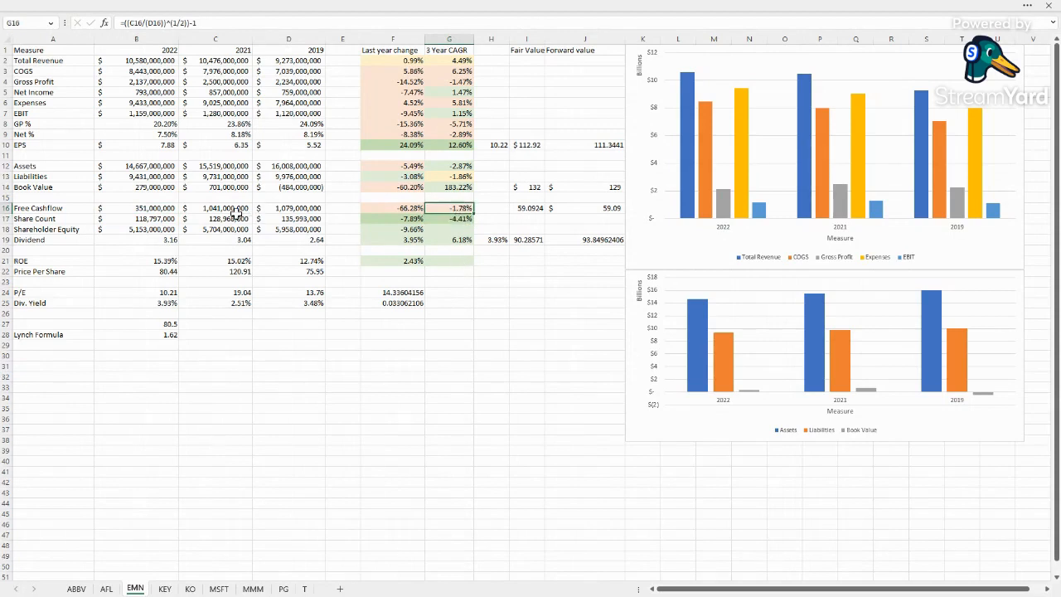
pyautogui.click(216, 209)
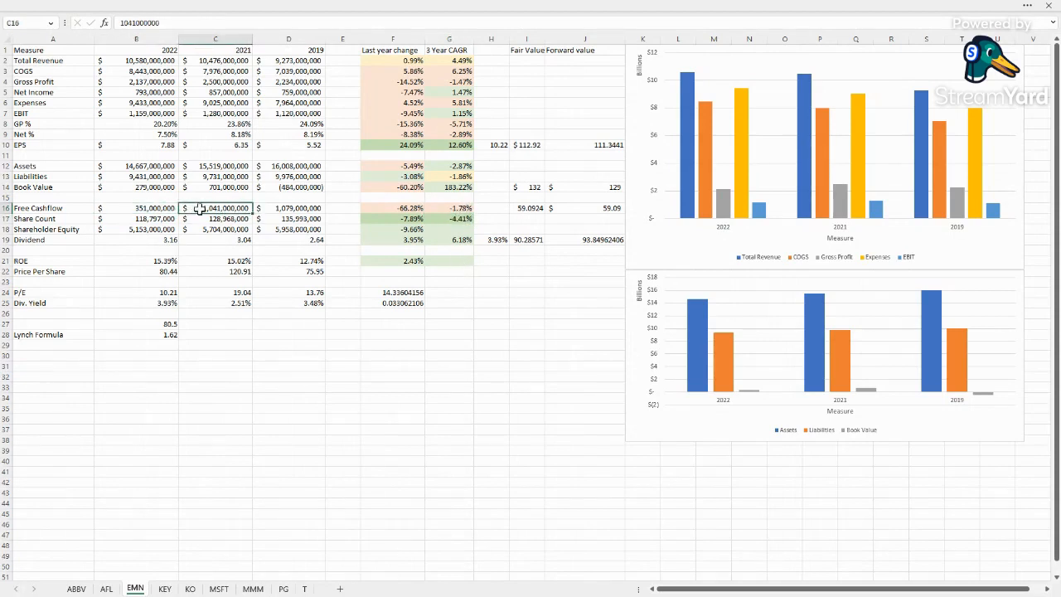
pyautogui.moveTo(458, 205)
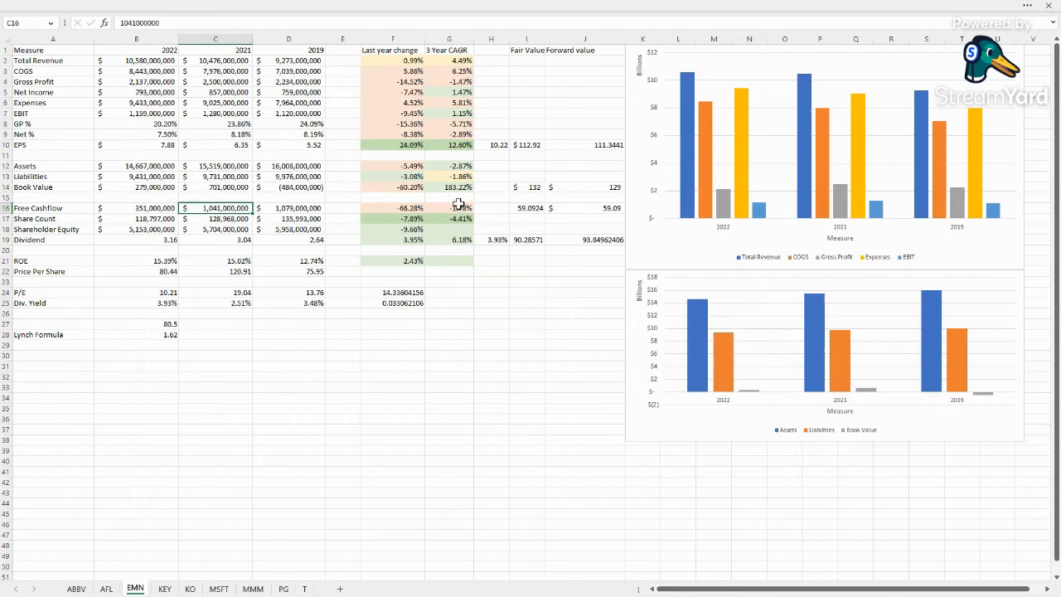
pyautogui.click(447, 209)
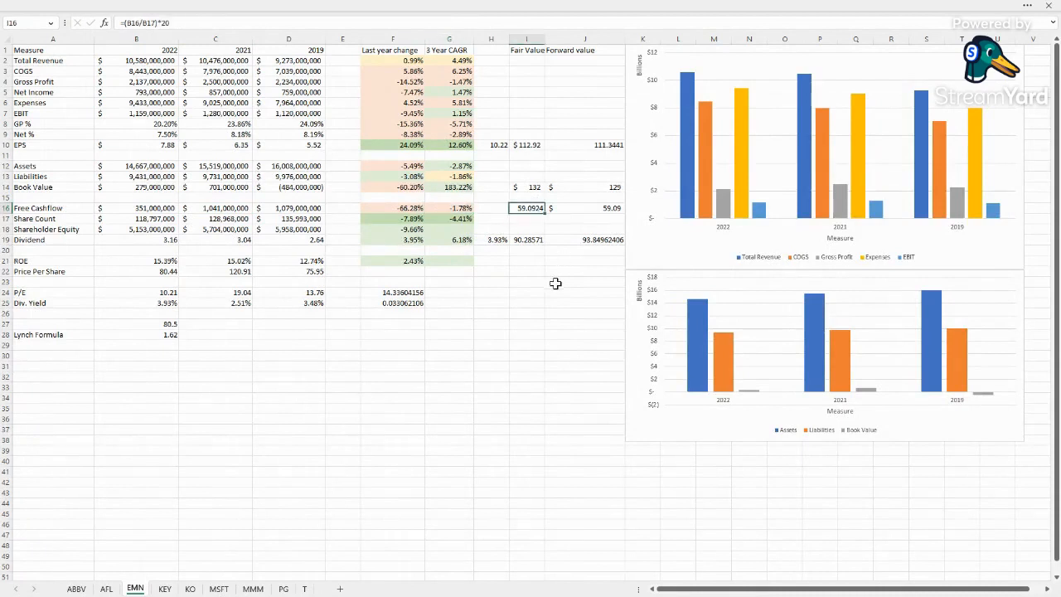
pyautogui.moveTo(590, 222)
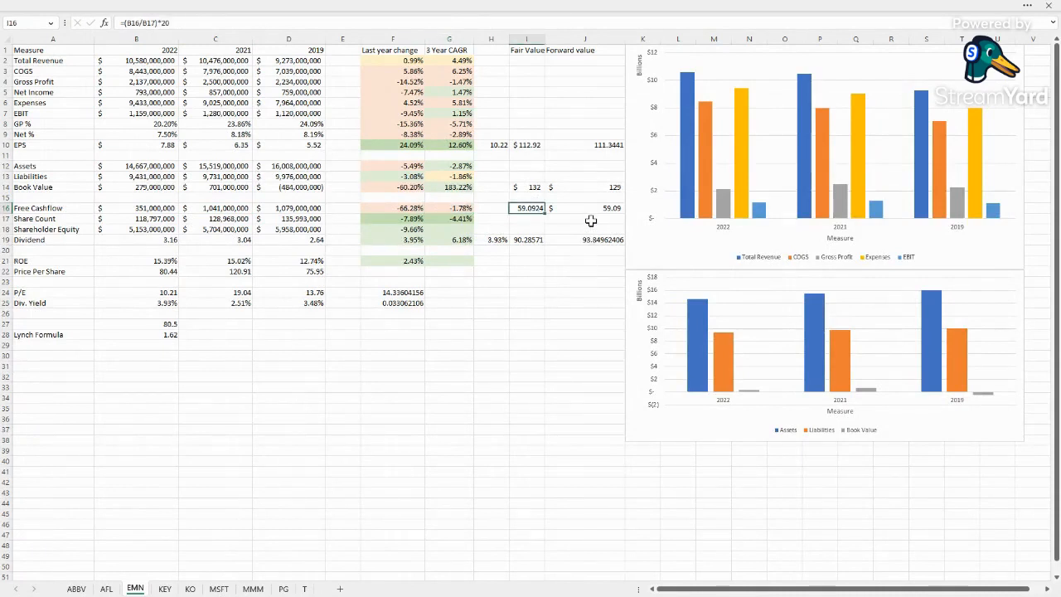
pyautogui.click(584, 298)
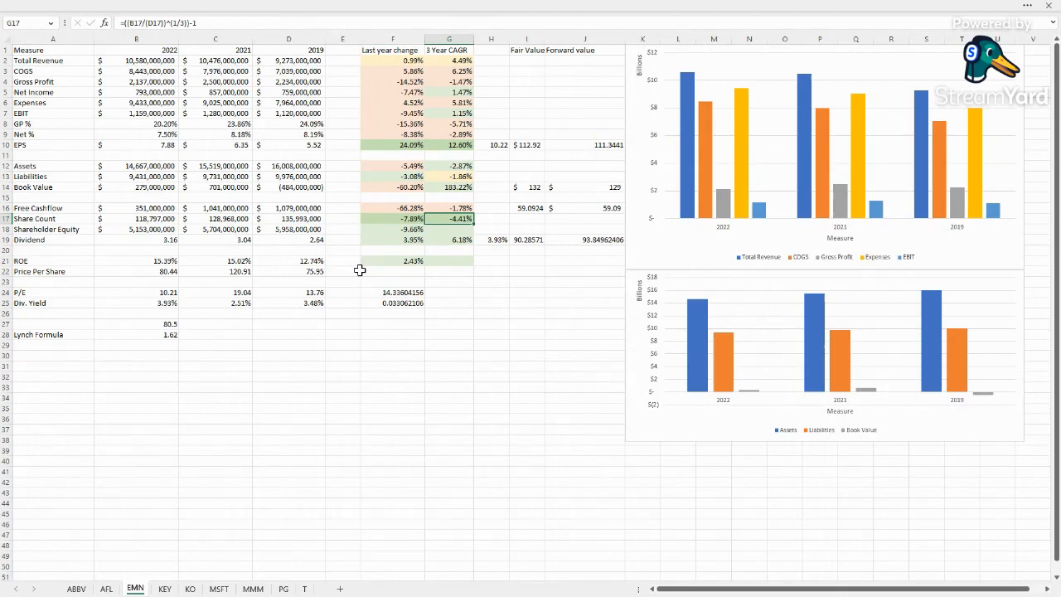
pyautogui.moveTo(404, 206)
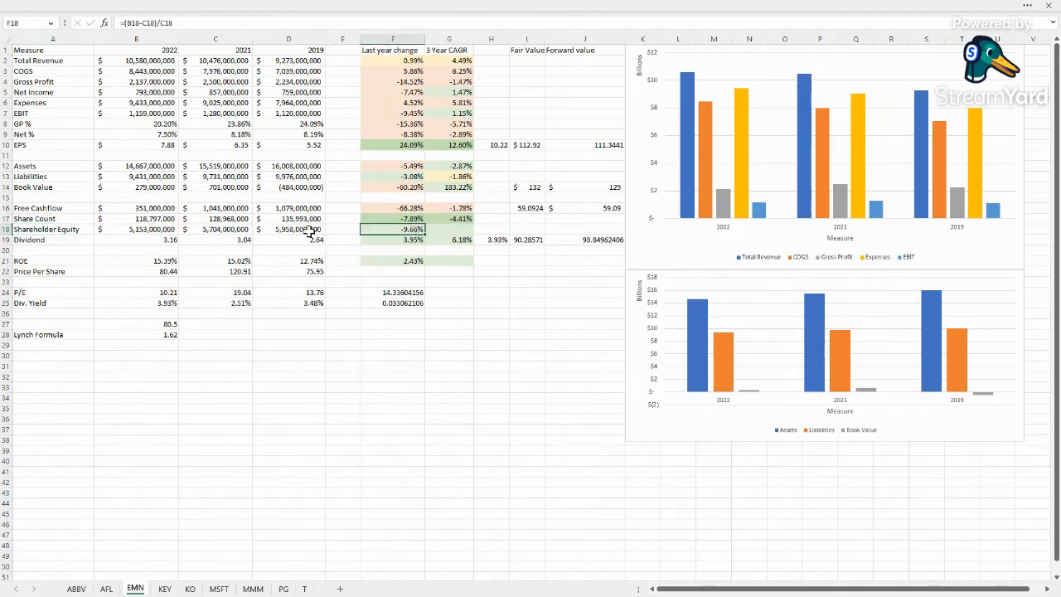
pyautogui.click(450, 219)
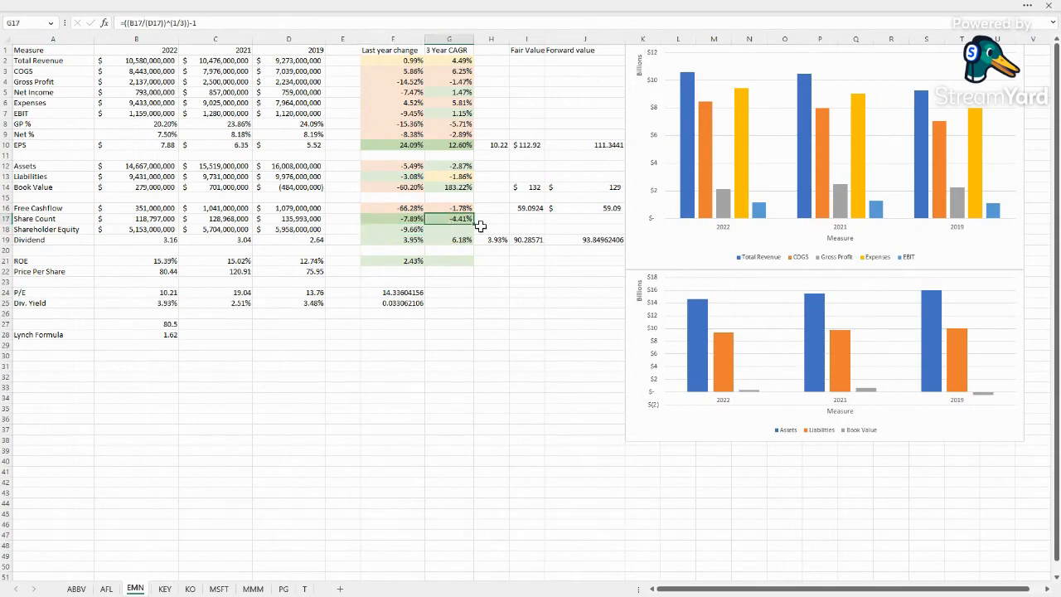
pyautogui.click(449, 260)
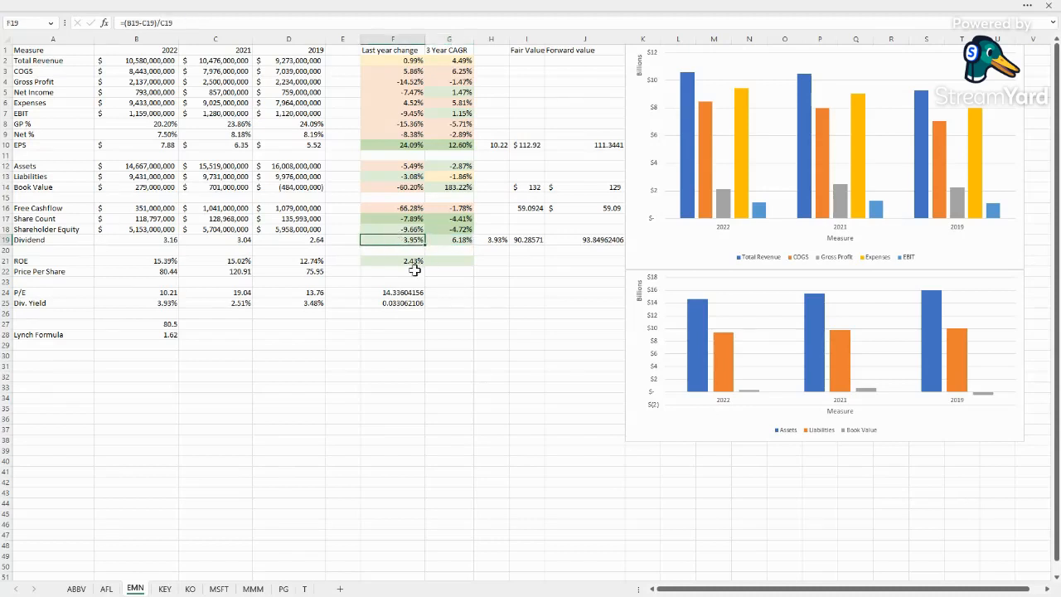
pyautogui.moveTo(491, 274)
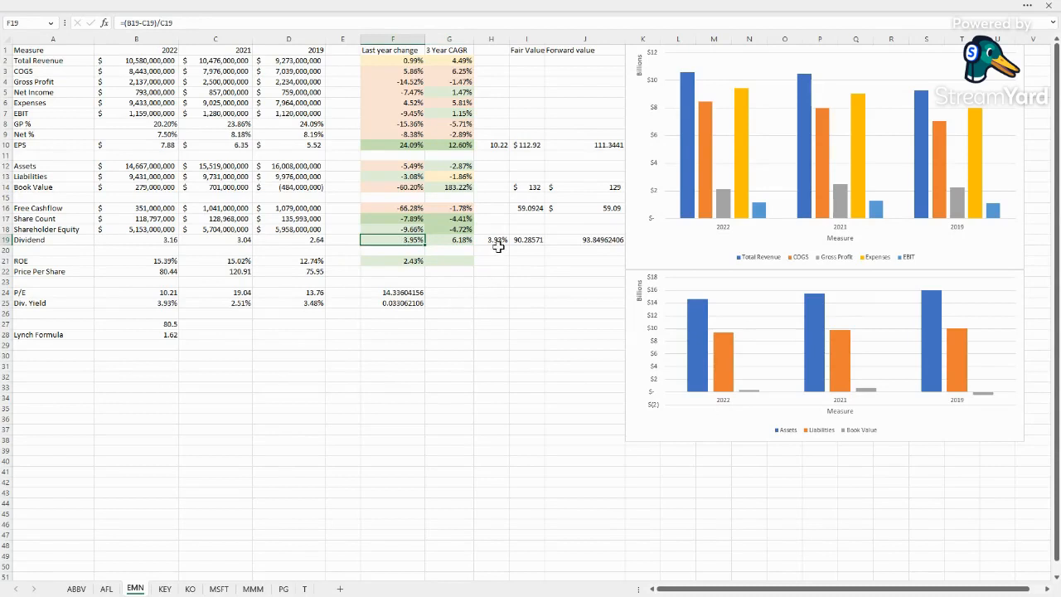
pyautogui.click(490, 239)
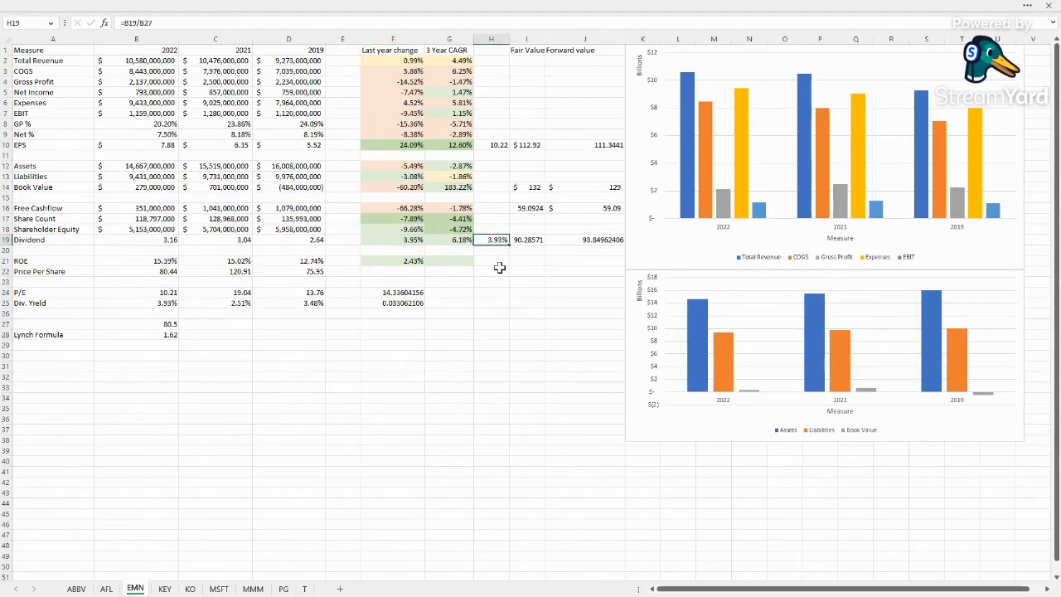
pyautogui.moveTo(522, 238)
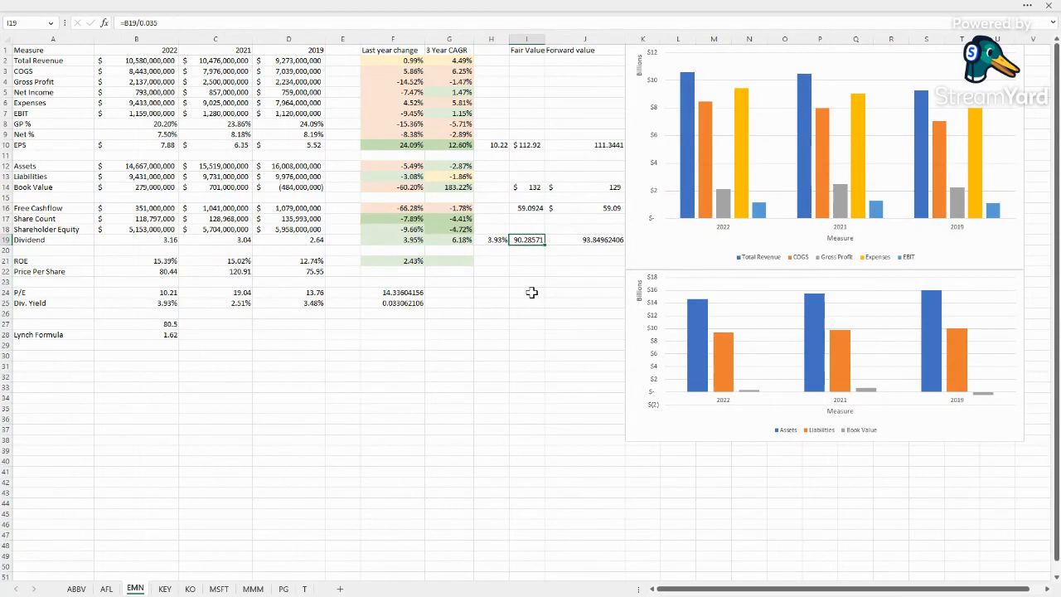
pyautogui.click(585, 239)
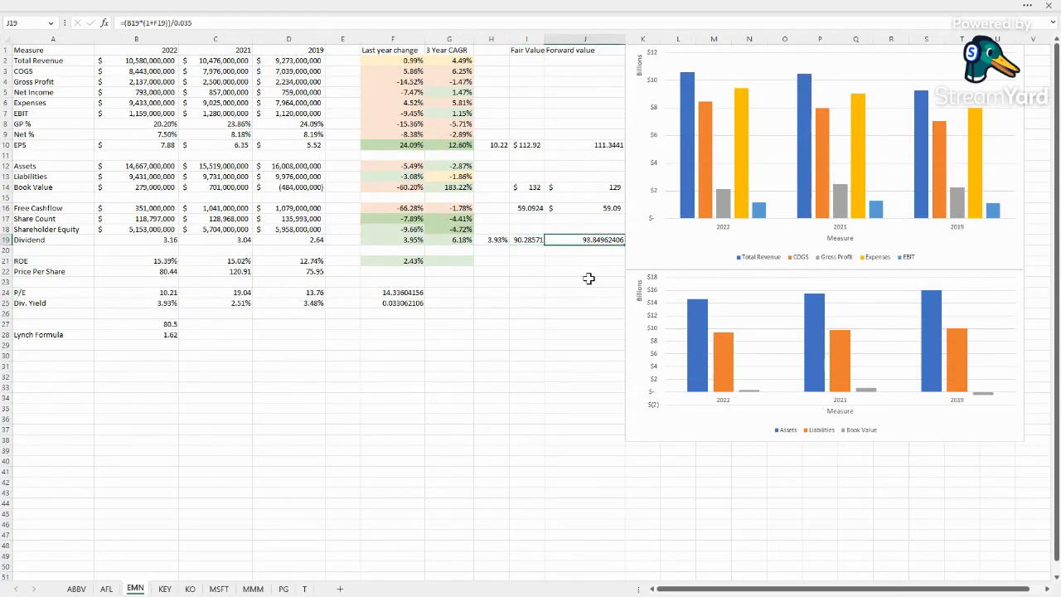
pyautogui.moveTo(589, 271)
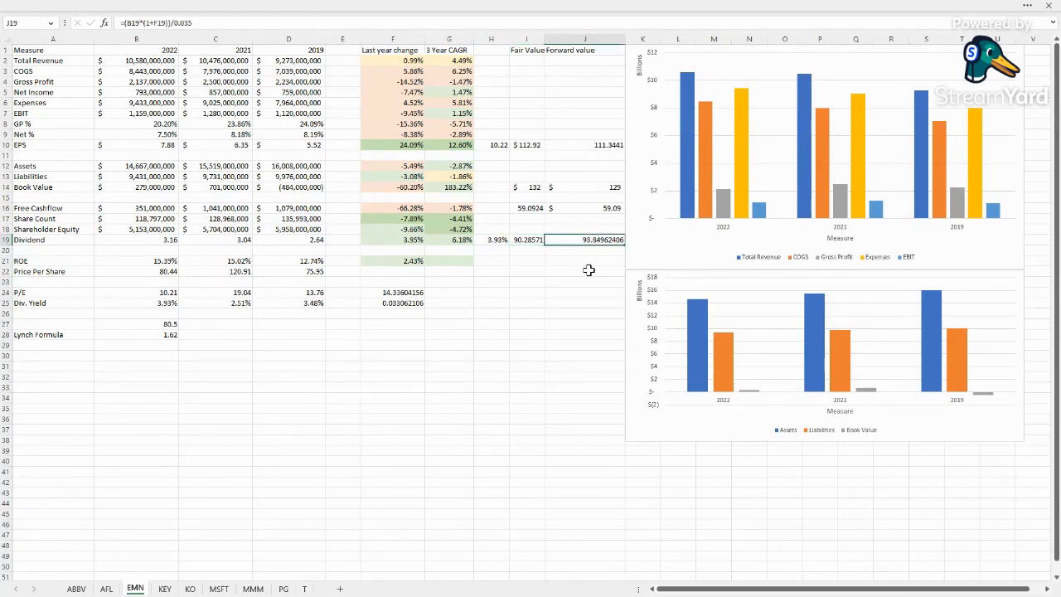
pyautogui.moveTo(528, 299)
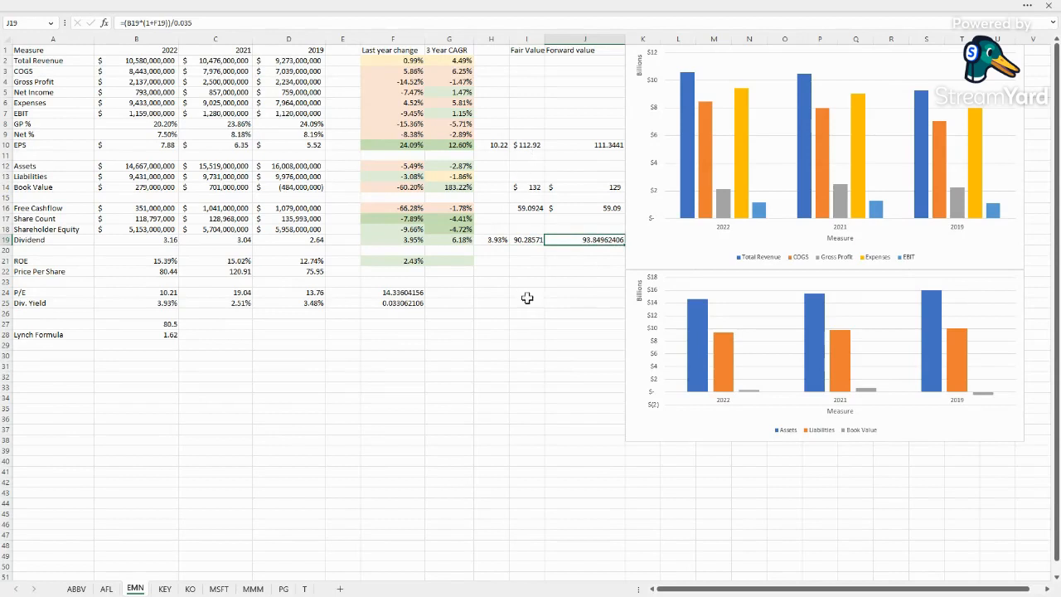
pyautogui.moveTo(537, 272)
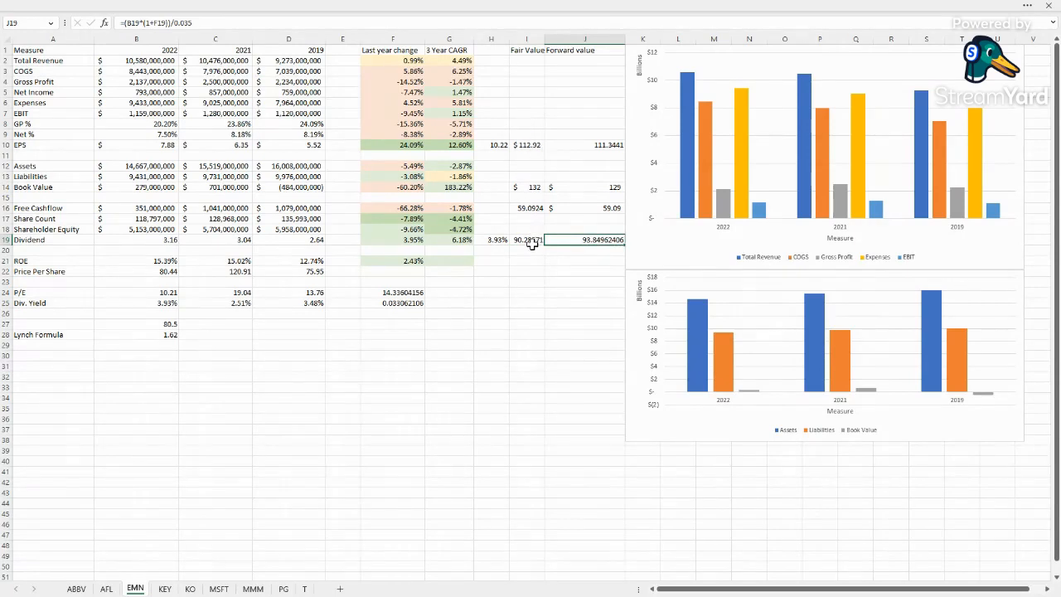
pyautogui.click(527, 209)
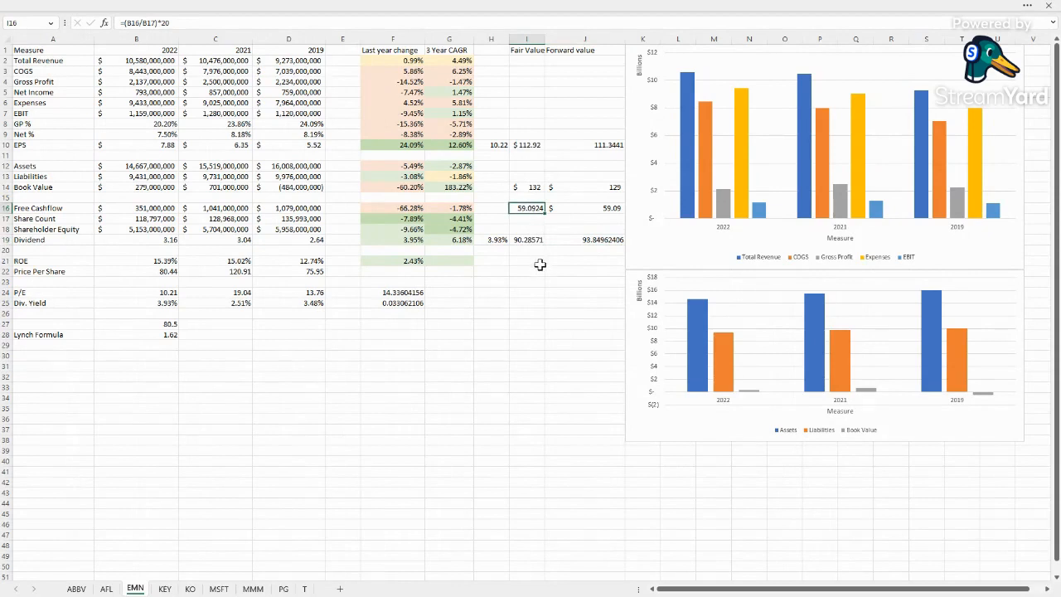
pyautogui.click(527, 185)
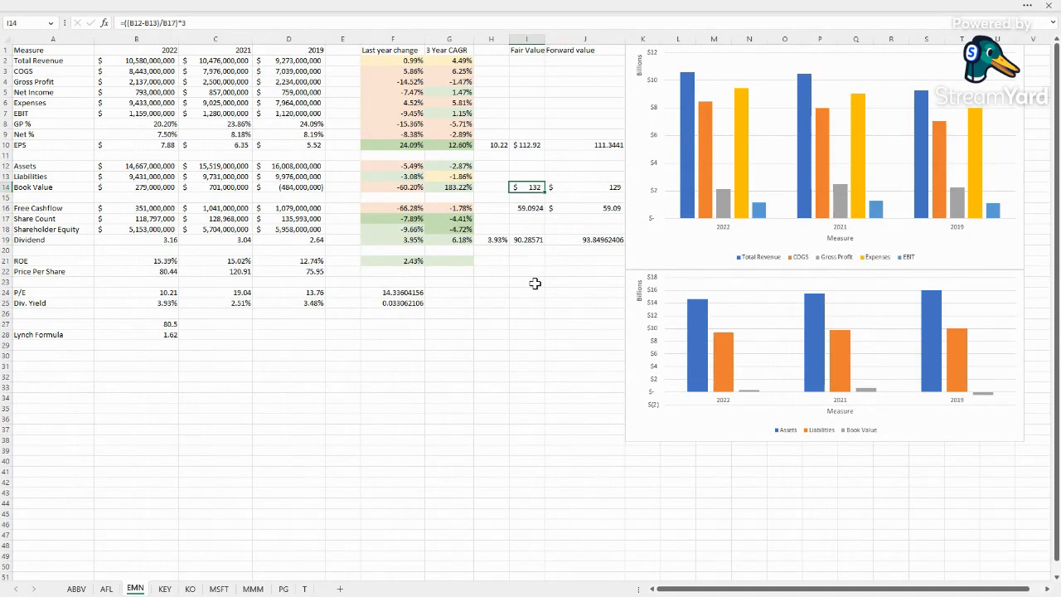
pyautogui.moveTo(527, 287)
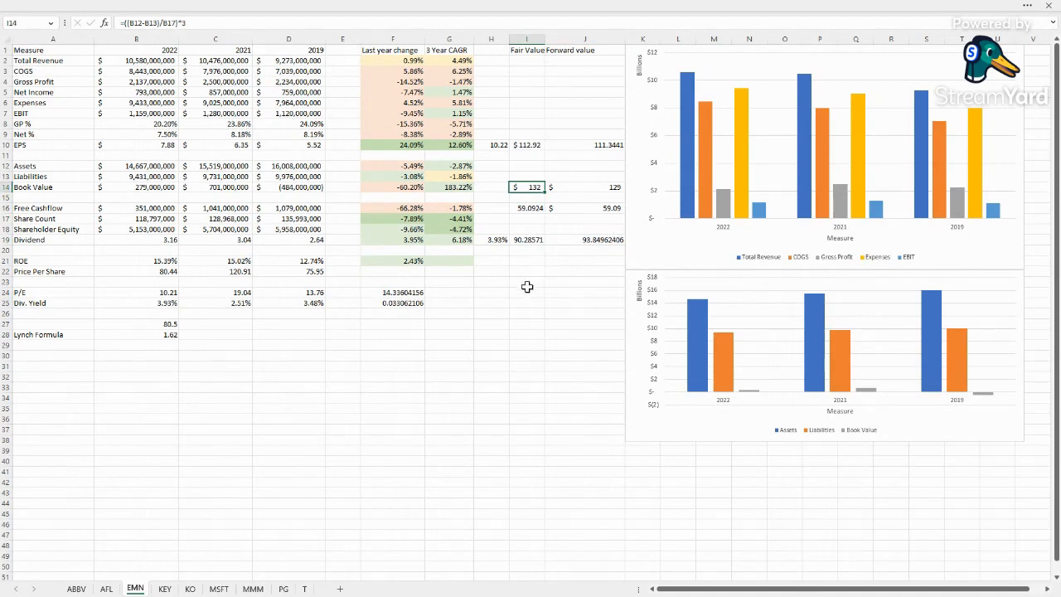
pyautogui.moveTo(524, 296)
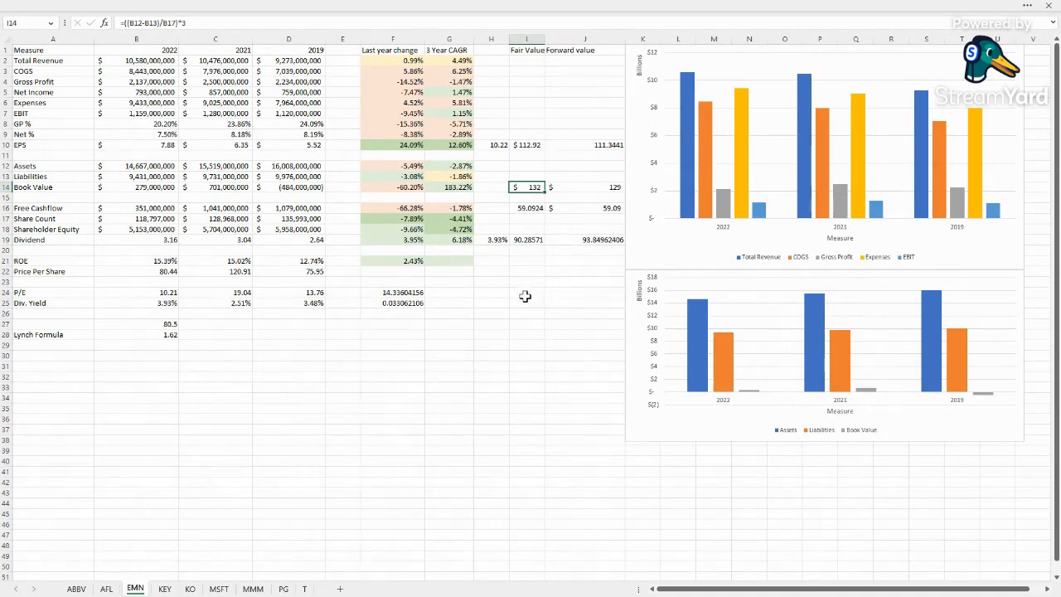
pyautogui.moveTo(530, 288)
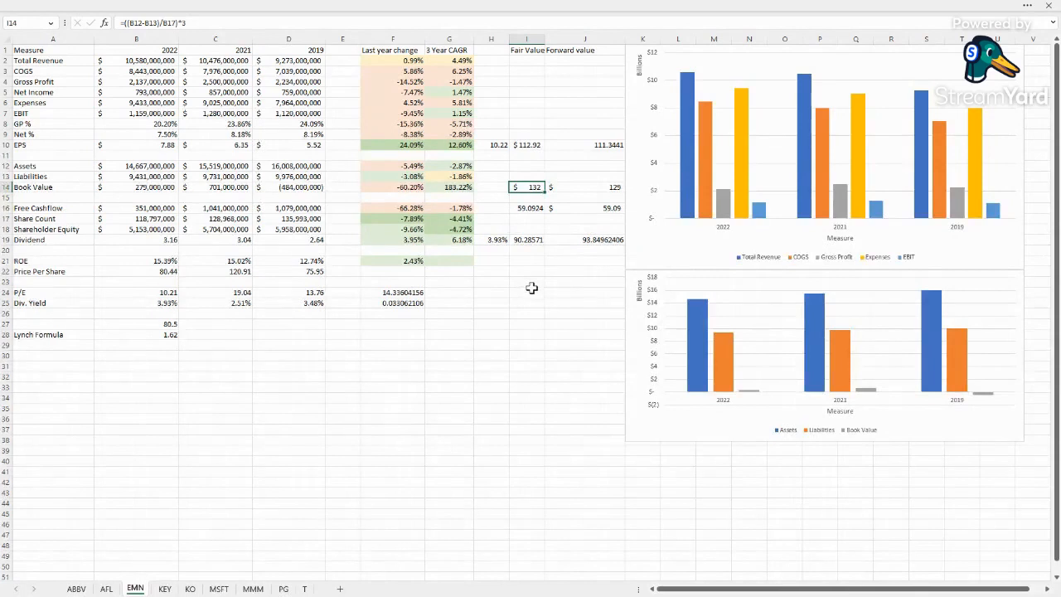
pyautogui.moveTo(593, 290)
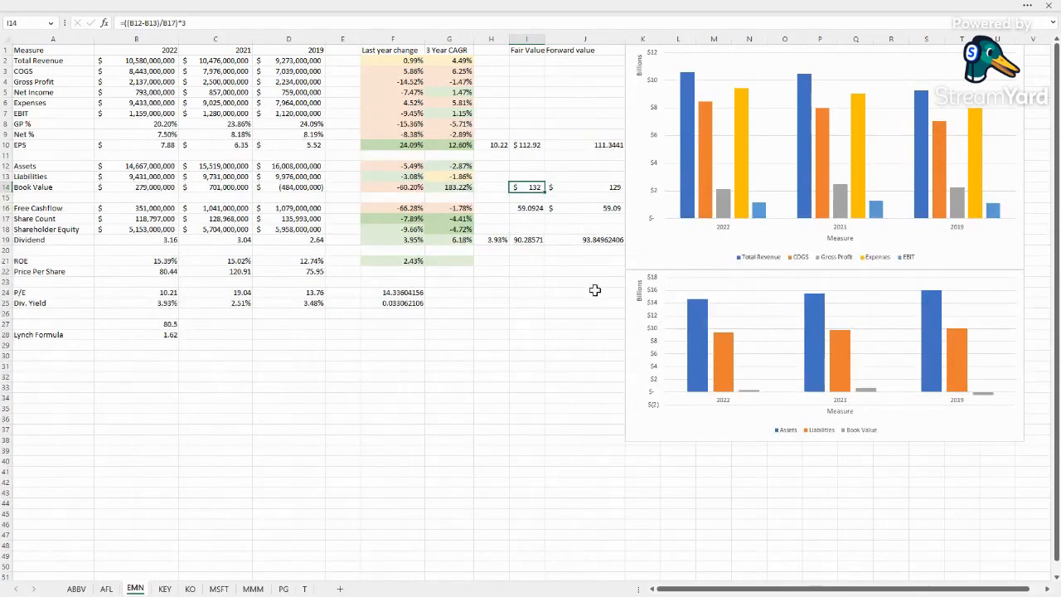
pyautogui.click(584, 292)
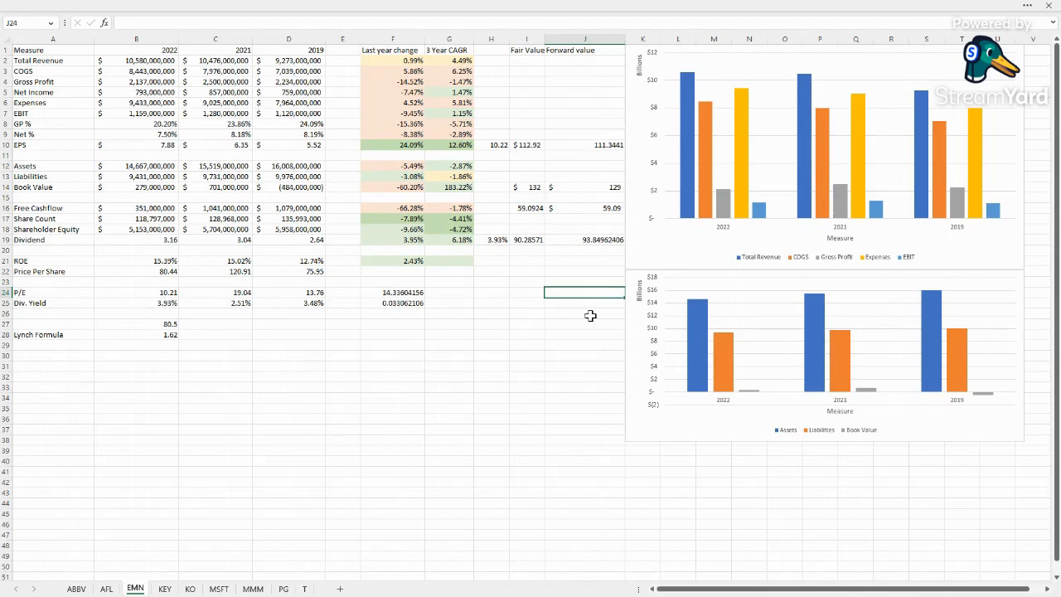
pyautogui.click(528, 185)
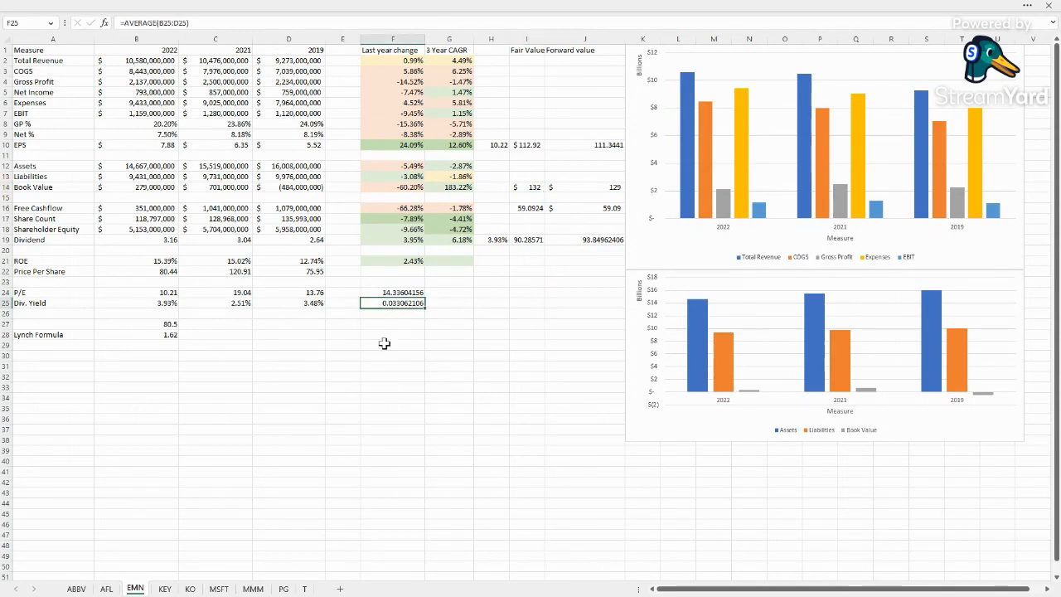
pyautogui.click(289, 302)
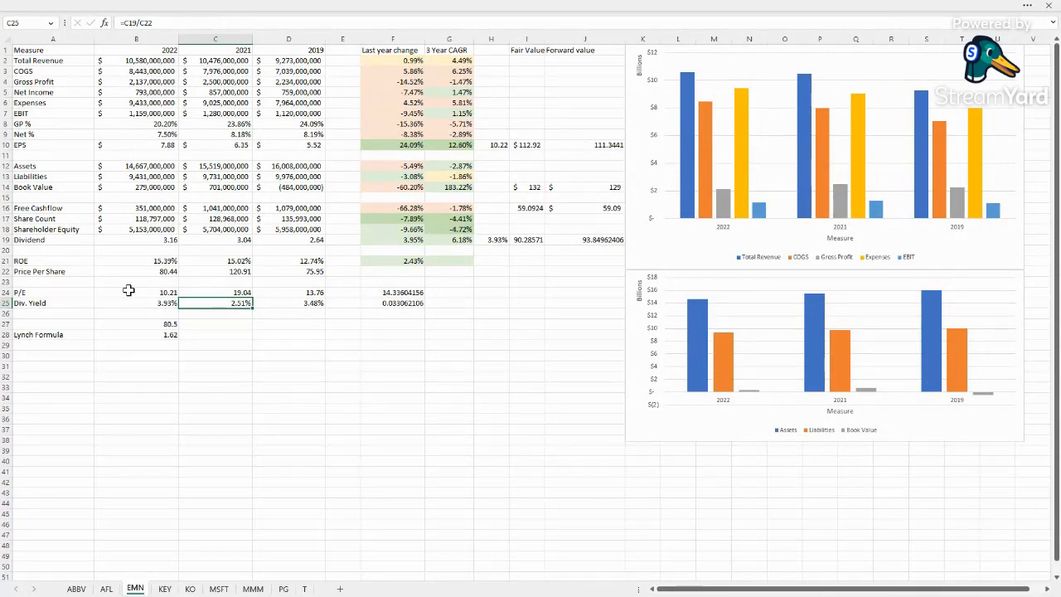
pyautogui.click(289, 355)
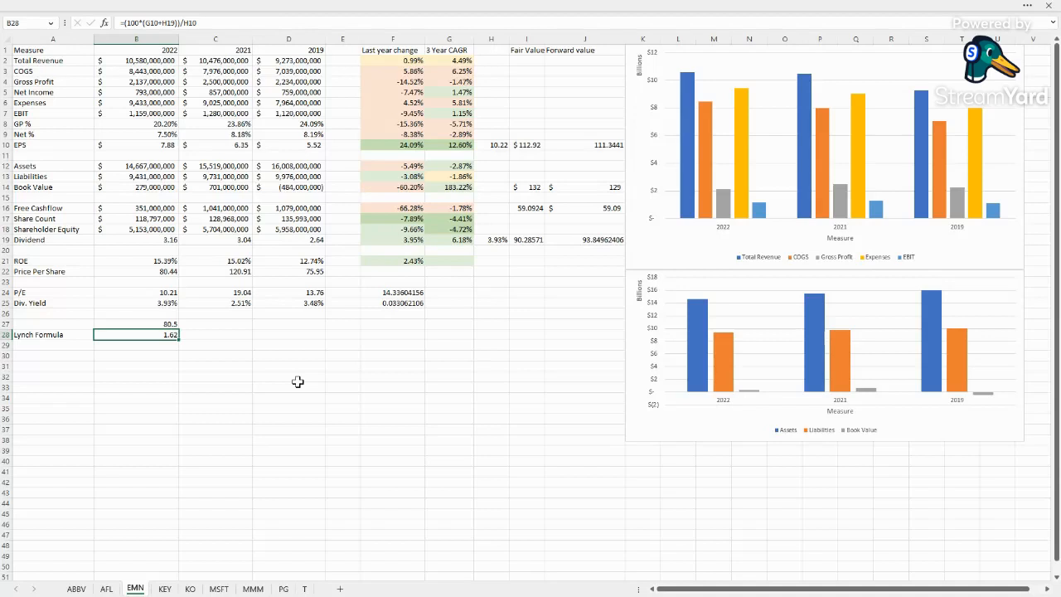
pyautogui.moveTo(182, 373)
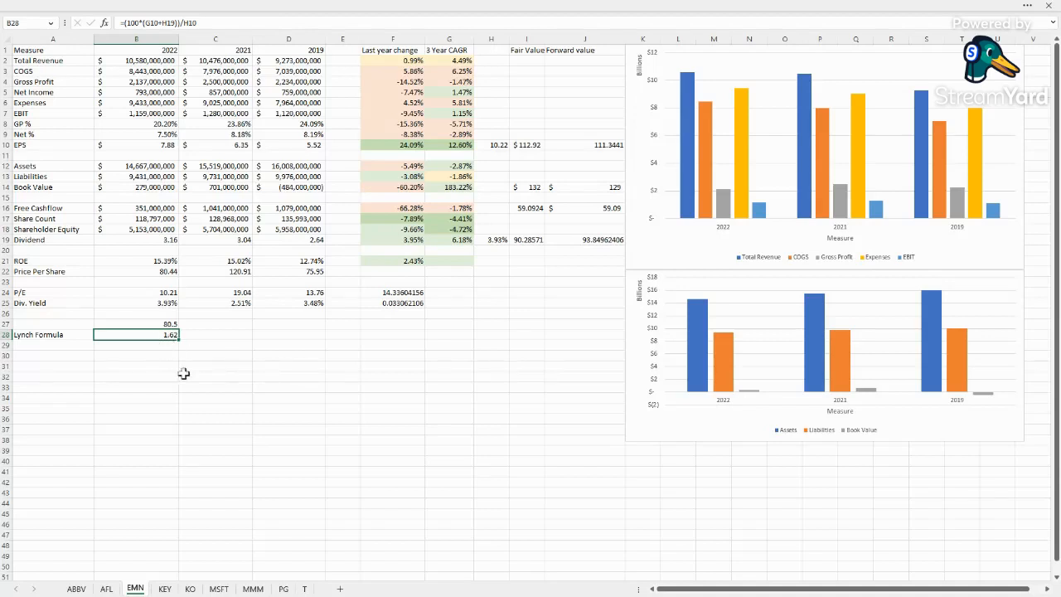
pyautogui.moveTo(238, 400)
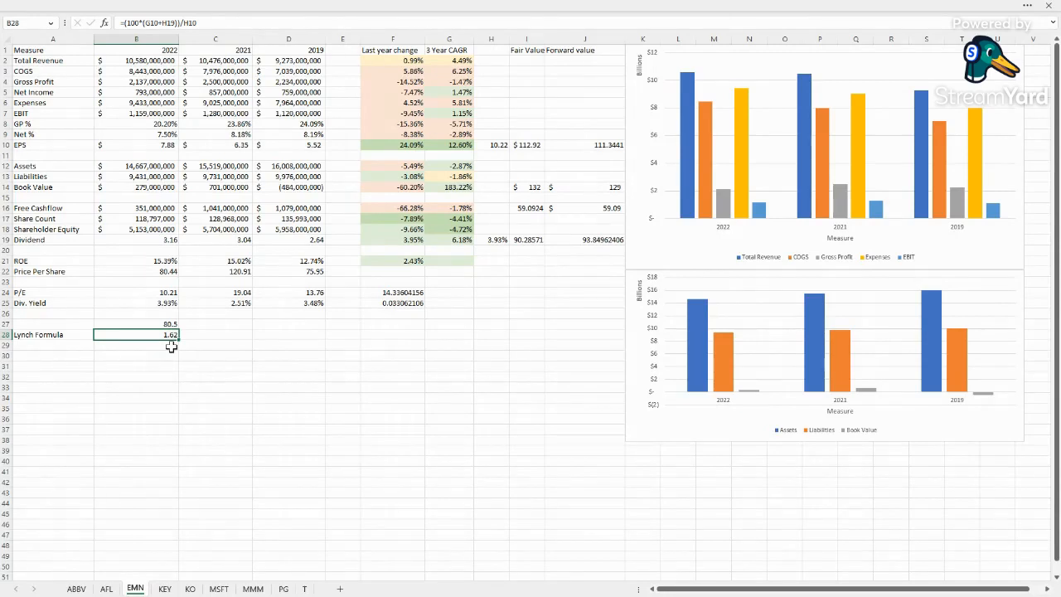
pyautogui.moveTo(242, 394)
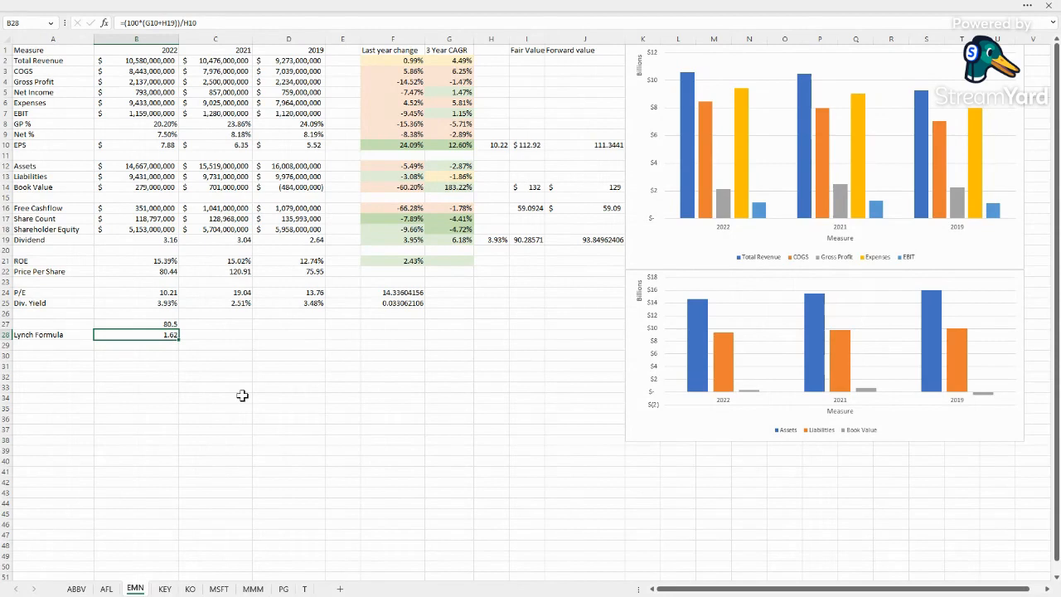
pyautogui.moveTo(148, 331)
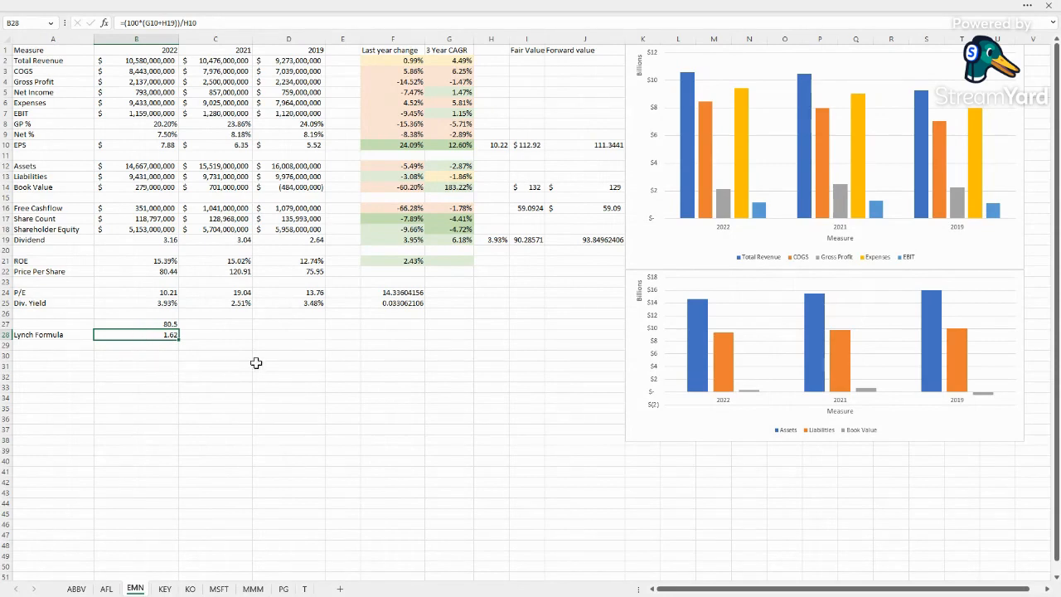
pyautogui.moveTo(300, 431)
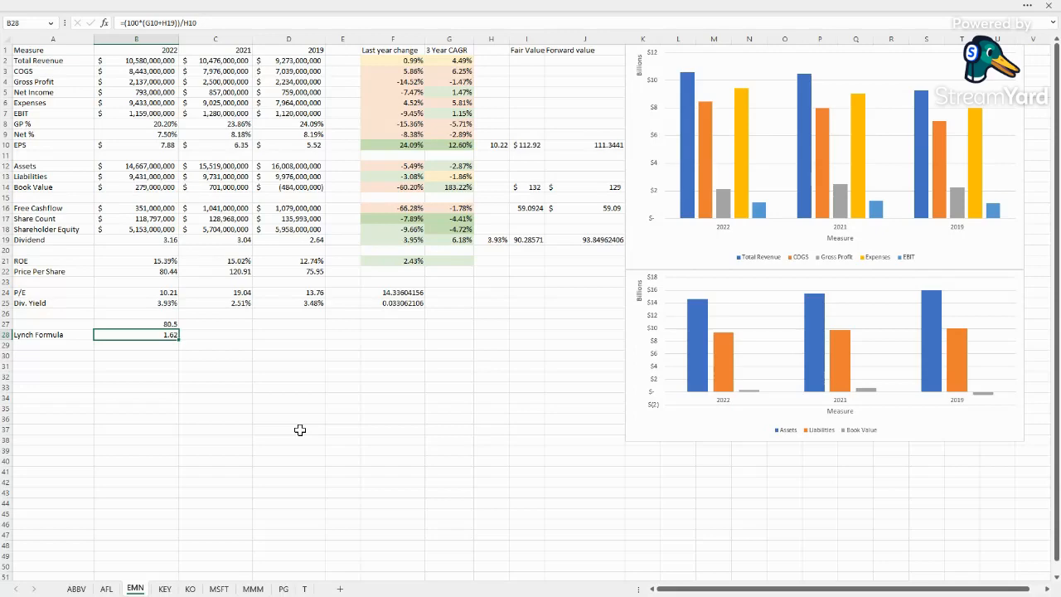
pyautogui.moveTo(239, 444)
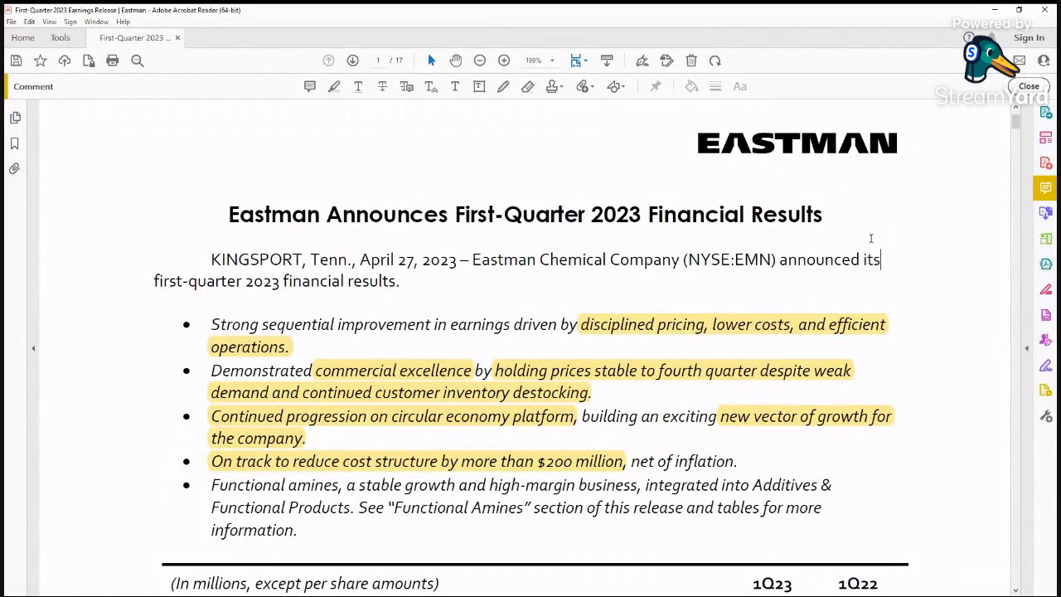
pyautogui.moveTo(839, 257)
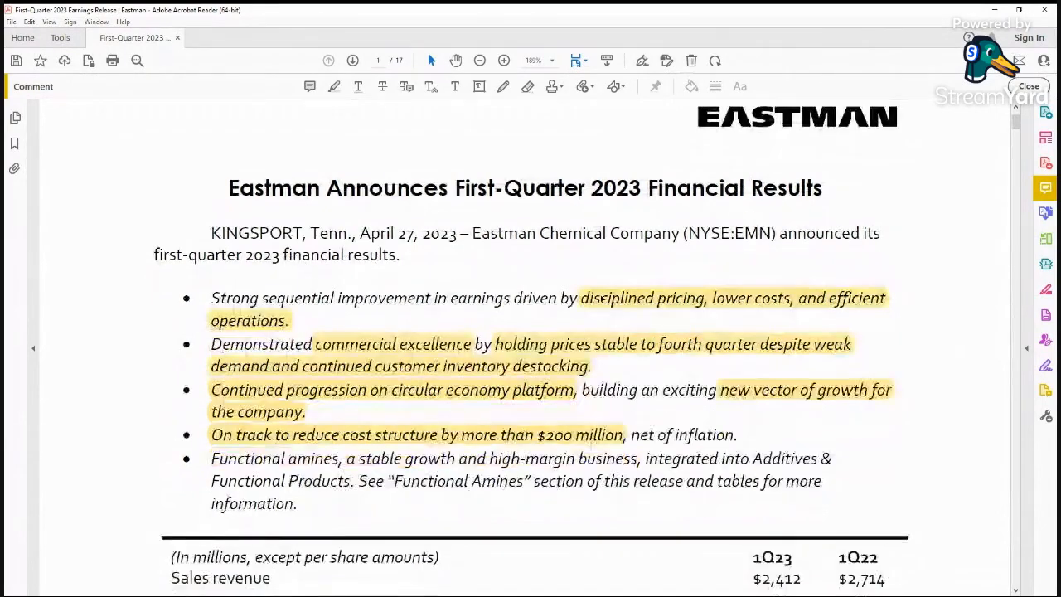
# Scroll to the earnings release's highlighted first-quarter 2023 summary points
pyautogui.scroll(-3)
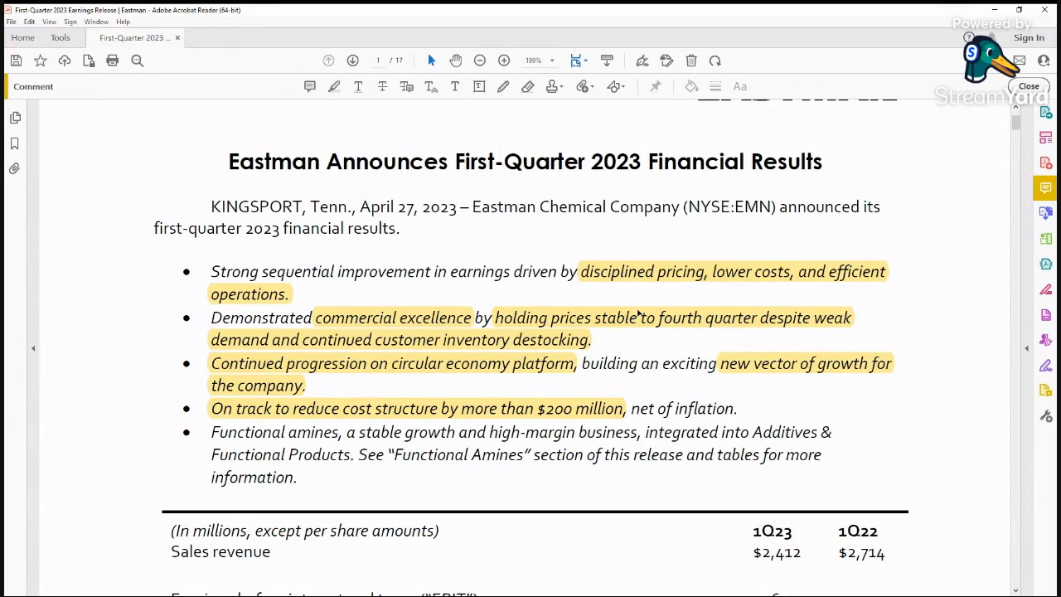
pyautogui.moveTo(595, 335)
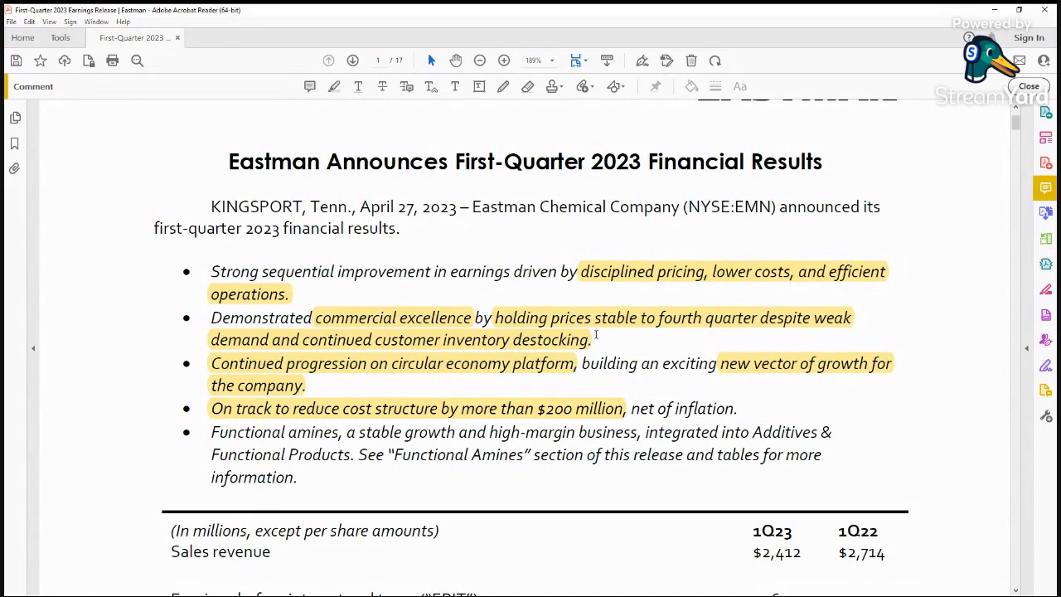
pyautogui.scroll(-3)
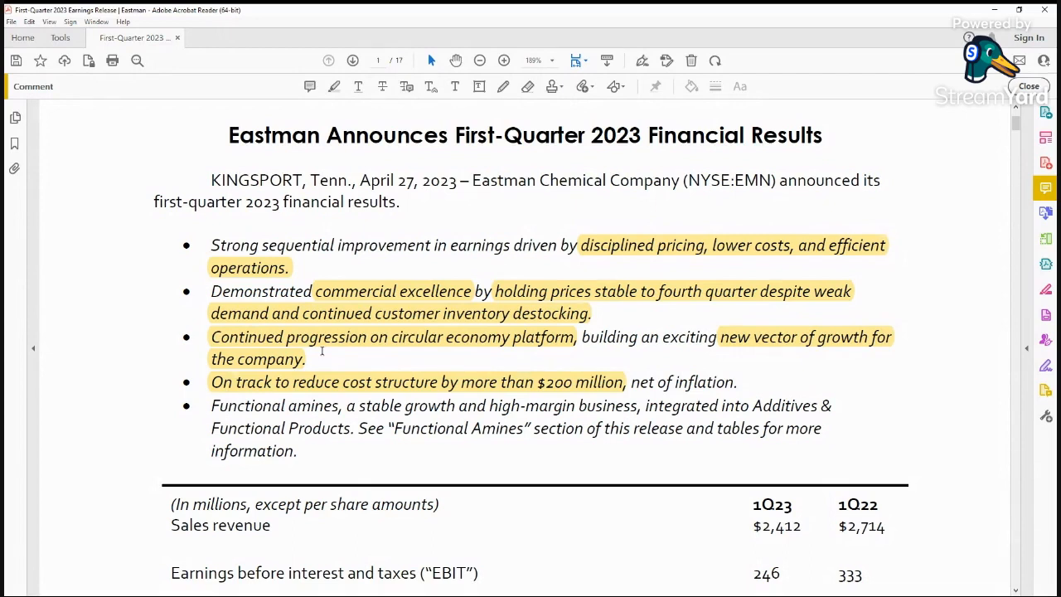
pyautogui.moveTo(405, 348)
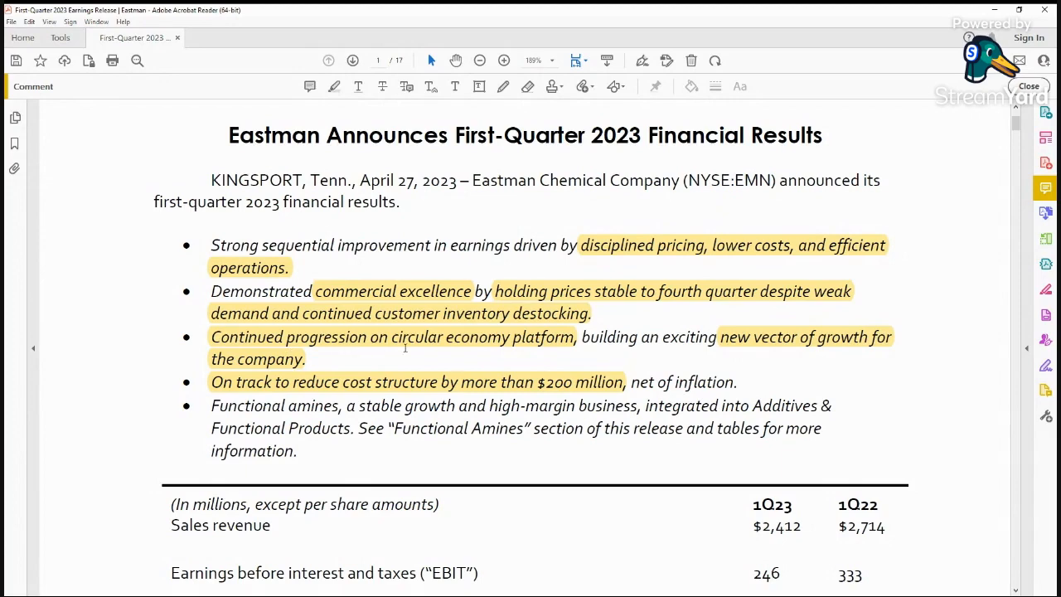
pyautogui.scroll(-3)
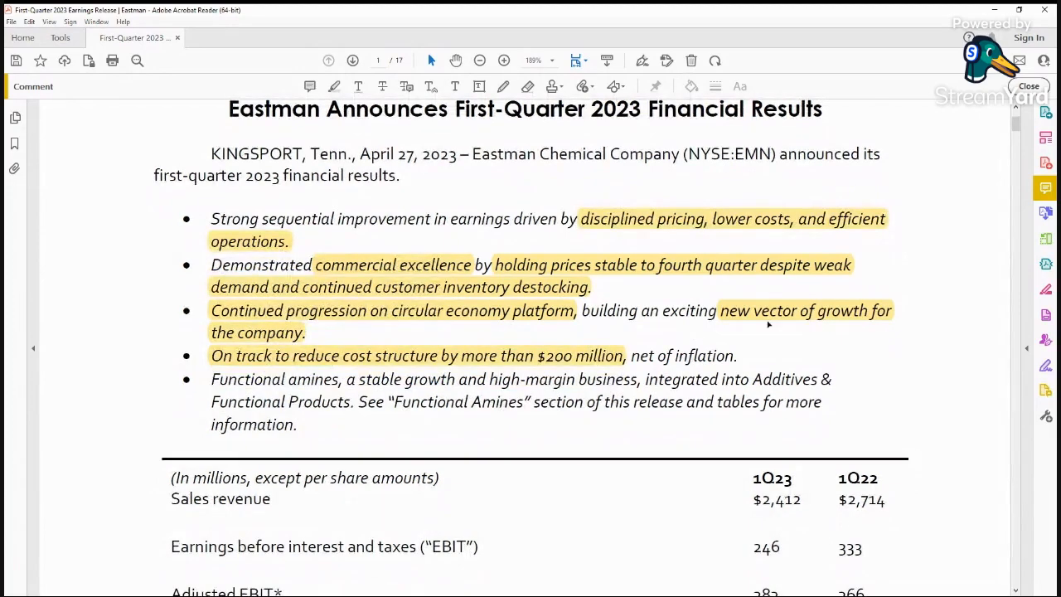
pyautogui.scroll(-3)
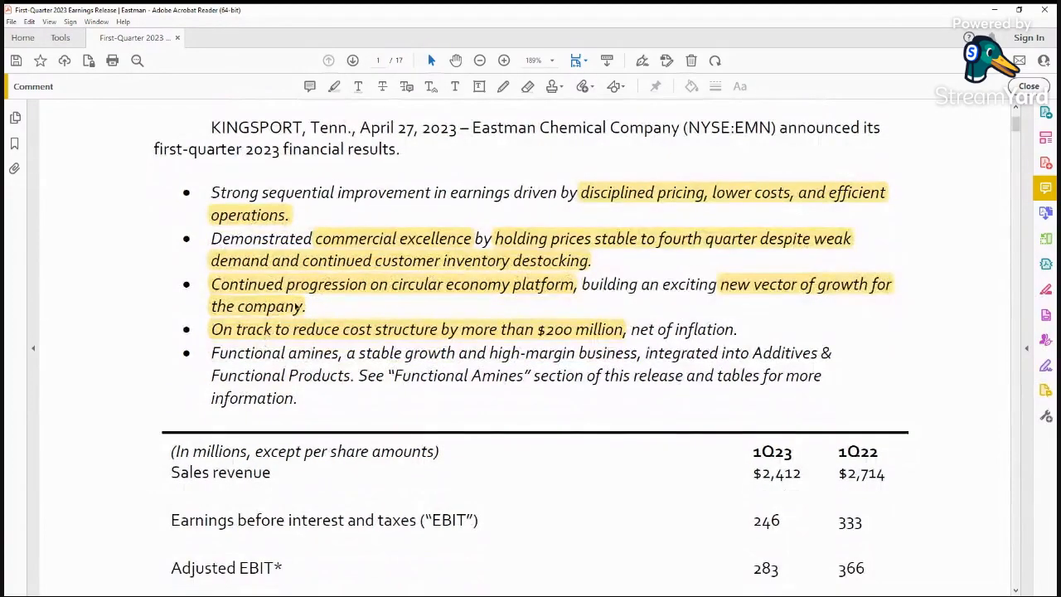
pyautogui.moveTo(440, 428)
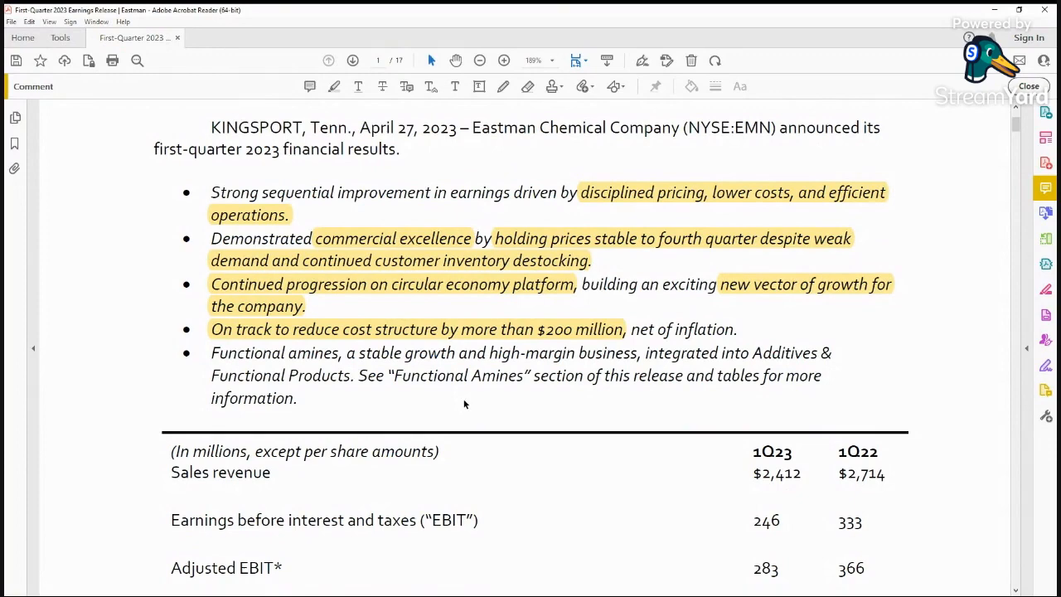
# Scroll past the sales, EBIT and EPS table to the CEO quote and Corporate Results heading
pyautogui.scroll(-3)
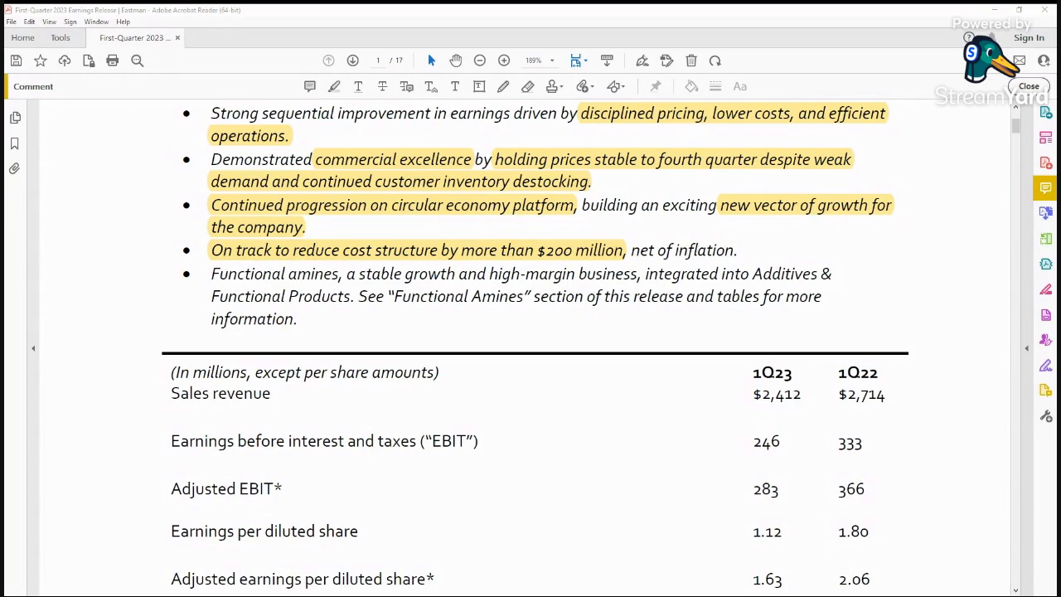
pyautogui.moveTo(935, 169)
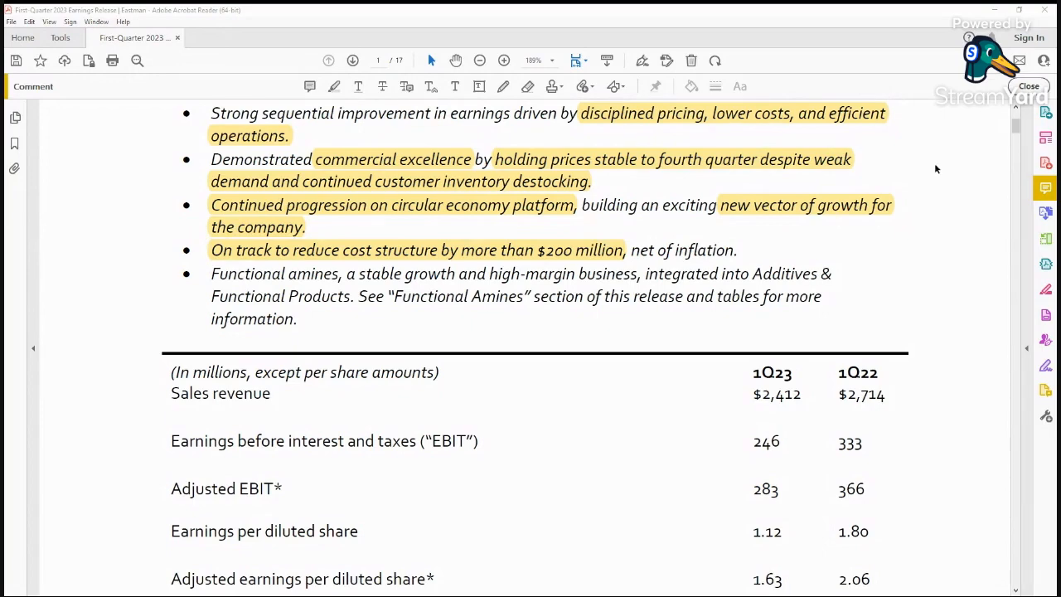
pyautogui.scroll(-3)
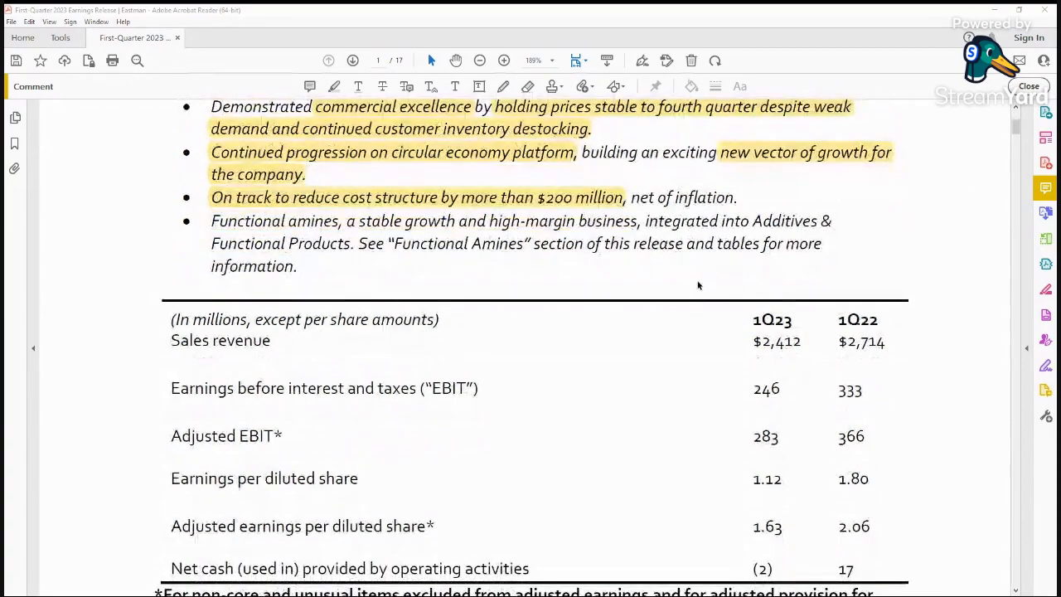
pyautogui.scroll(-3)
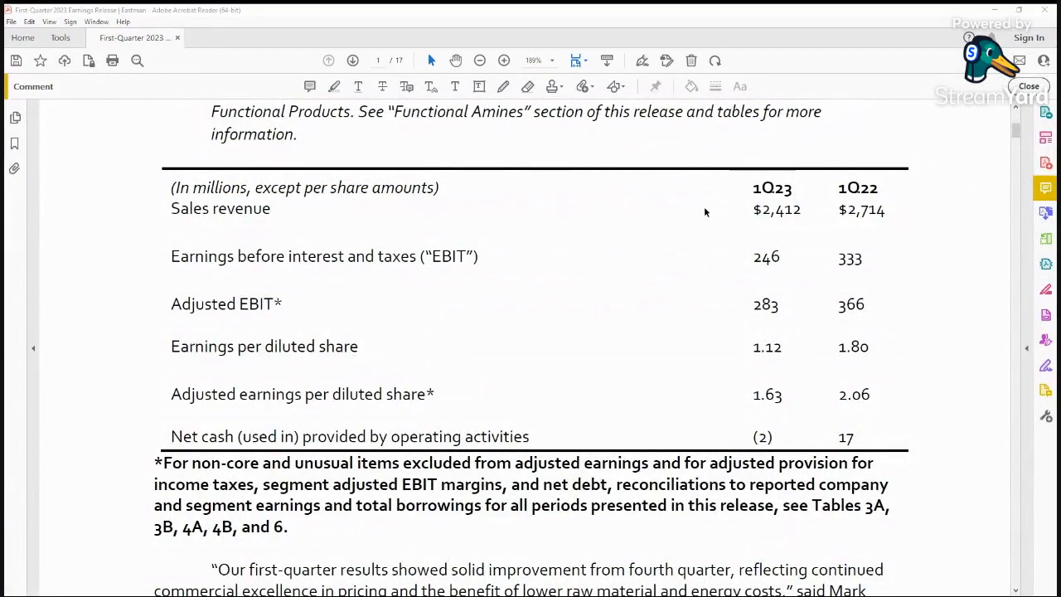
pyautogui.scroll(-3)
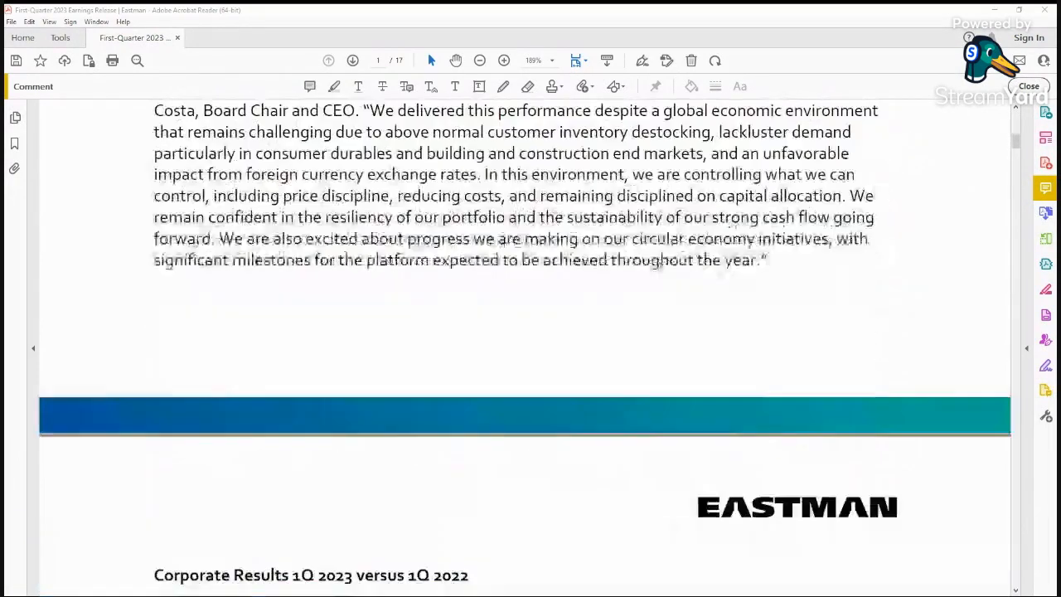
# Read Corporate Results 1Q 2023 vs 1Q 2022, then scroll through segment results to Cash Flow
pyautogui.scroll(-3)
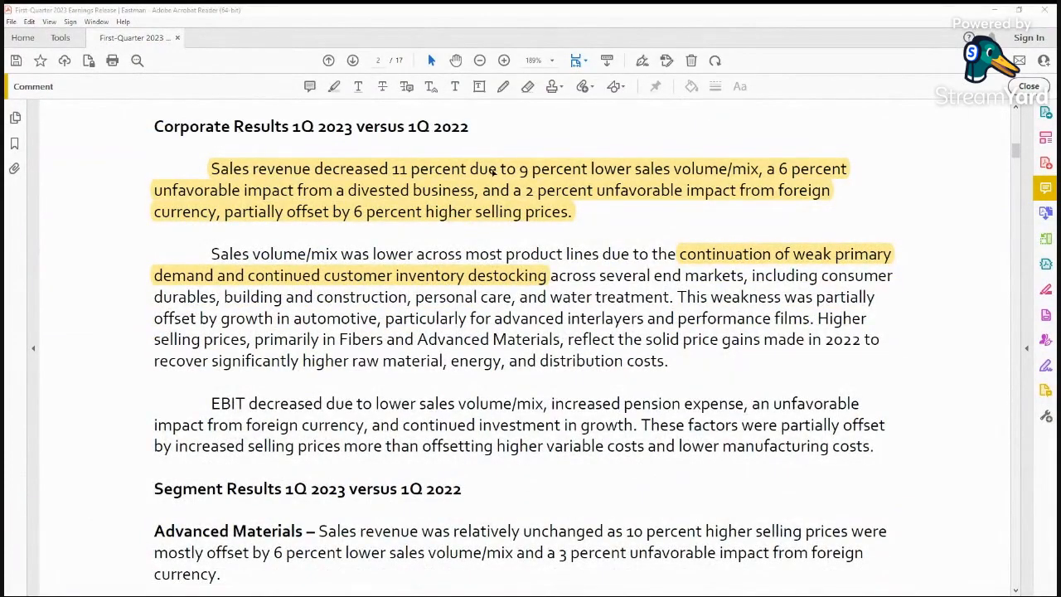
pyautogui.moveTo(743, 181)
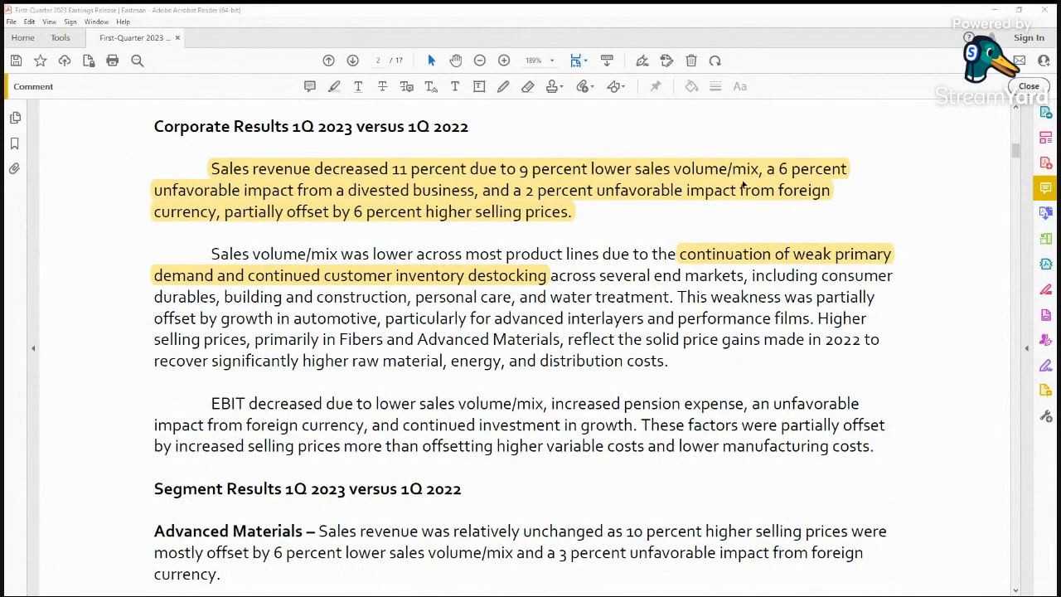
pyautogui.moveTo(328, 202)
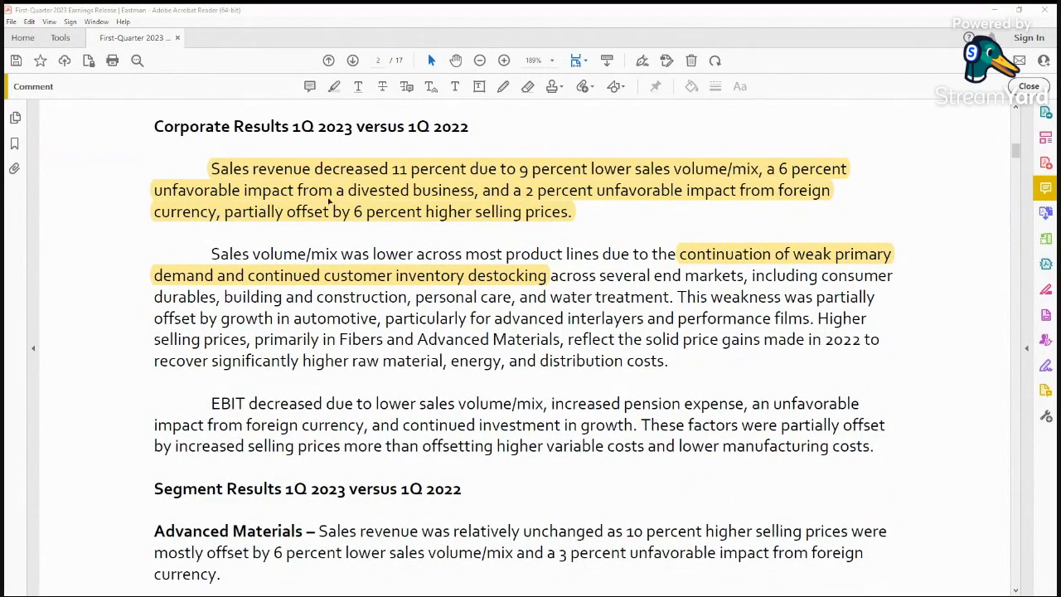
pyautogui.moveTo(554, 206)
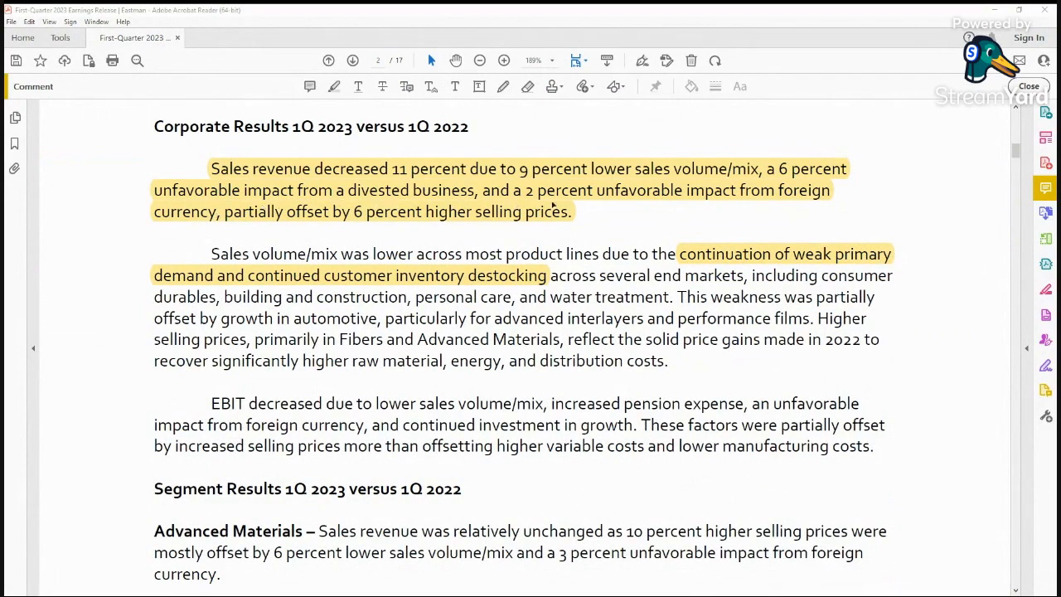
pyautogui.moveTo(798, 206)
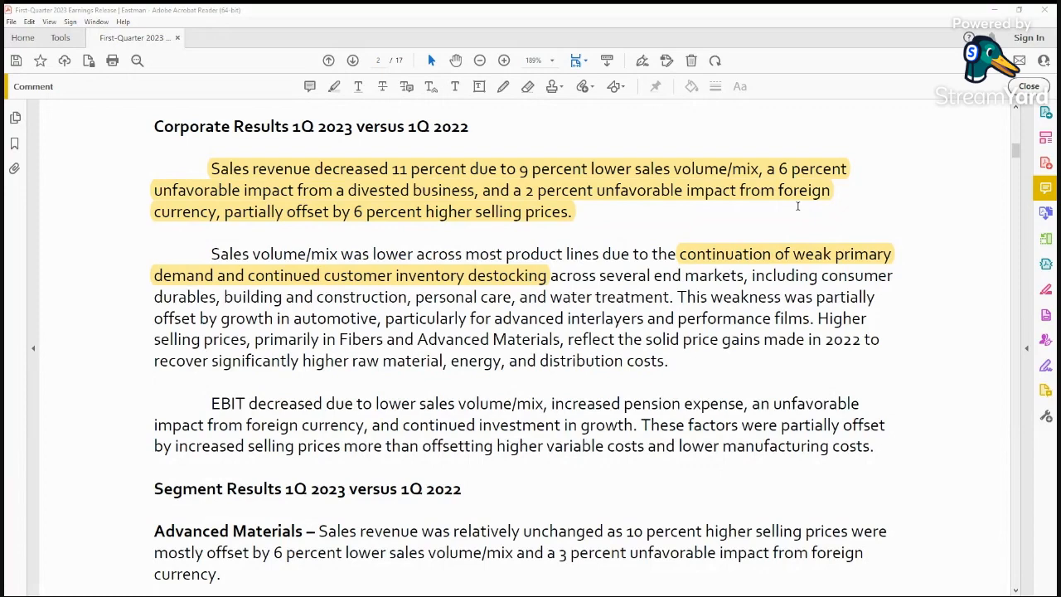
pyautogui.moveTo(612, 195)
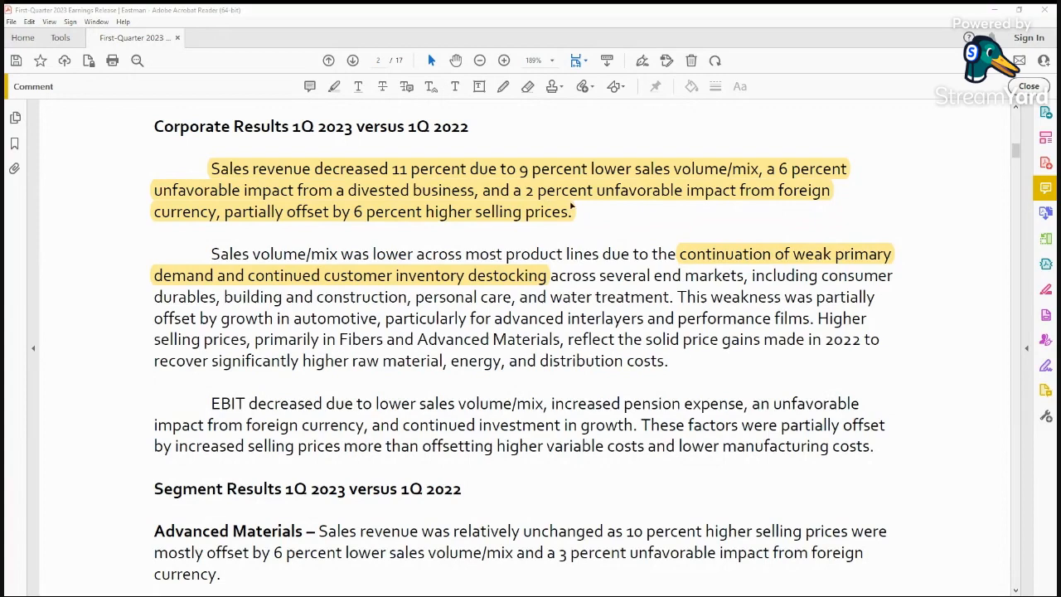
pyautogui.moveTo(624, 207)
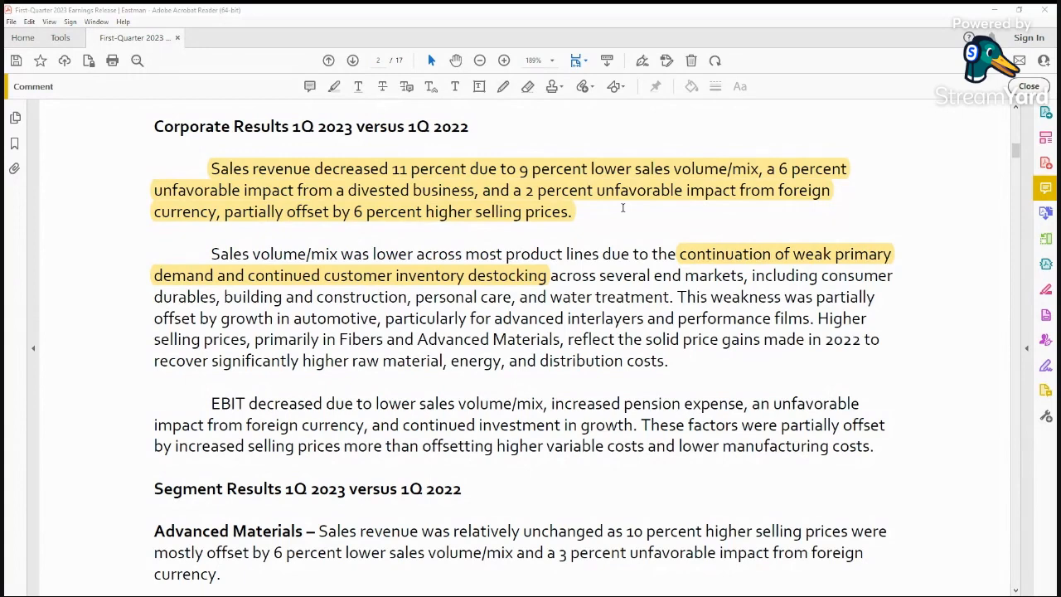
pyautogui.moveTo(624, 230)
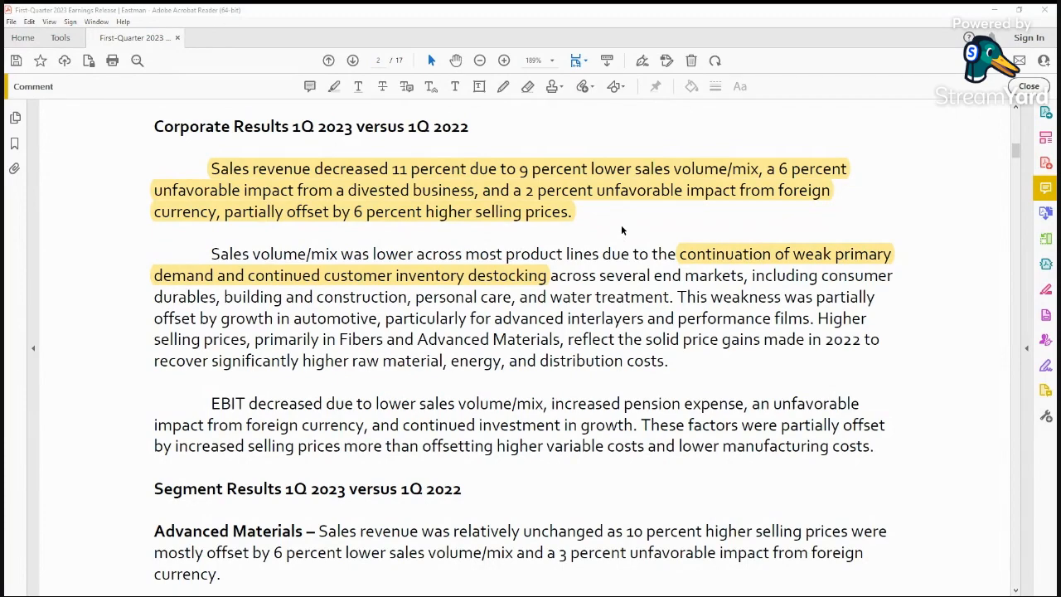
pyautogui.scroll(-3)
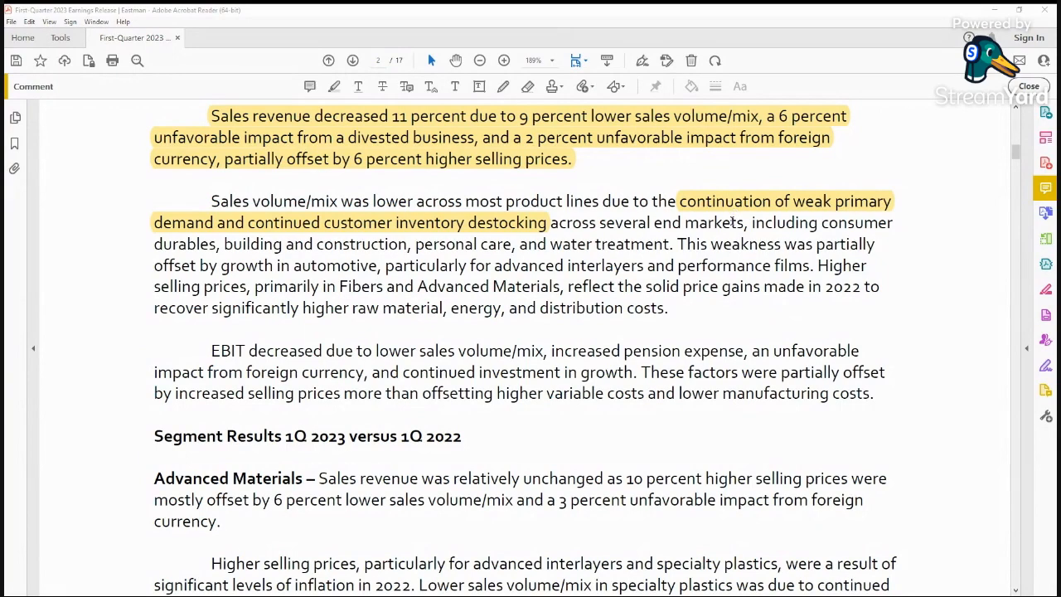
pyautogui.moveTo(786, 209)
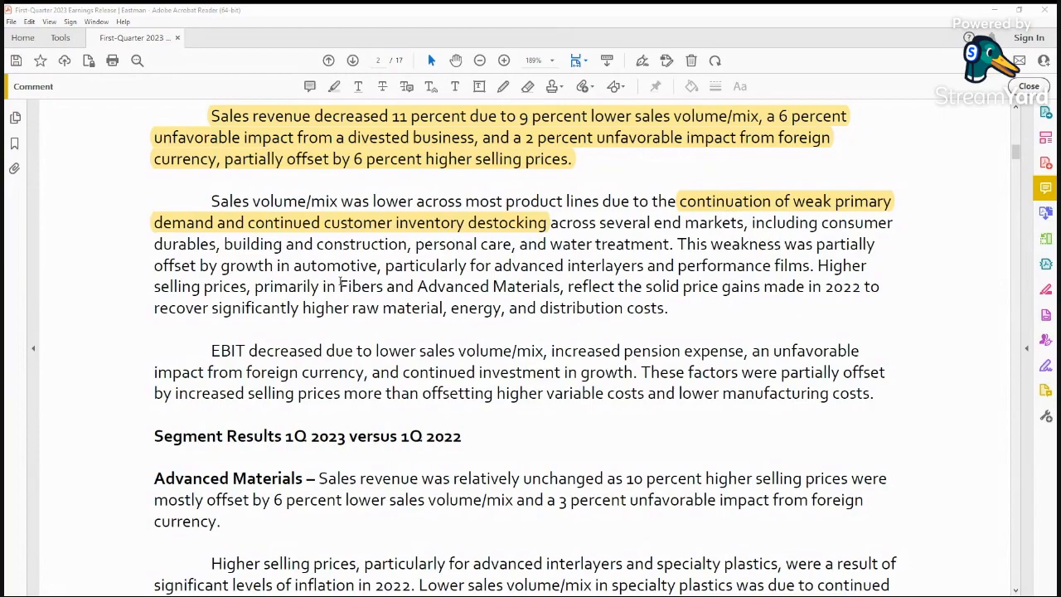
pyautogui.scroll(-3)
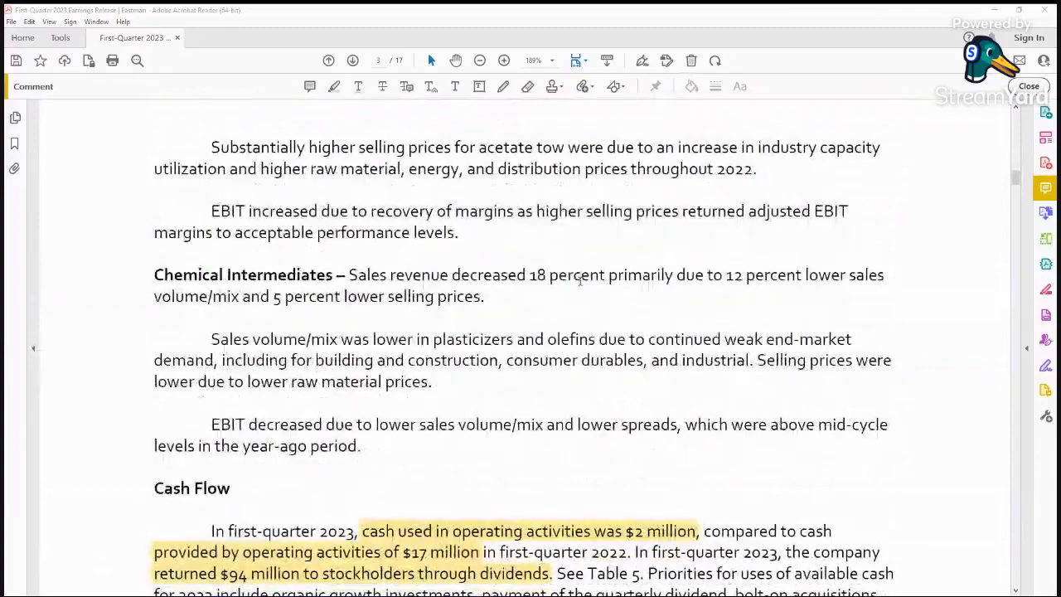
# Scroll through Cash Flow and 2023 Outlook to the cost-cut, EPS-growth and cash-flow targets
pyautogui.scroll(-3)
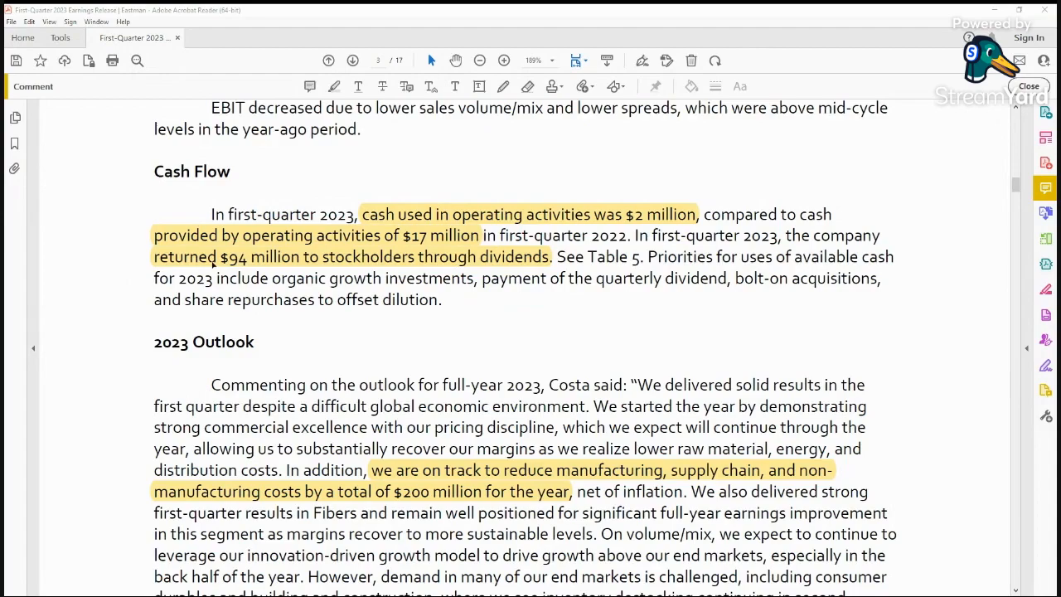
pyautogui.moveTo(501, 268)
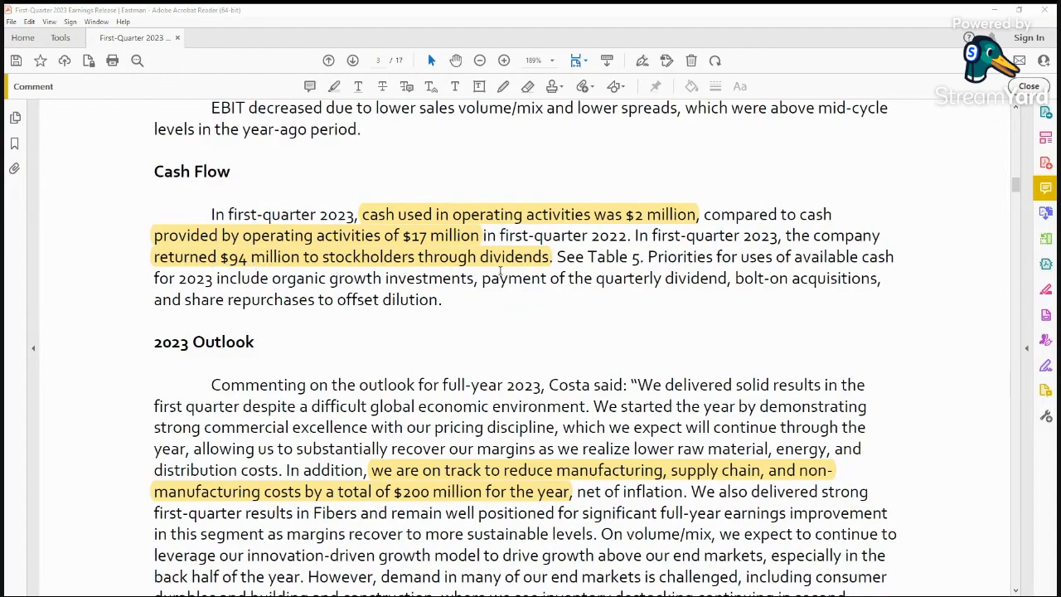
pyautogui.scroll(-3)
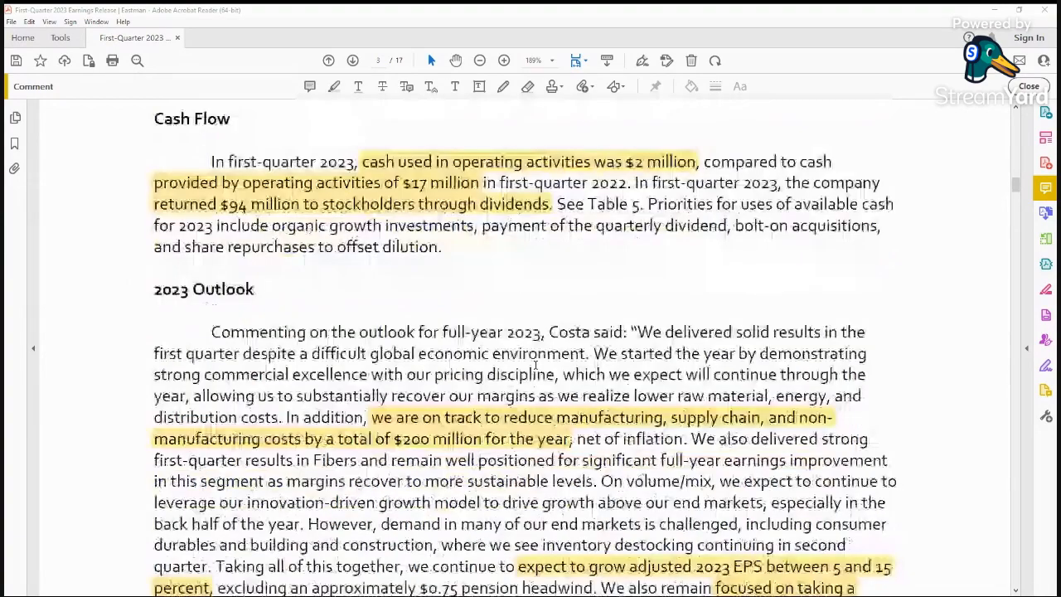
pyautogui.scroll(-3)
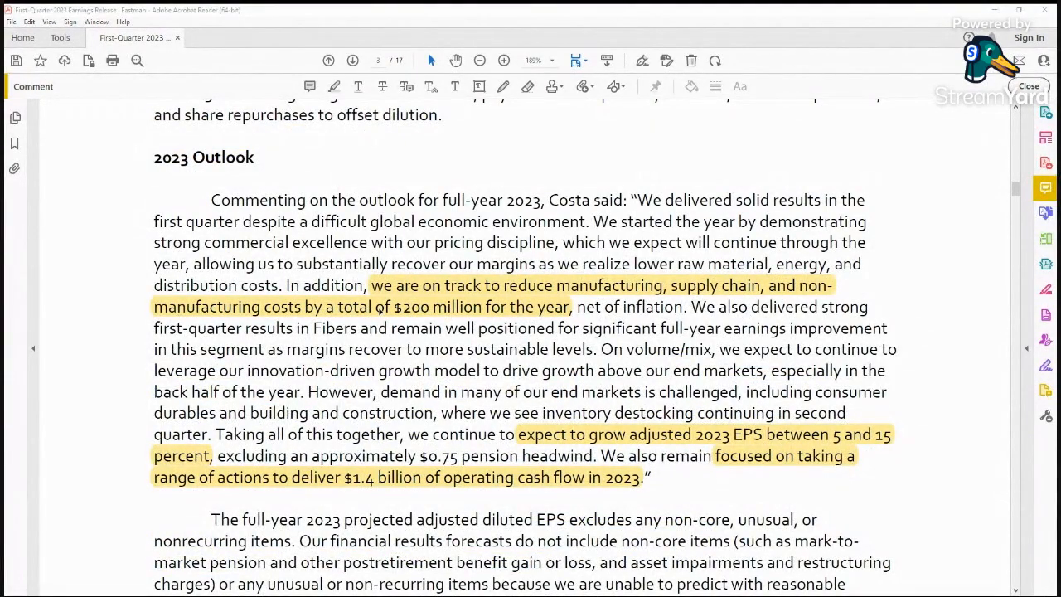
pyautogui.scroll(-3)
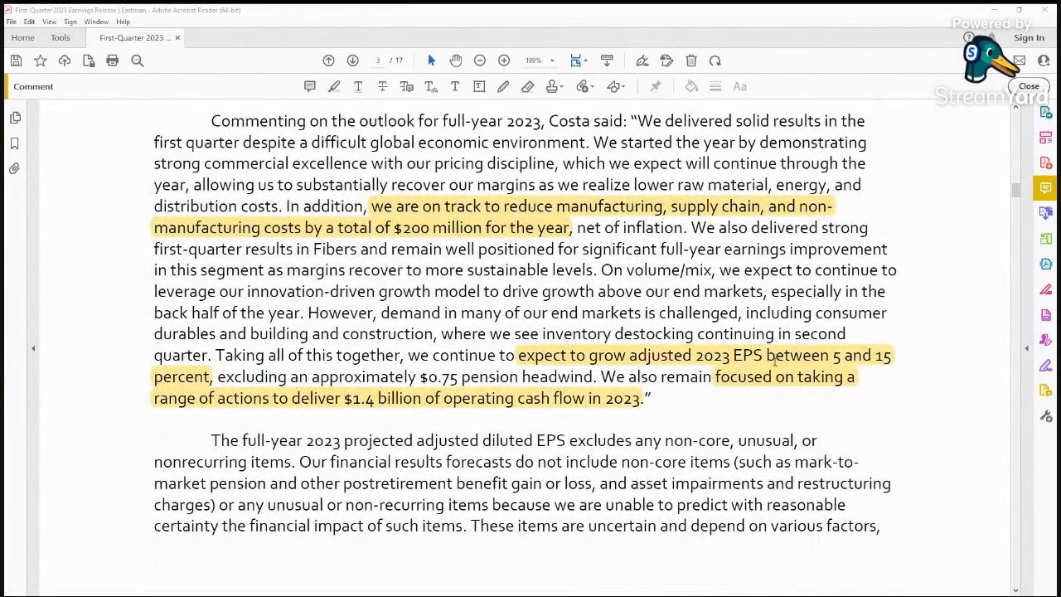
pyautogui.scroll(-3)
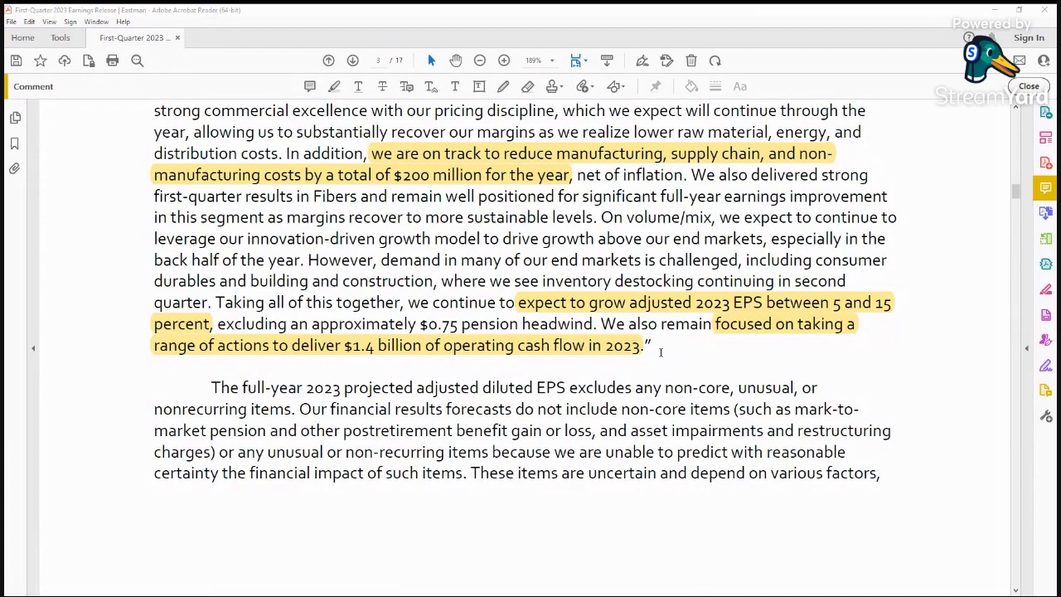
pyautogui.scroll(-3)
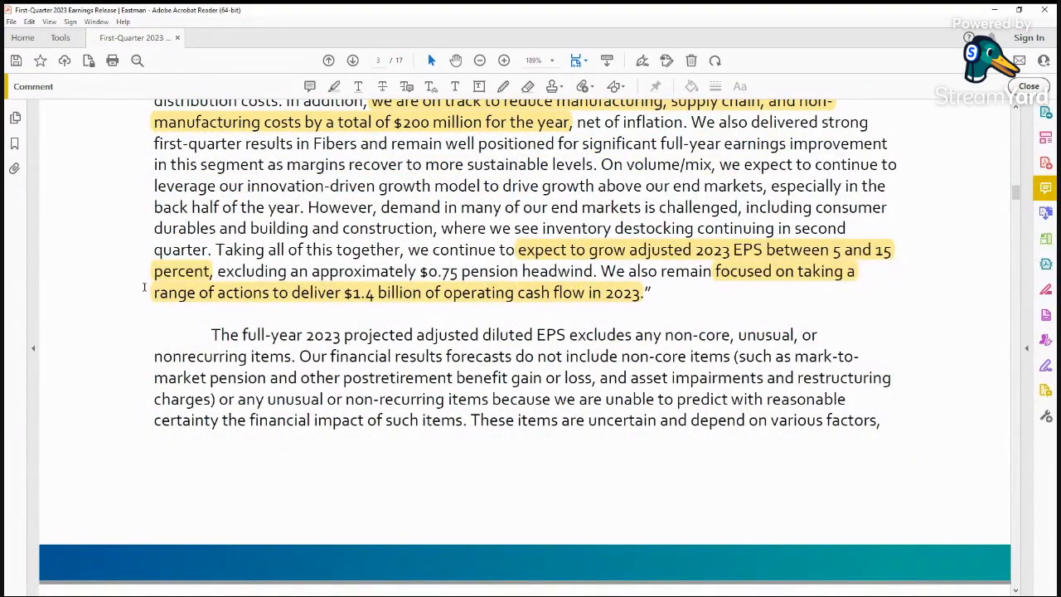
pyautogui.moveTo(570, 323)
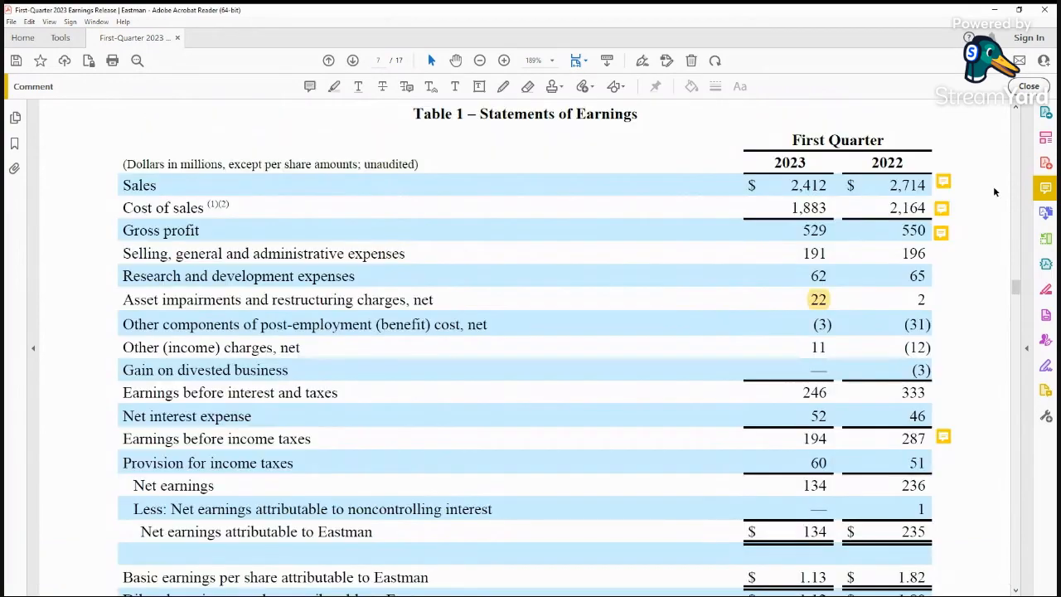
pyautogui.moveTo(1006, 151)
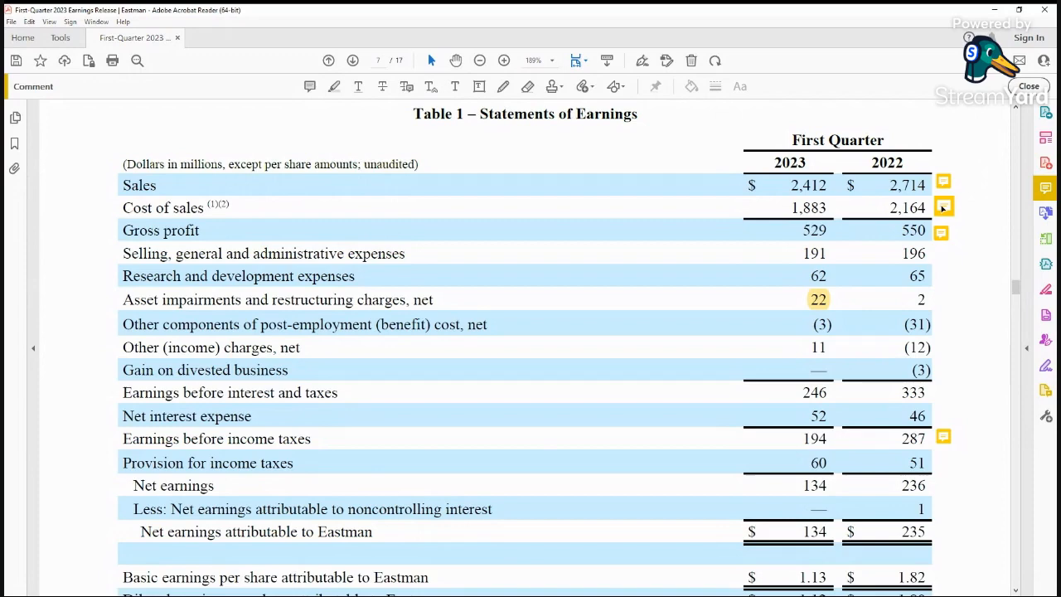
# Scroll the statement of earnings down to the EPS, shares outstanding and footnote lines
pyautogui.scroll(-3)
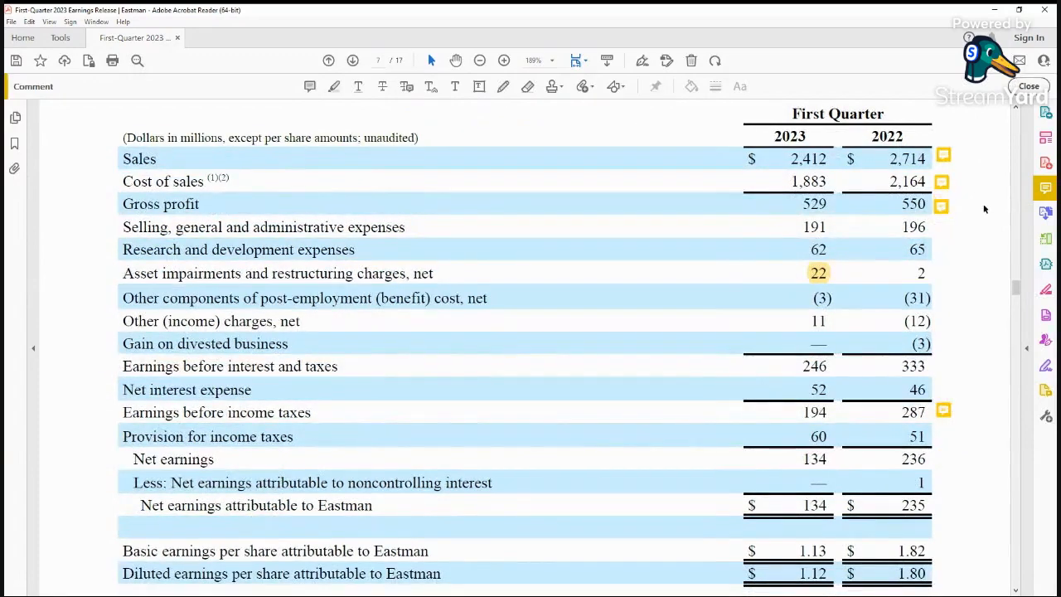
pyautogui.moveTo(982, 209)
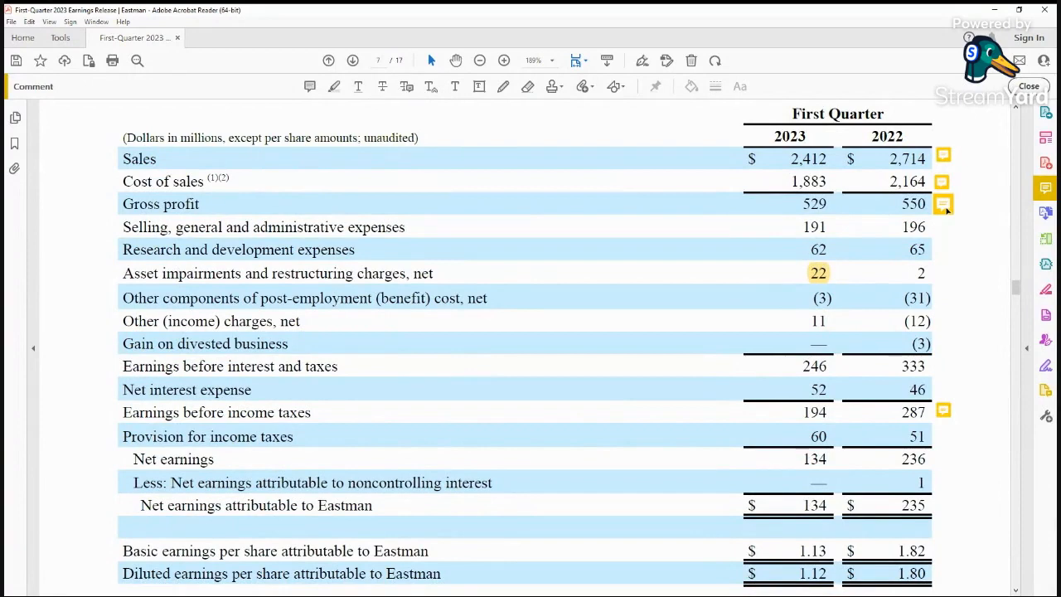
pyautogui.scroll(-3)
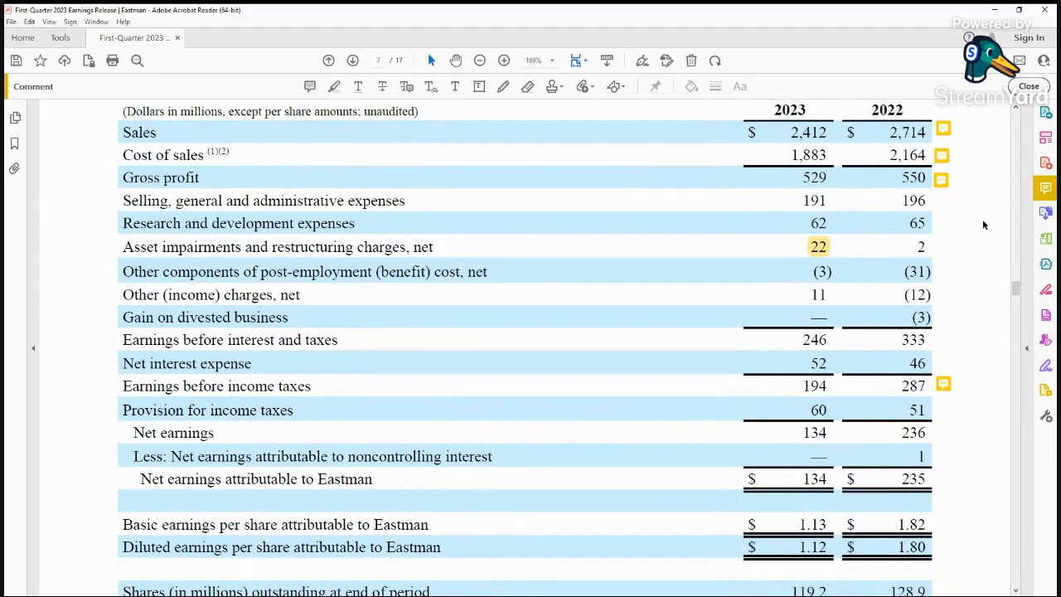
pyautogui.moveTo(978, 241)
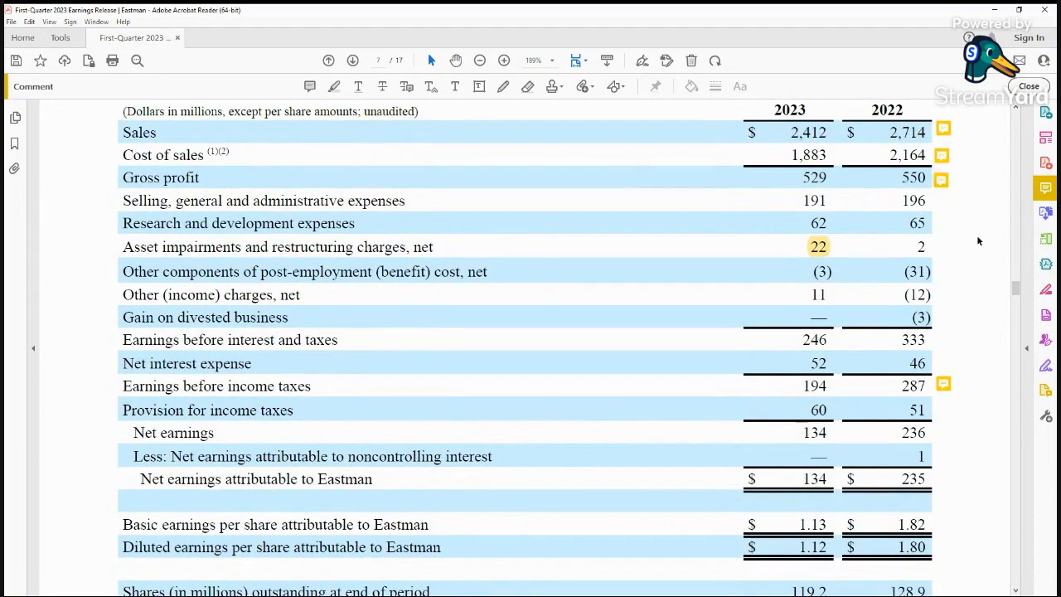
pyautogui.scroll(-3)
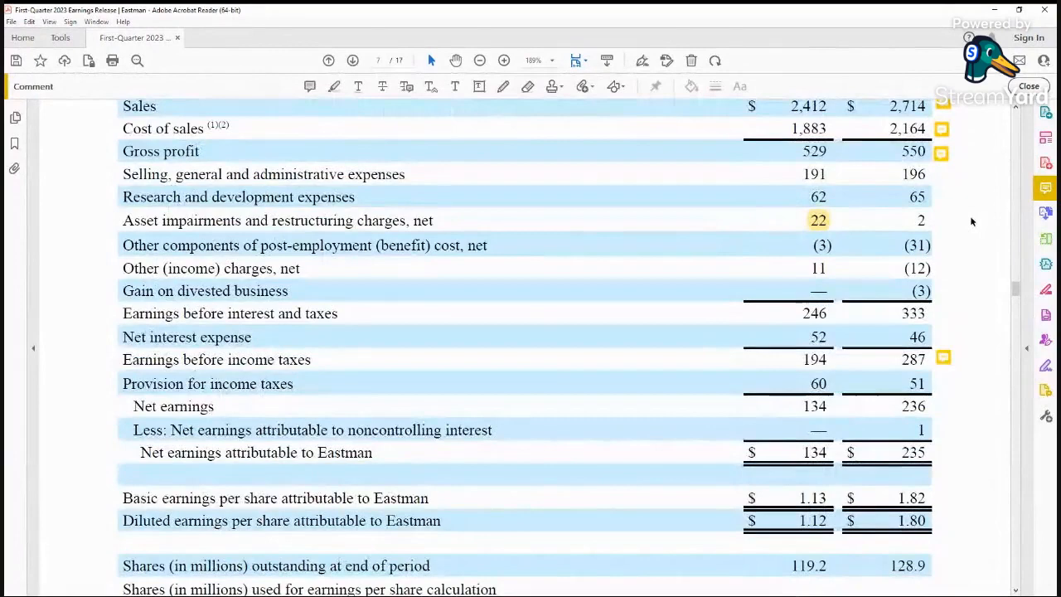
pyautogui.moveTo(644, 192)
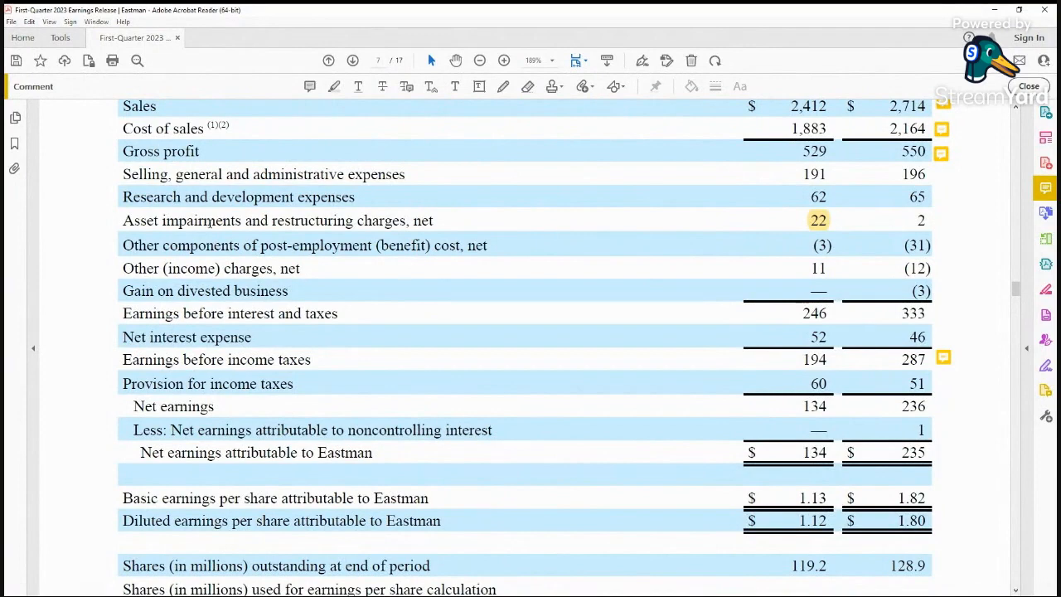
pyautogui.moveTo(281, 226)
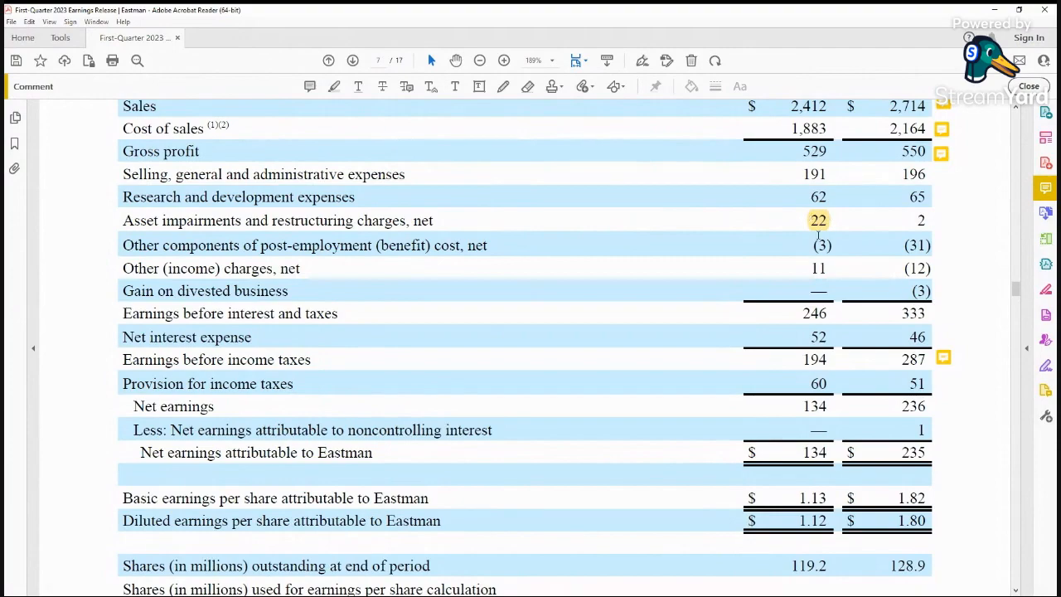
pyautogui.scroll(-3)
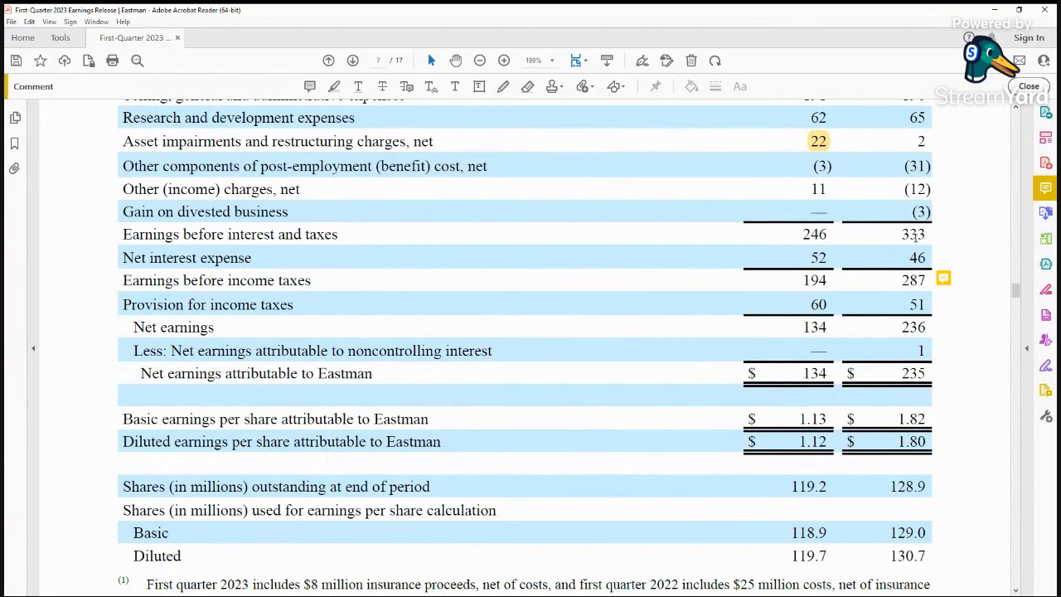
pyautogui.scroll(-3)
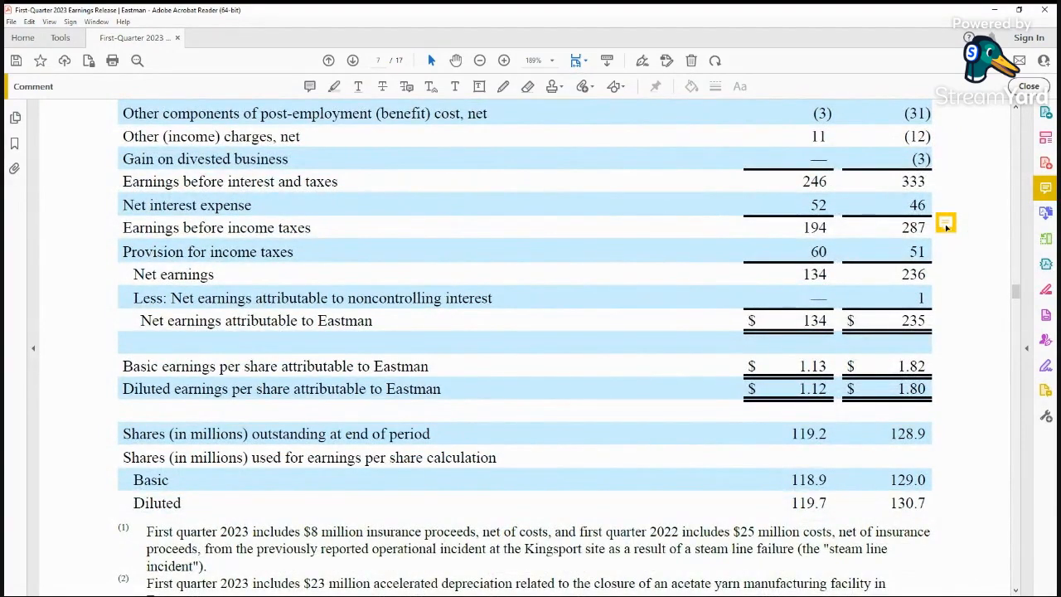
# Pick out the basic earnings per share figures 1.82 (prior year) and 1.13 (current quarter)
pyautogui.scroll(-3)
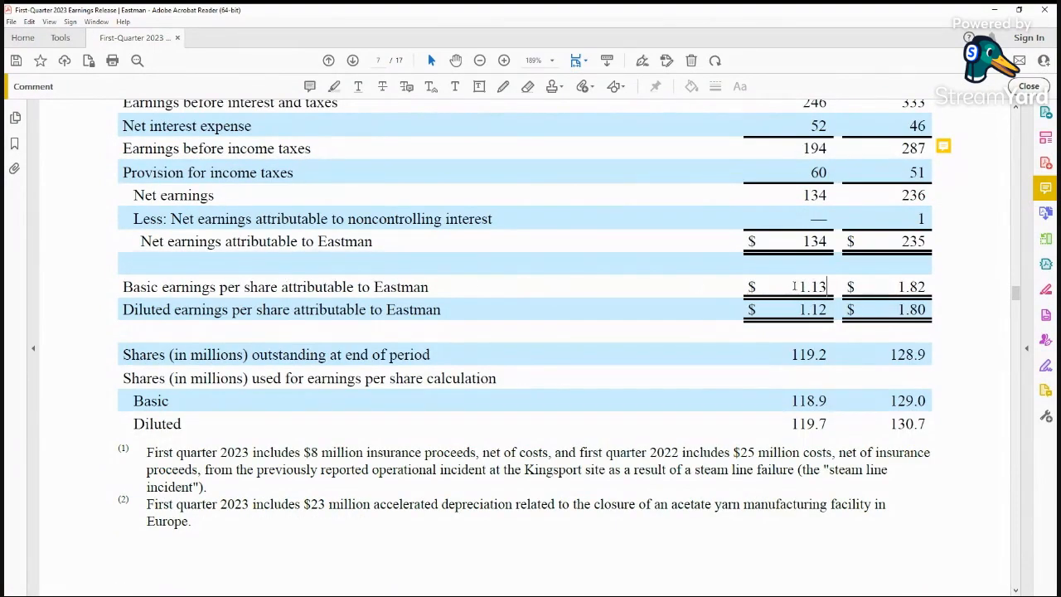
pyautogui.doubleClick(813, 287)
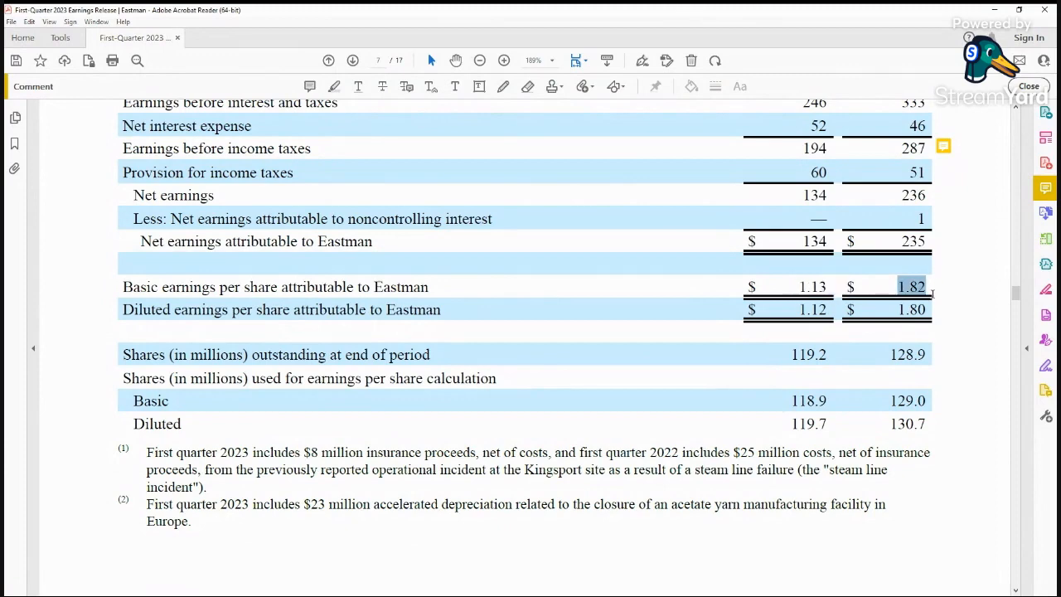
pyautogui.scroll(-3)
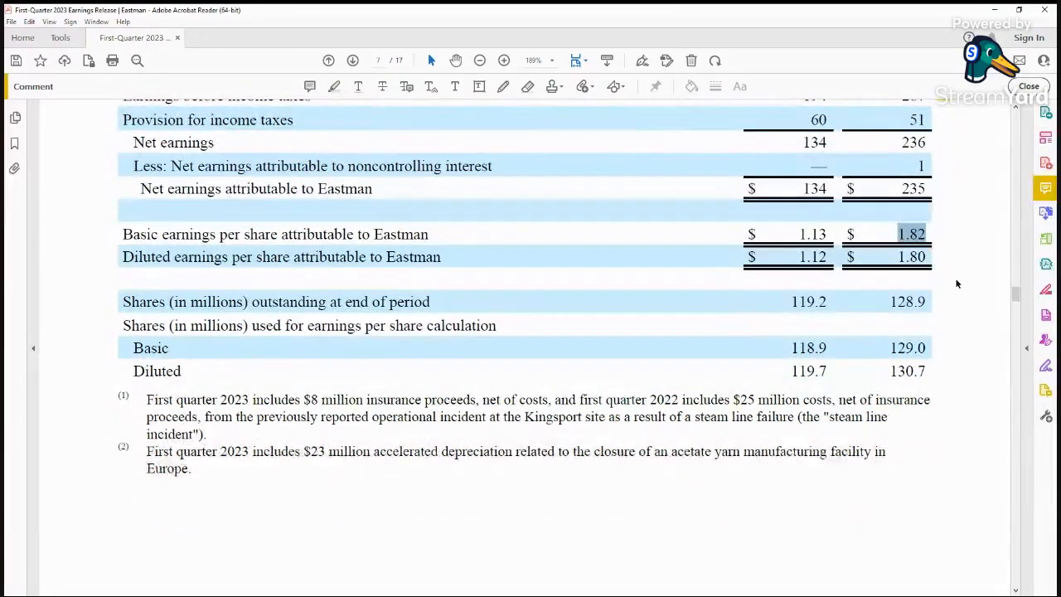
pyautogui.scroll(-3)
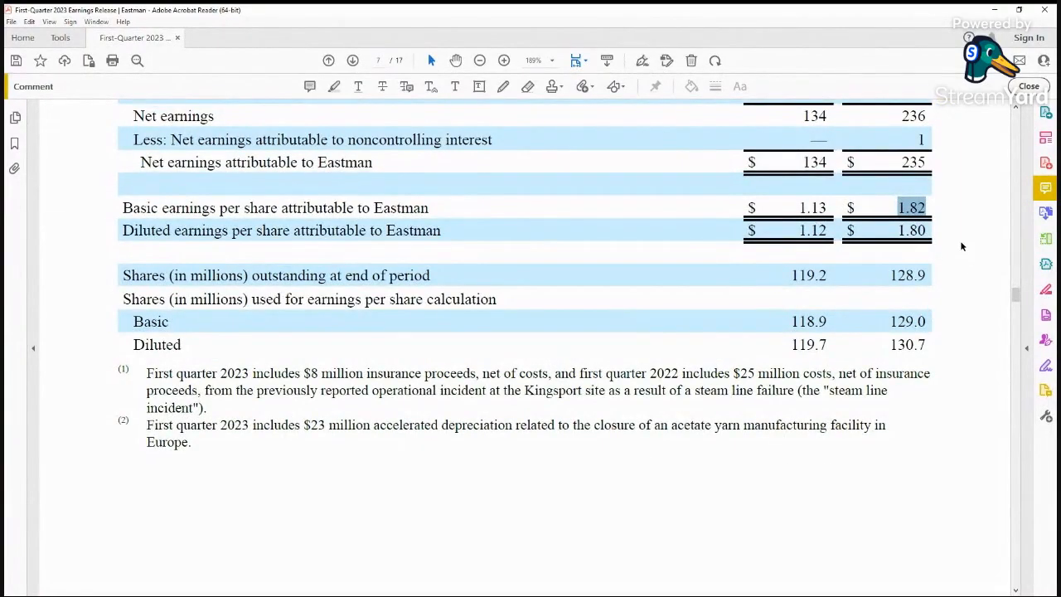
pyautogui.moveTo(799, 206)
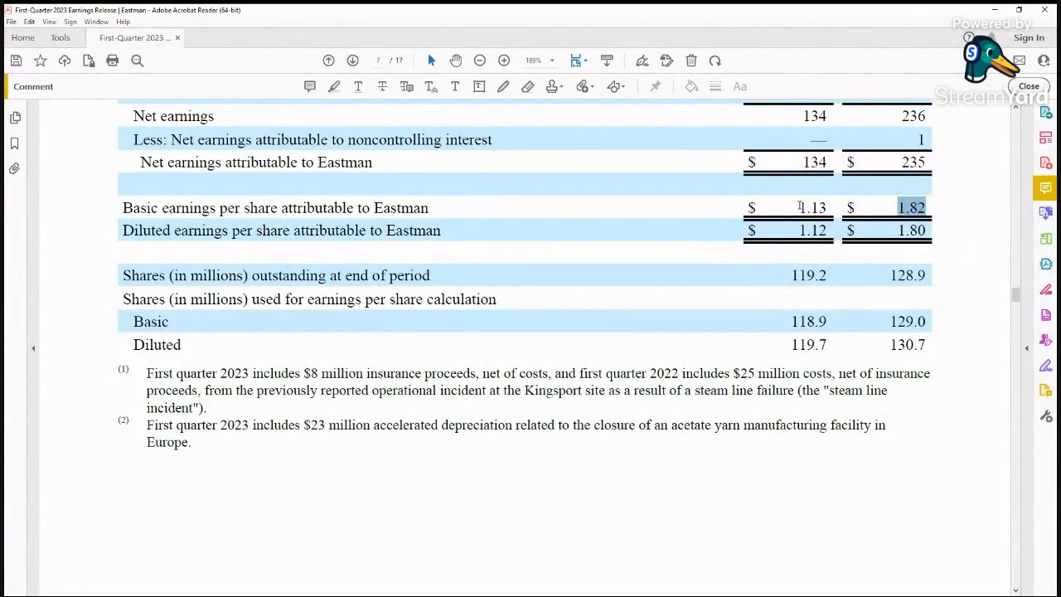
pyautogui.click(812, 208)
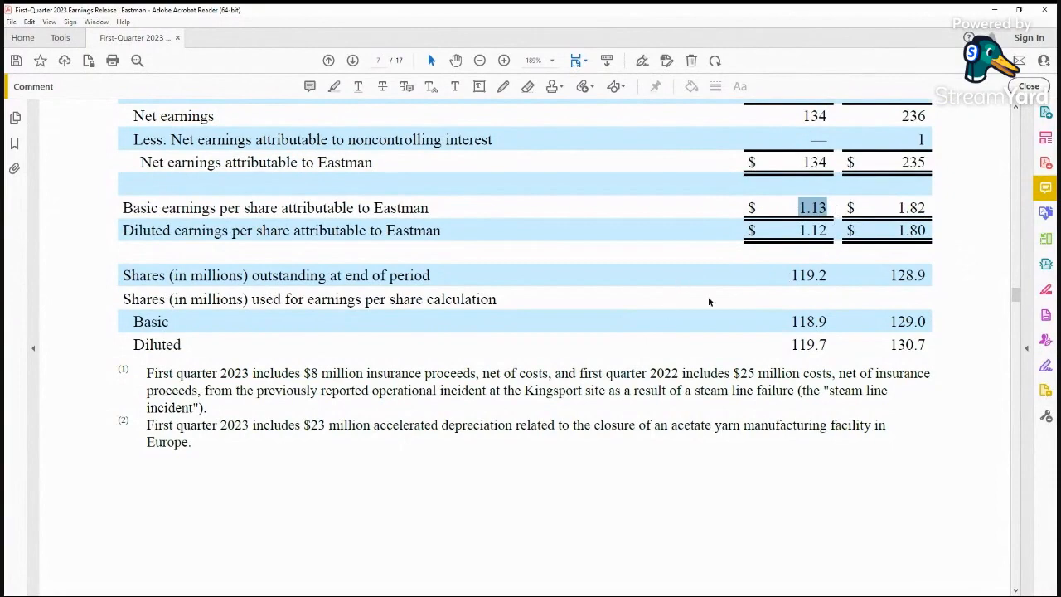
# Scroll down past the statement's footnotes to the segment sales table and Table 2B
pyautogui.scroll(-3)
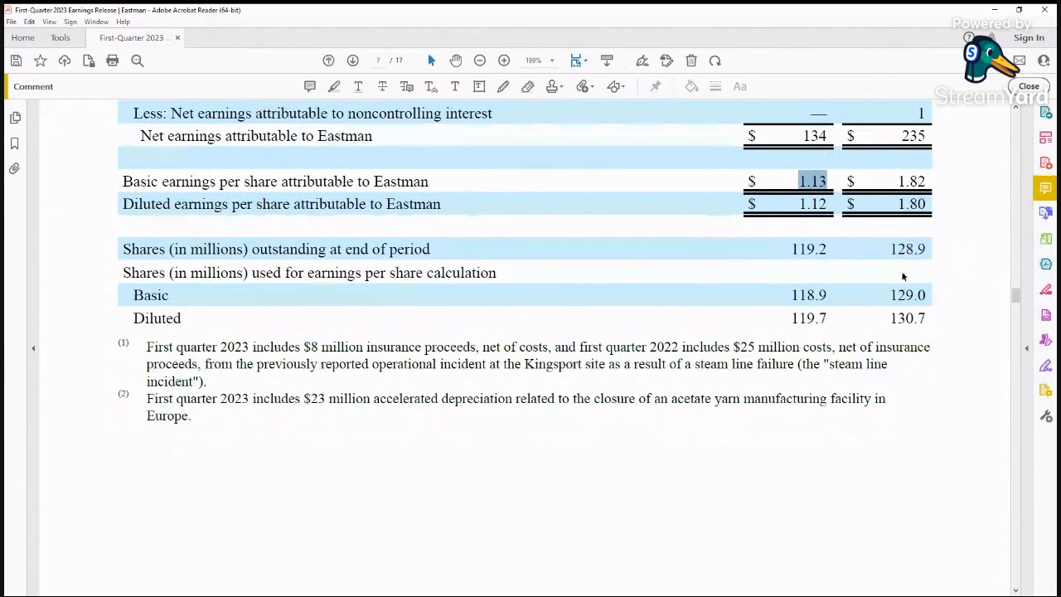
pyautogui.scroll(-3)
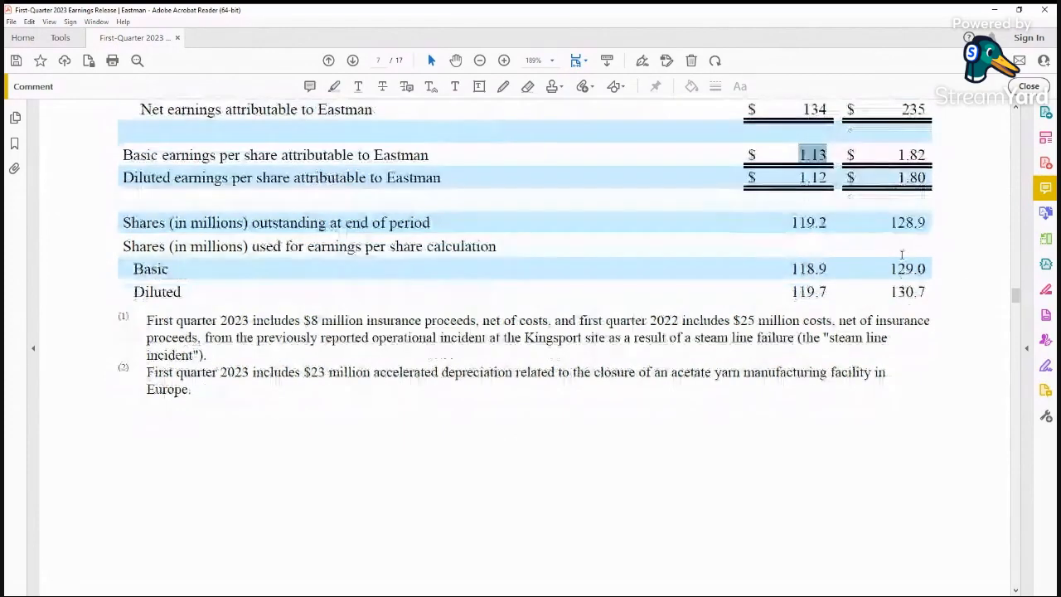
pyautogui.scroll(-3)
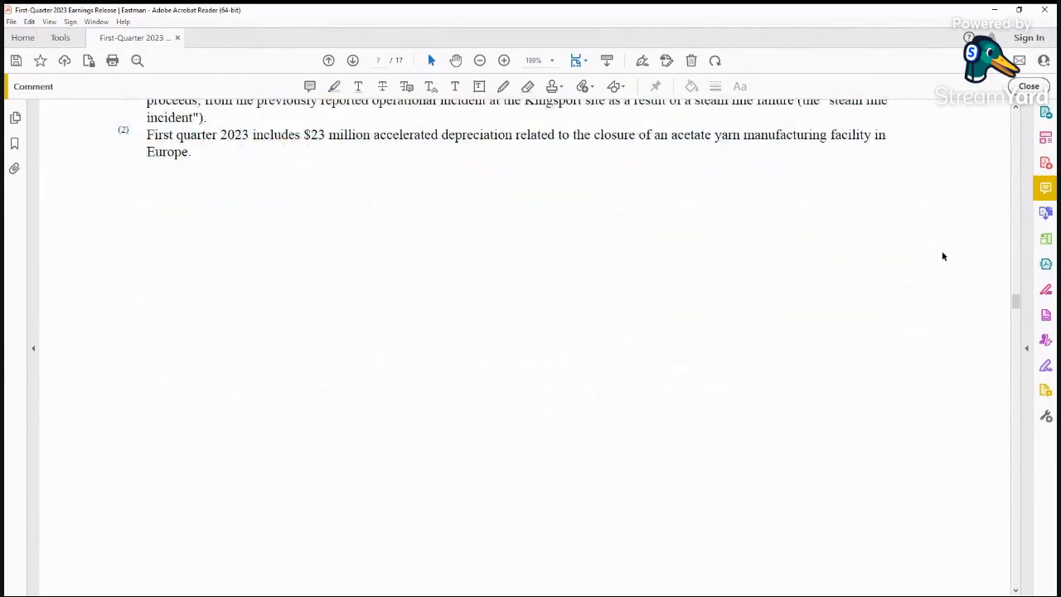
pyautogui.scroll(-3)
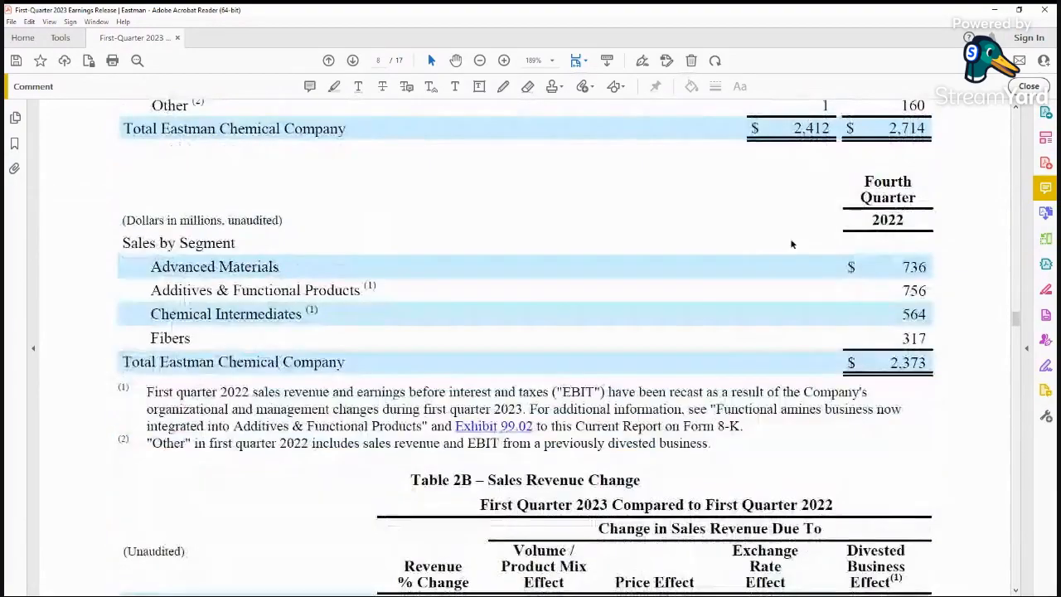
# Scroll through Table 2B, Sales Revenue Change, to the Q1 2023 versus Q4 2022 section
pyautogui.scroll(-3)
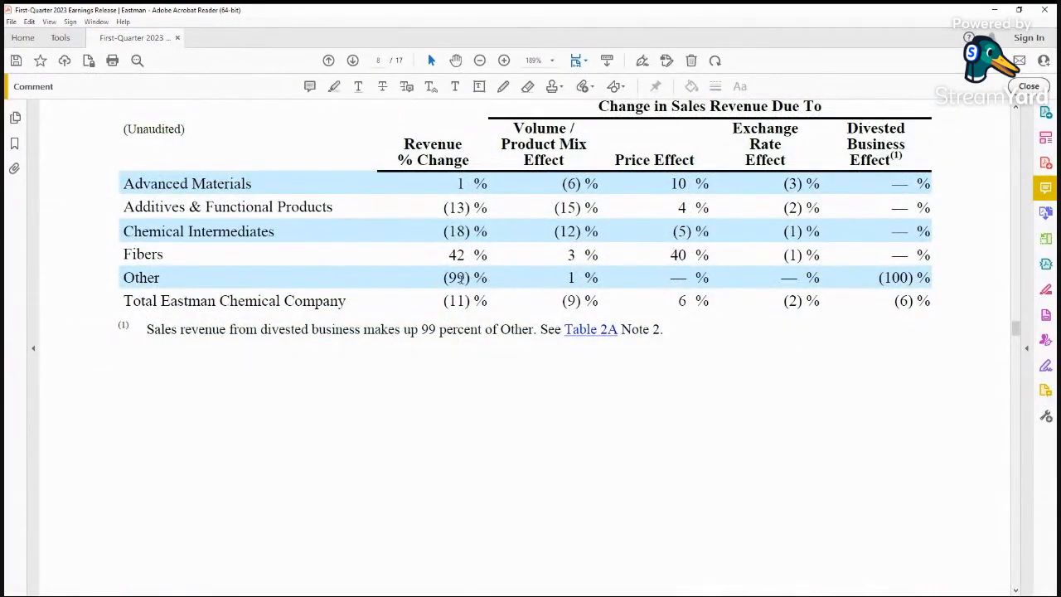
pyautogui.moveTo(383, 278)
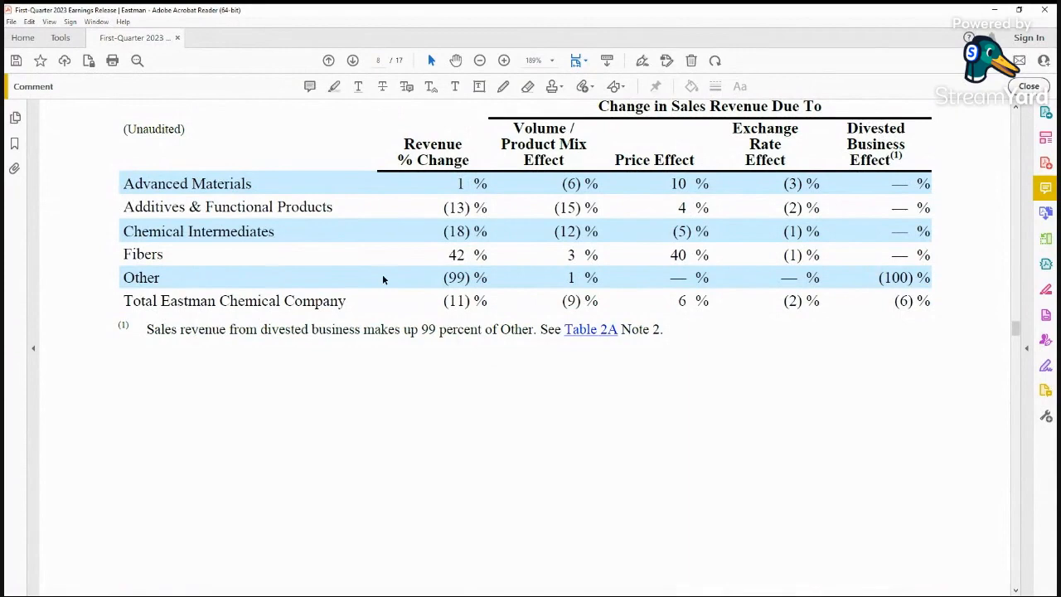
pyautogui.moveTo(544, 278)
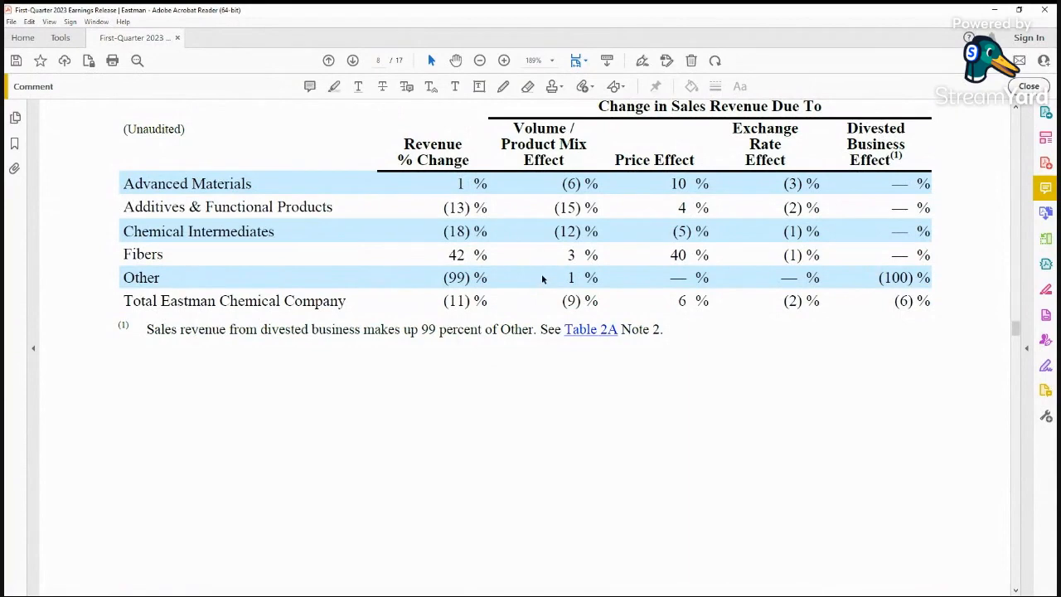
pyautogui.moveTo(425, 288)
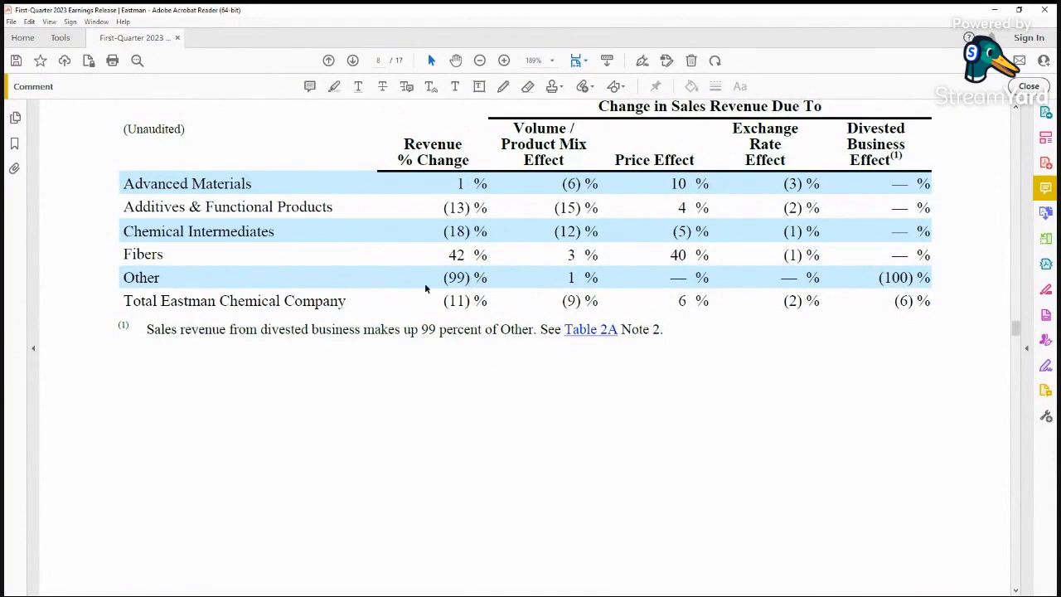
pyautogui.moveTo(370, 236)
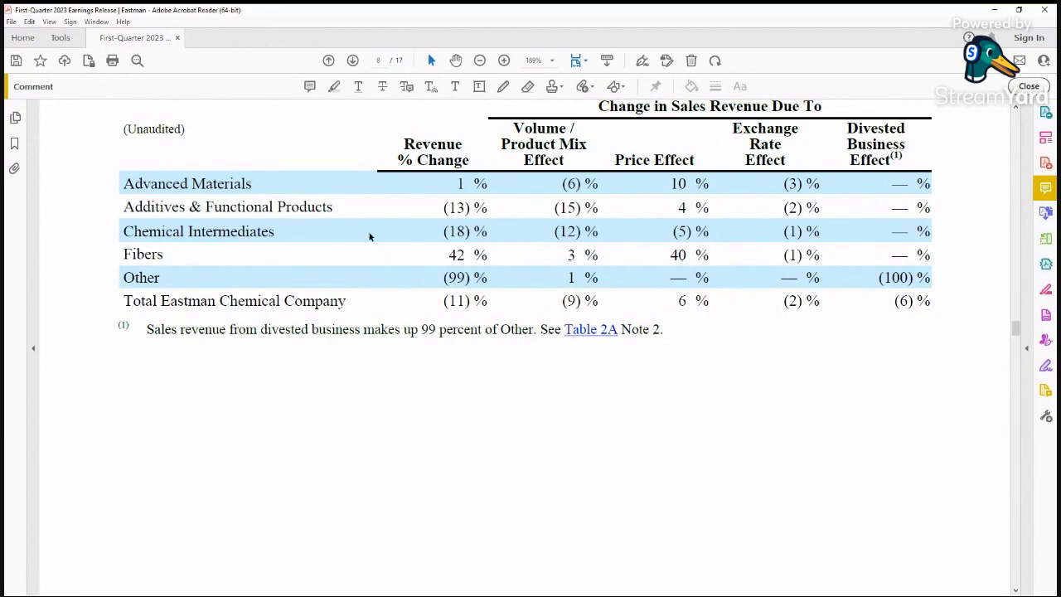
pyautogui.moveTo(795, 242)
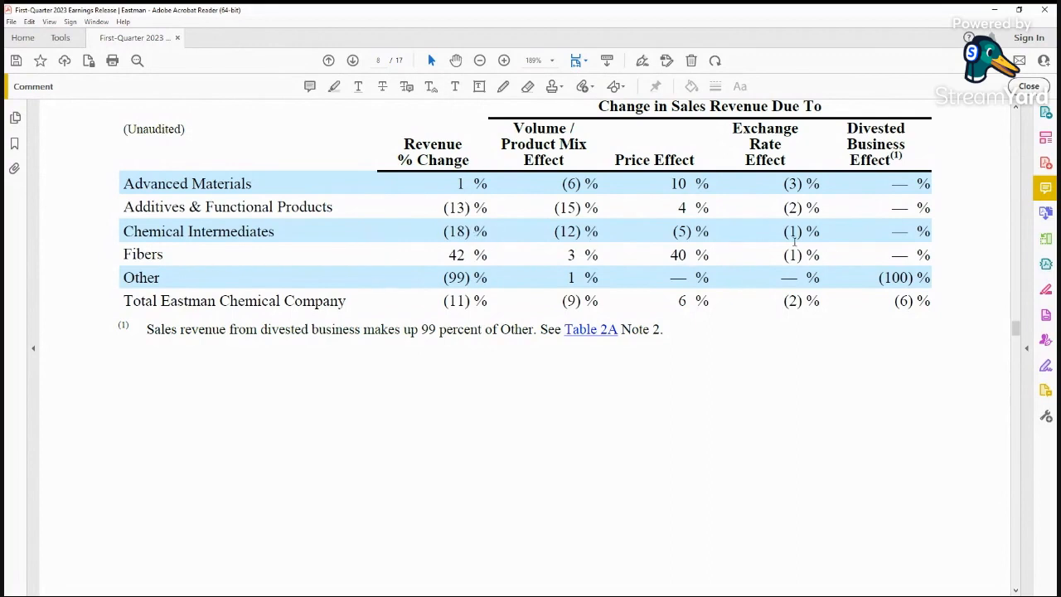
pyautogui.moveTo(633, 264)
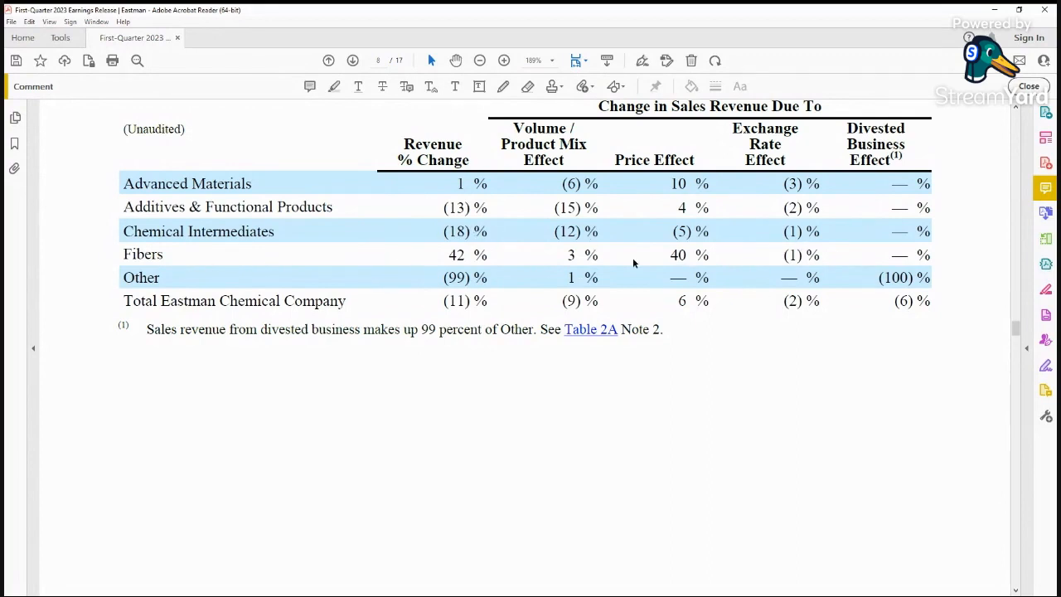
pyautogui.moveTo(742, 193)
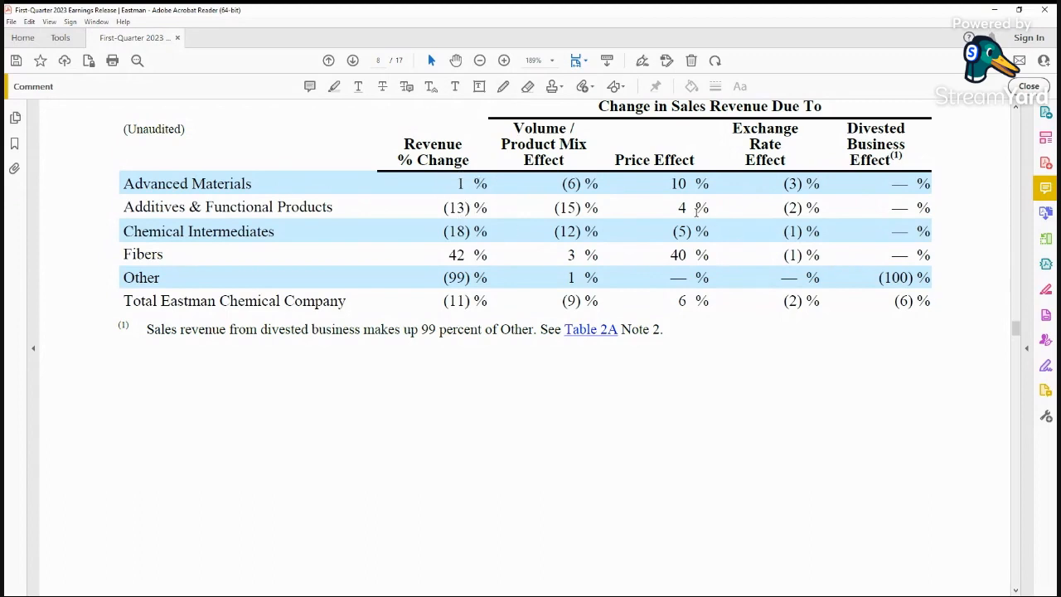
pyautogui.moveTo(514, 221)
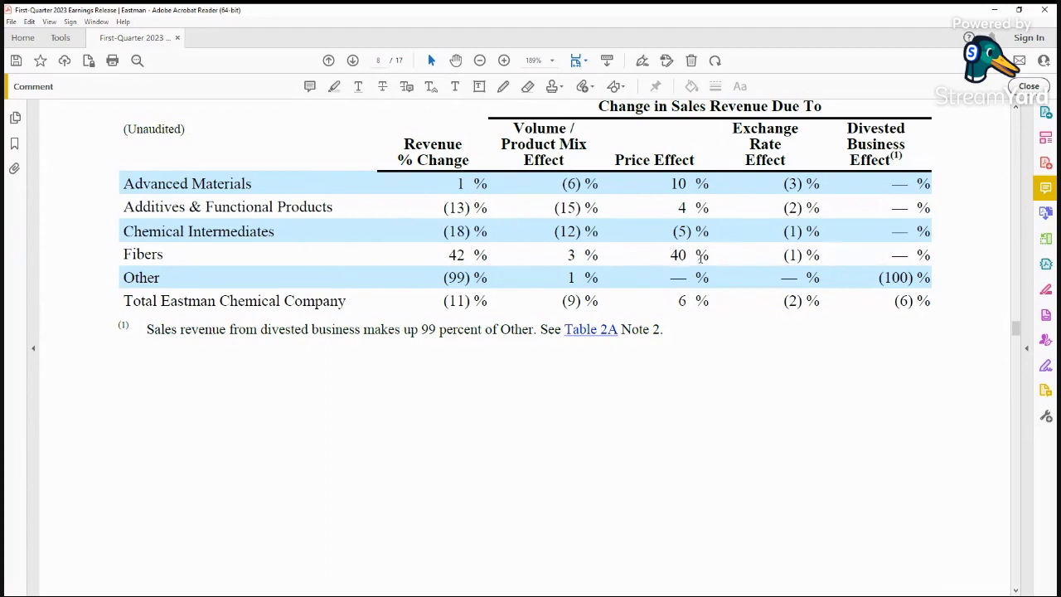
pyautogui.moveTo(703, 246)
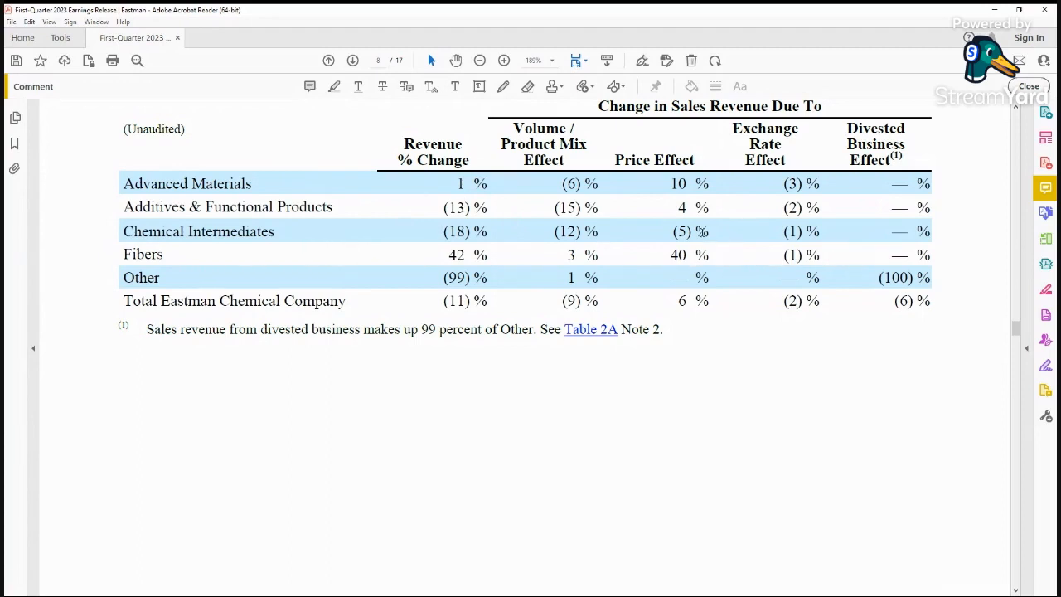
pyautogui.moveTo(703, 233)
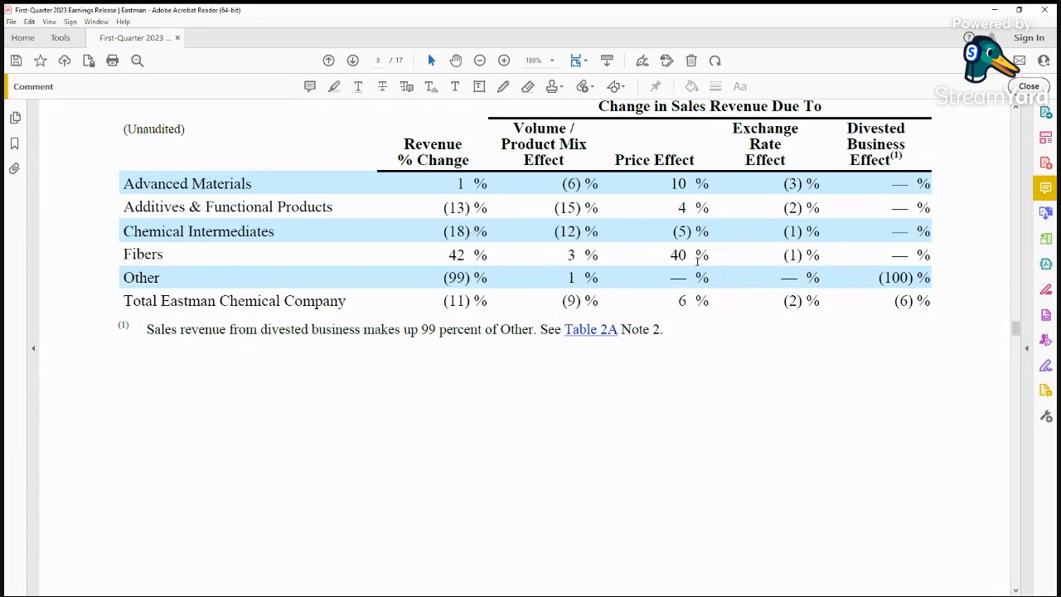
pyautogui.doubleClick(678, 255)
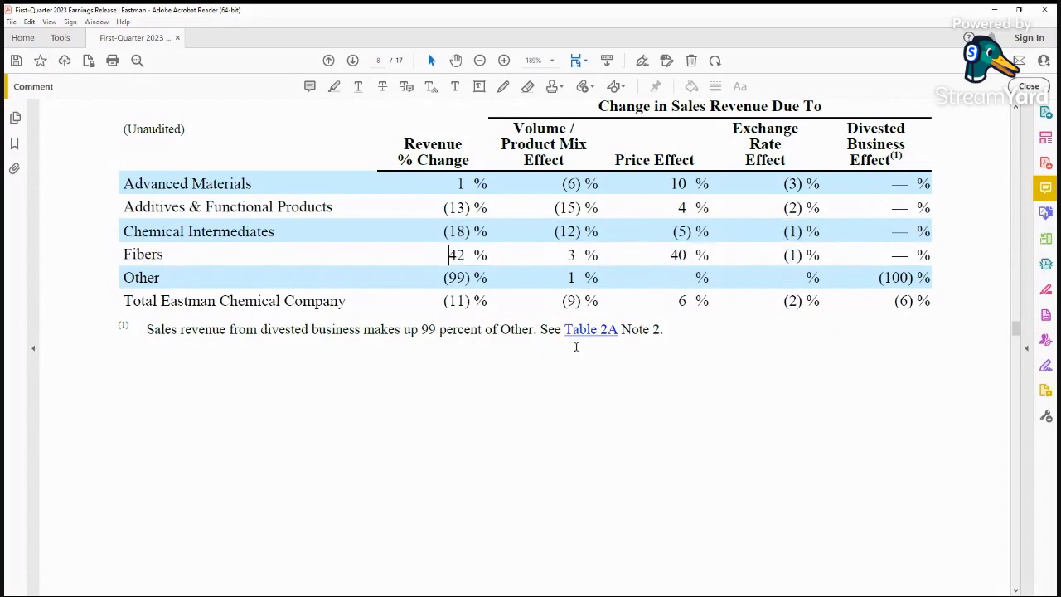
pyautogui.scroll(-3)
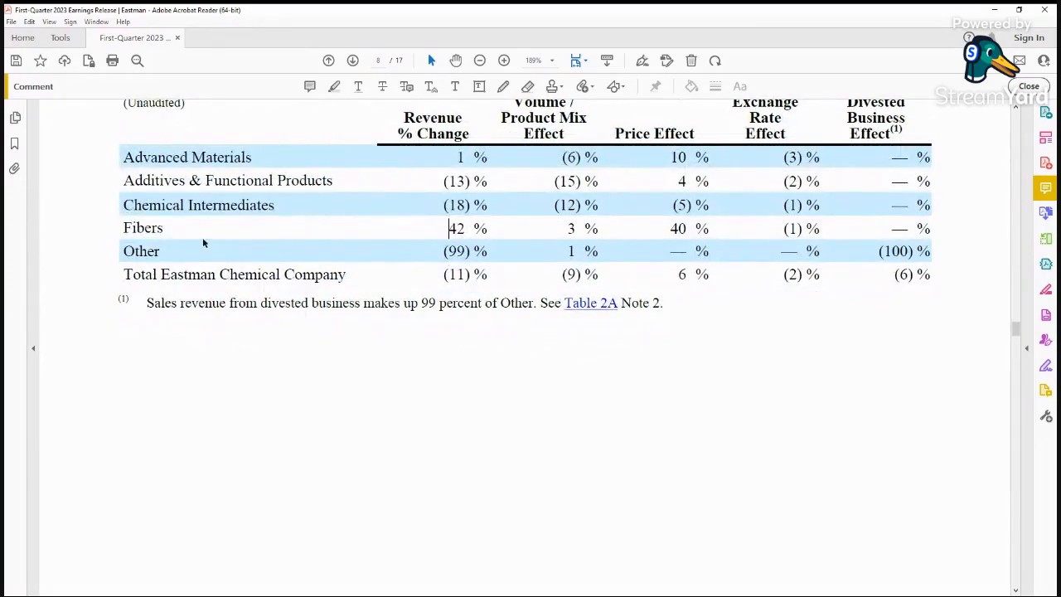
pyautogui.moveTo(507, 250)
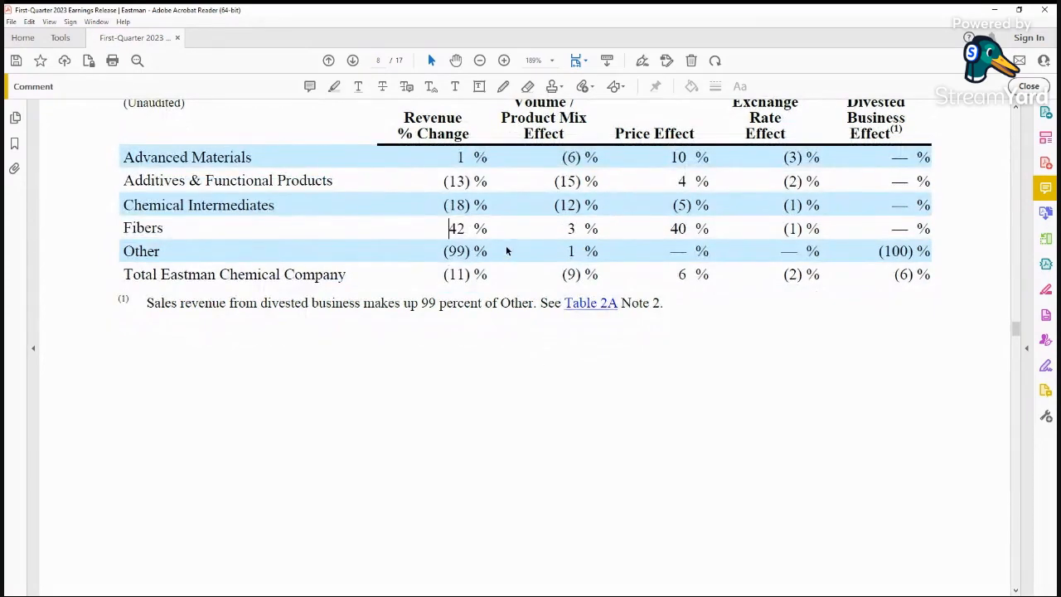
pyautogui.scroll(-3)
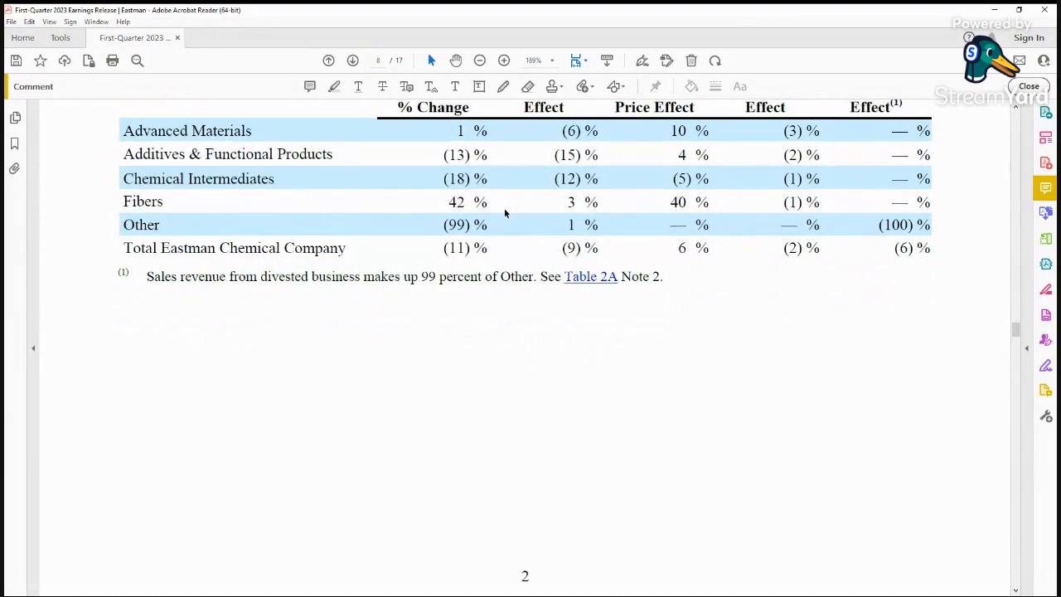
pyautogui.scroll(-3)
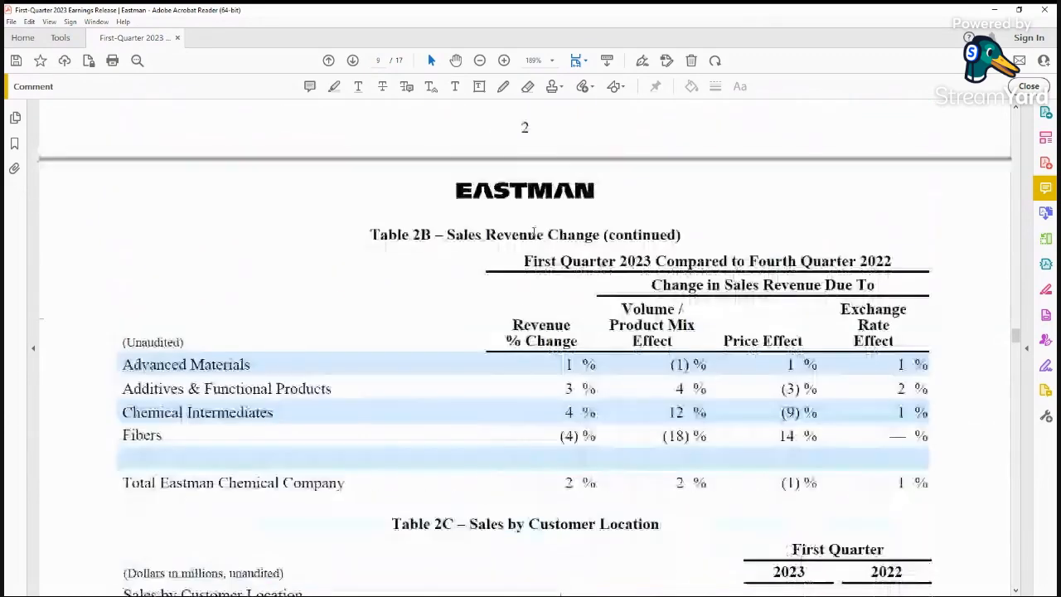